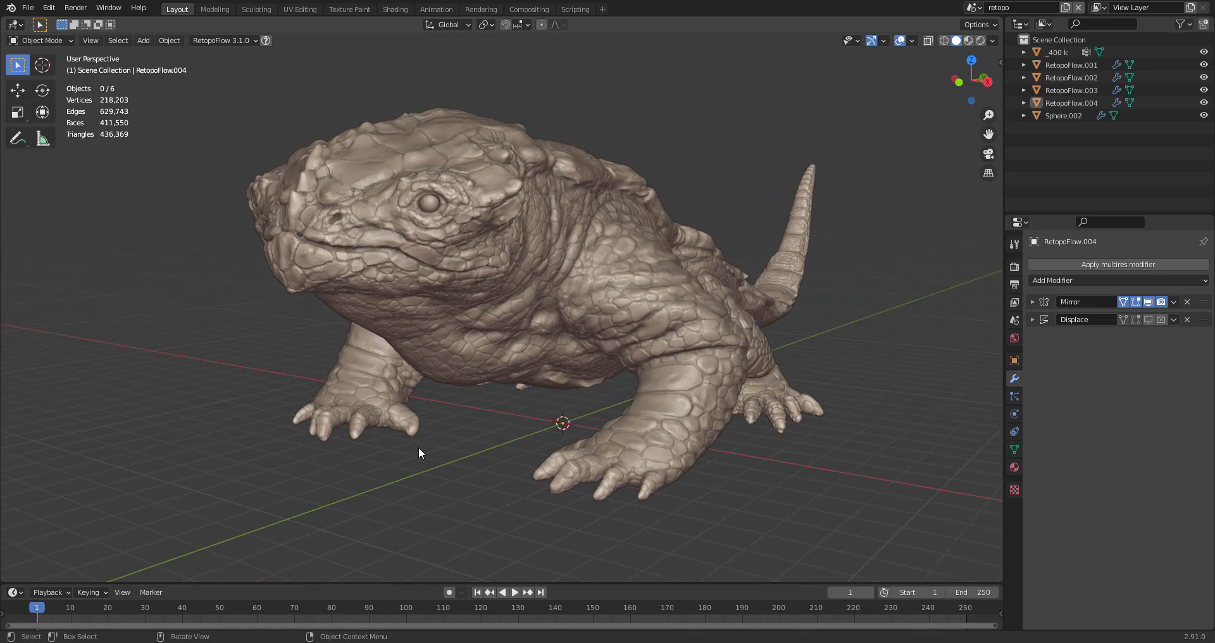
{"action": "mouse_move", "coordinate": [428, 453]}
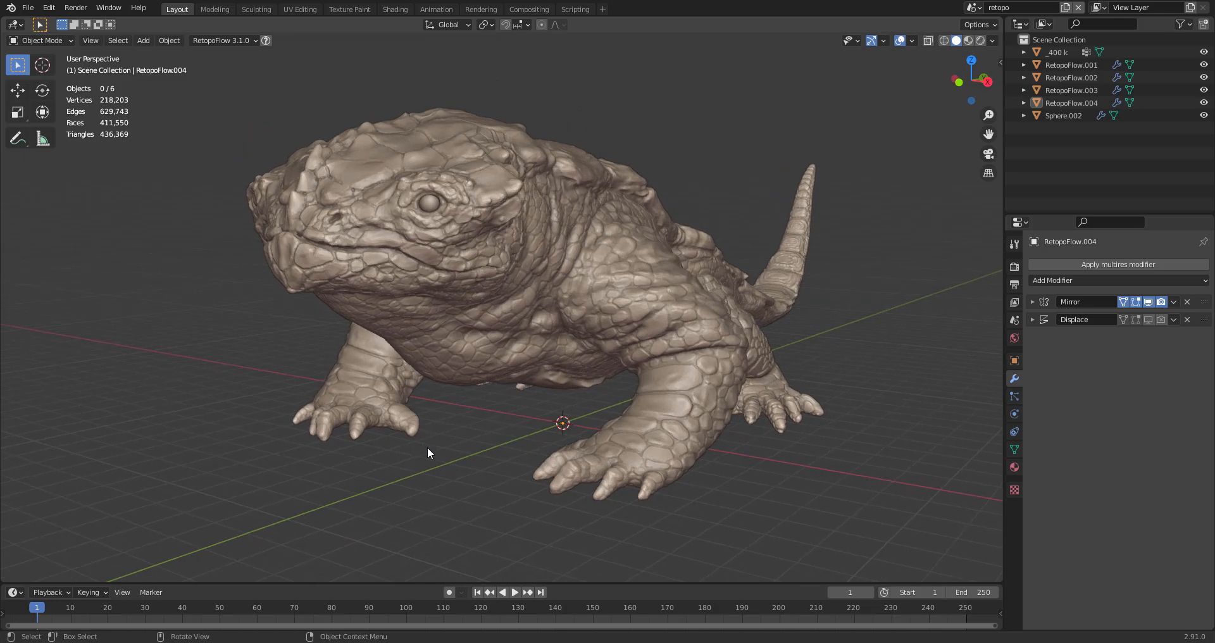
{"action": "mouse_move", "coordinate": [433, 457]}
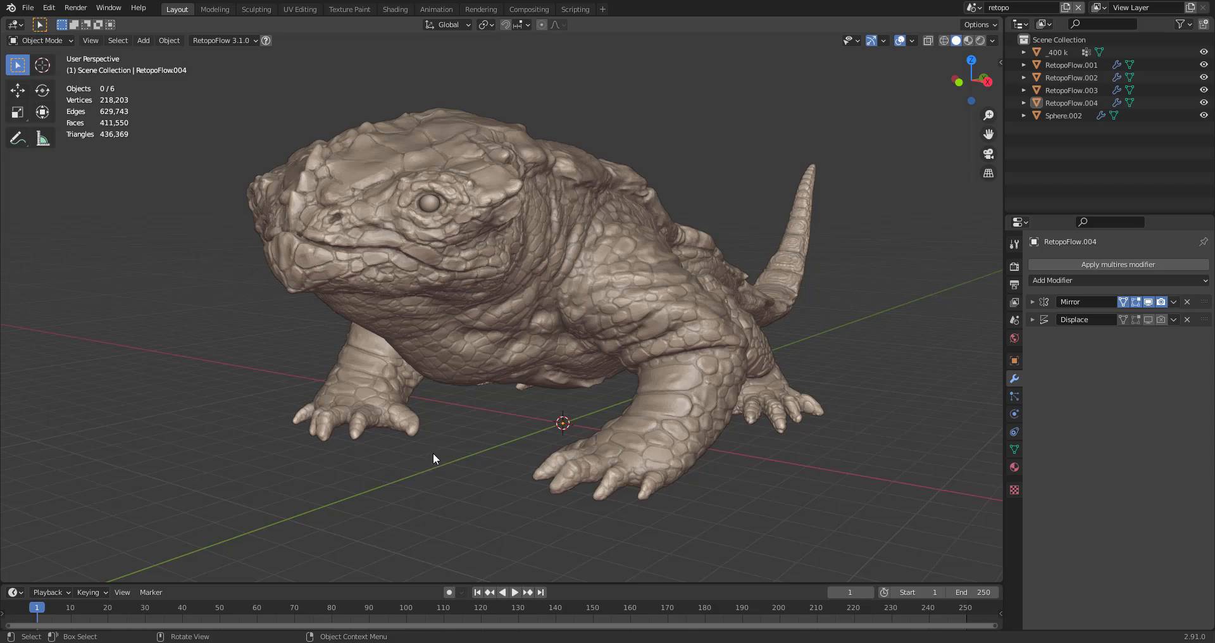
{"action": "mouse_move", "coordinate": [439, 453]}
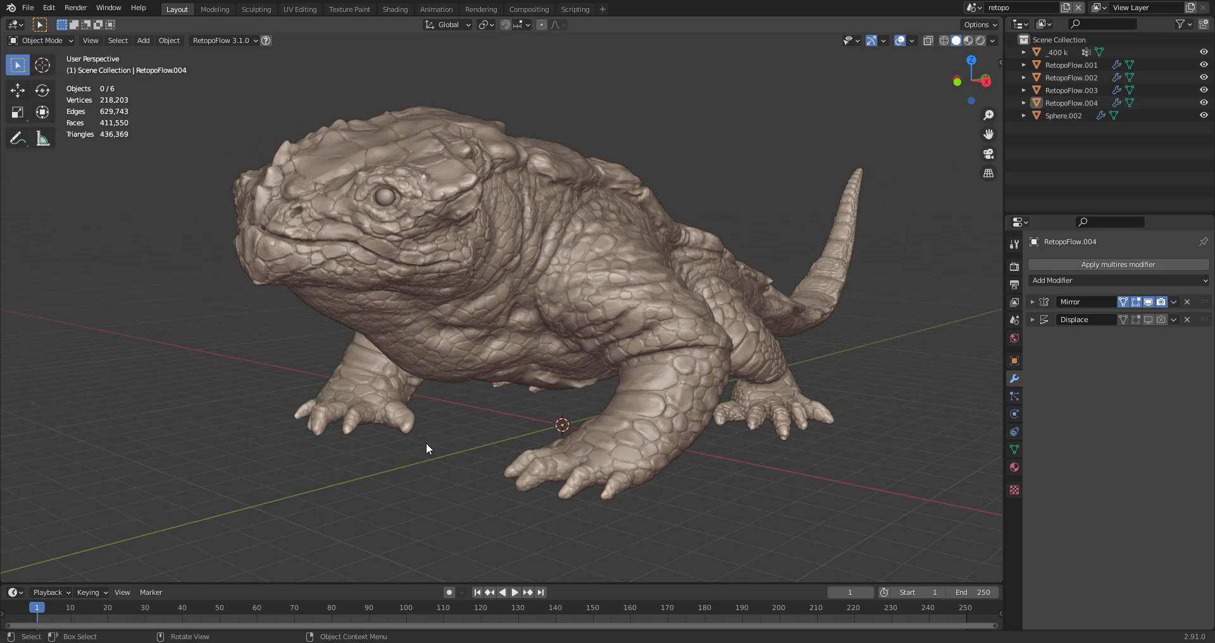
{"action": "mouse_move", "coordinate": [431, 450]}
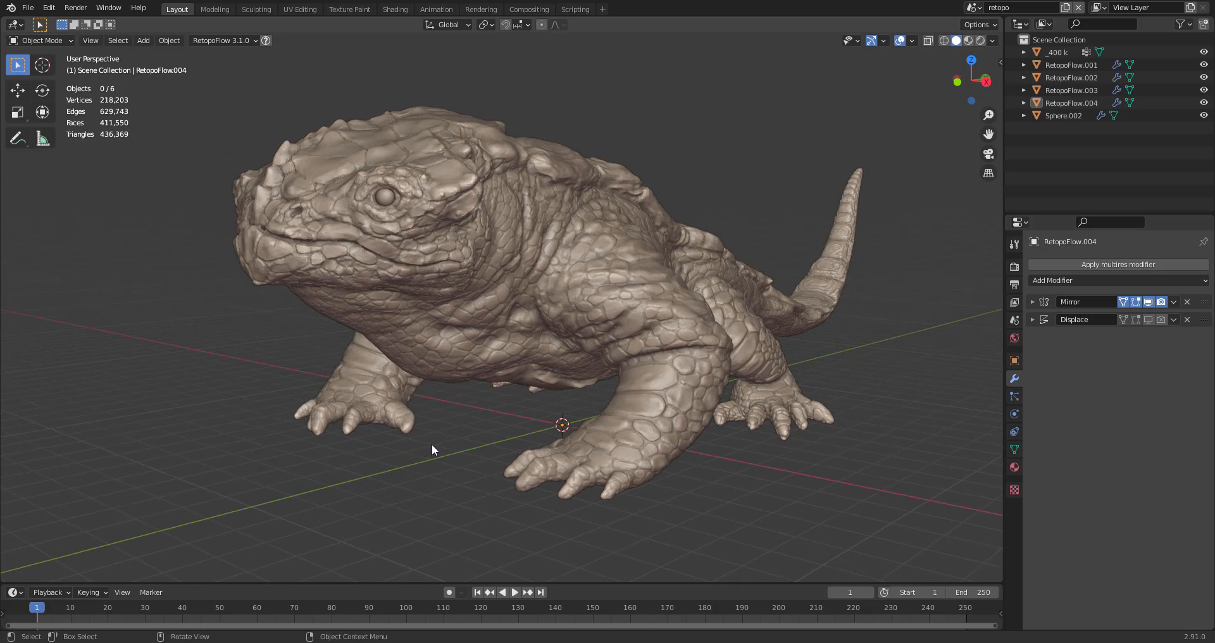
Step: Make the _400 k creature sculpt active and reopen the RetopoFlow 3.1.0 menu
{"action": "left_click", "coordinate": [223, 41]}
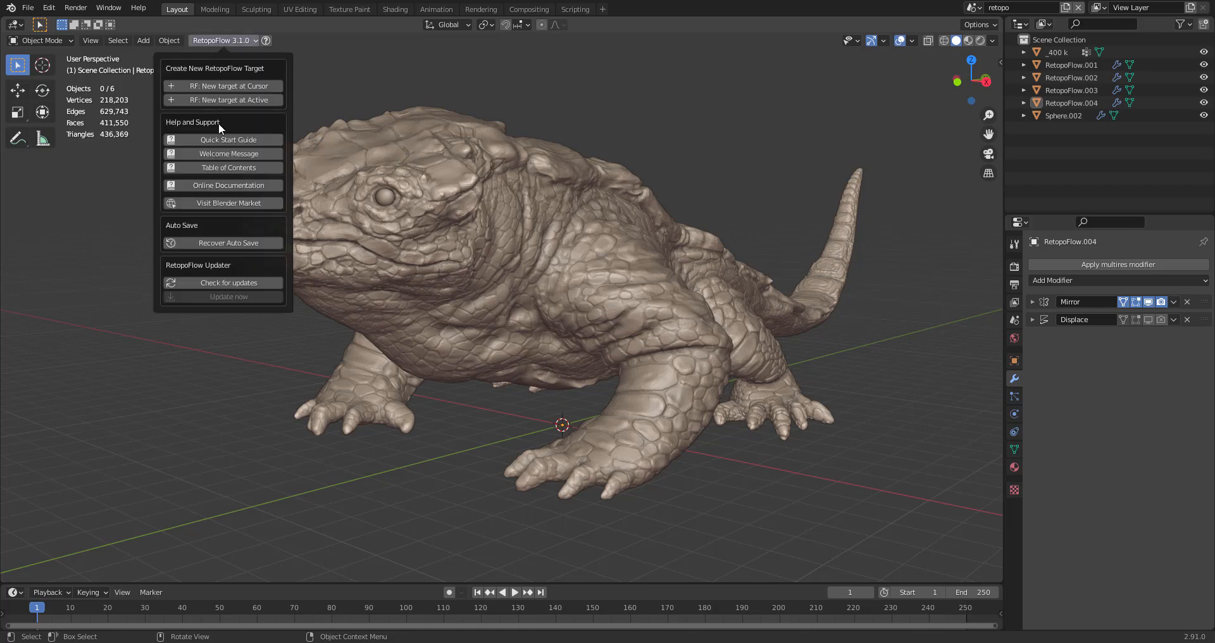
{"action": "left_click", "coordinate": [1056, 52]}
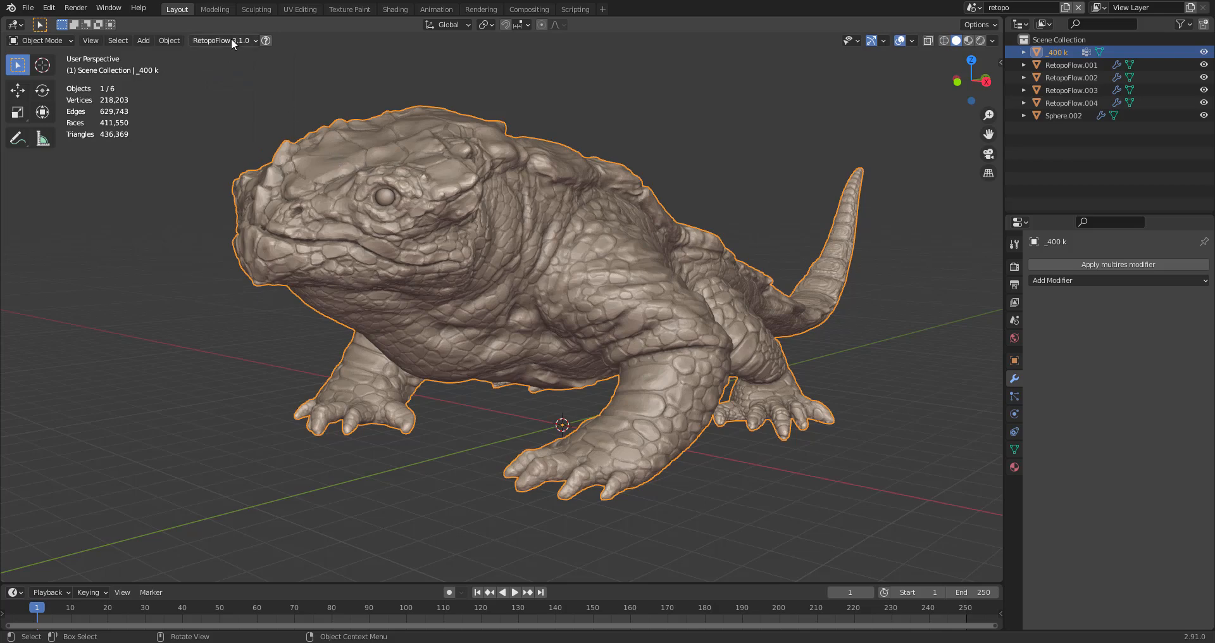
{"action": "left_click", "coordinate": [222, 40]}
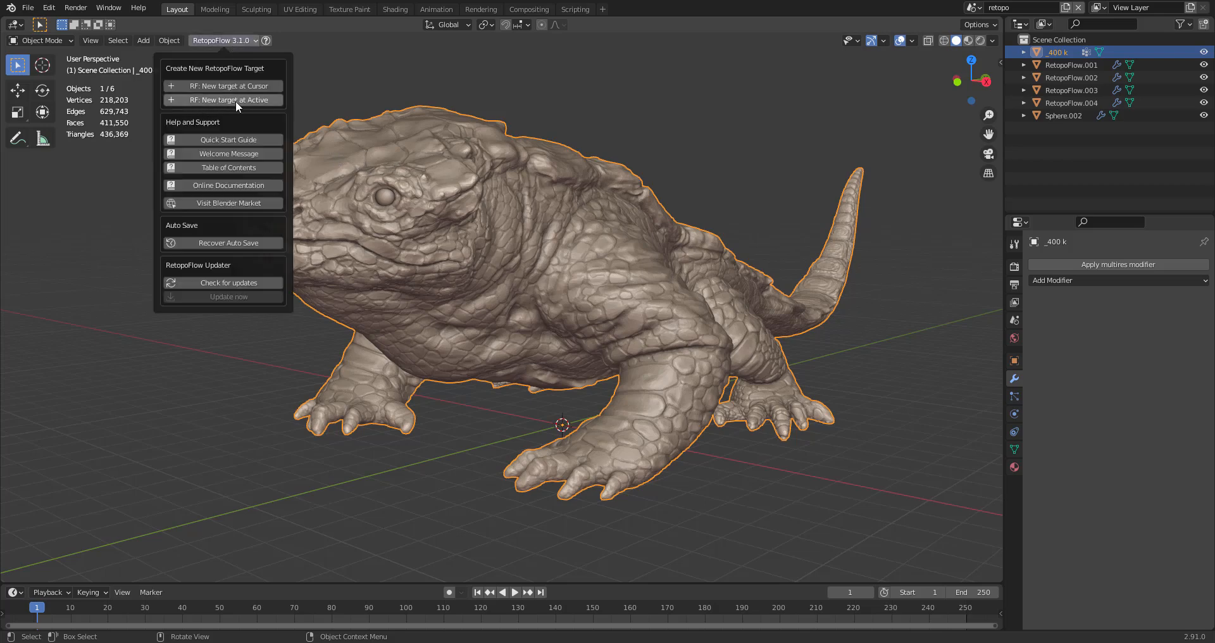
Step: Choose 'RF: New target at Active' to launch RetopoFlow with its welcome guide
{"action": "left_click", "coordinate": [227, 99]}
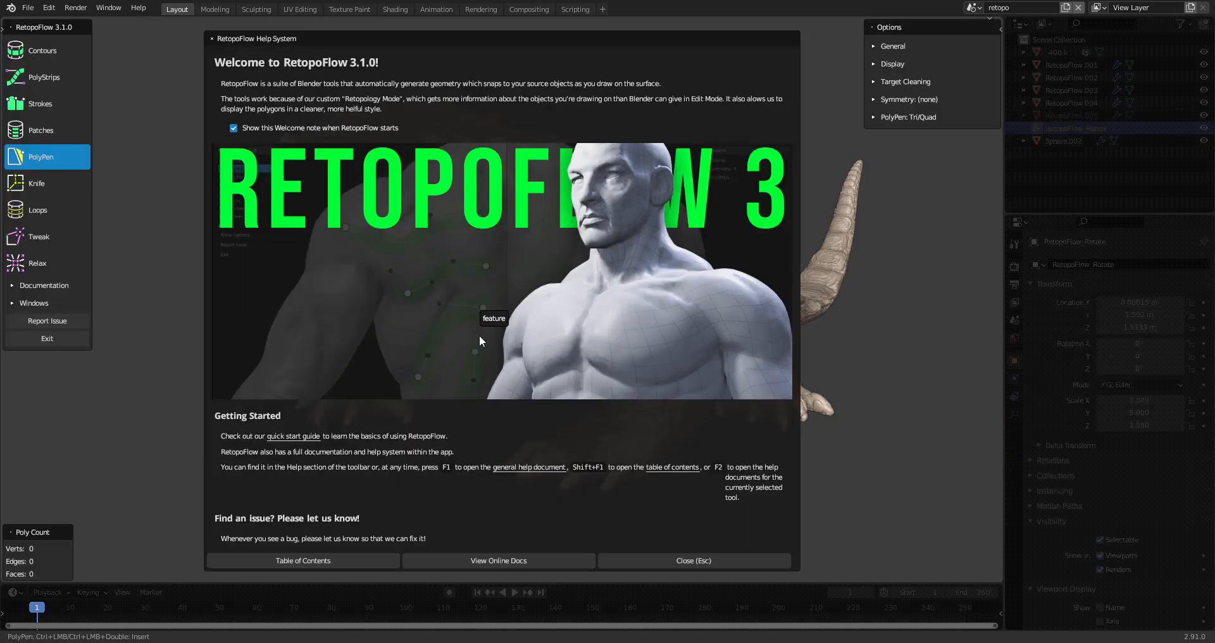
{"action": "mouse_move", "coordinate": [388, 42]}
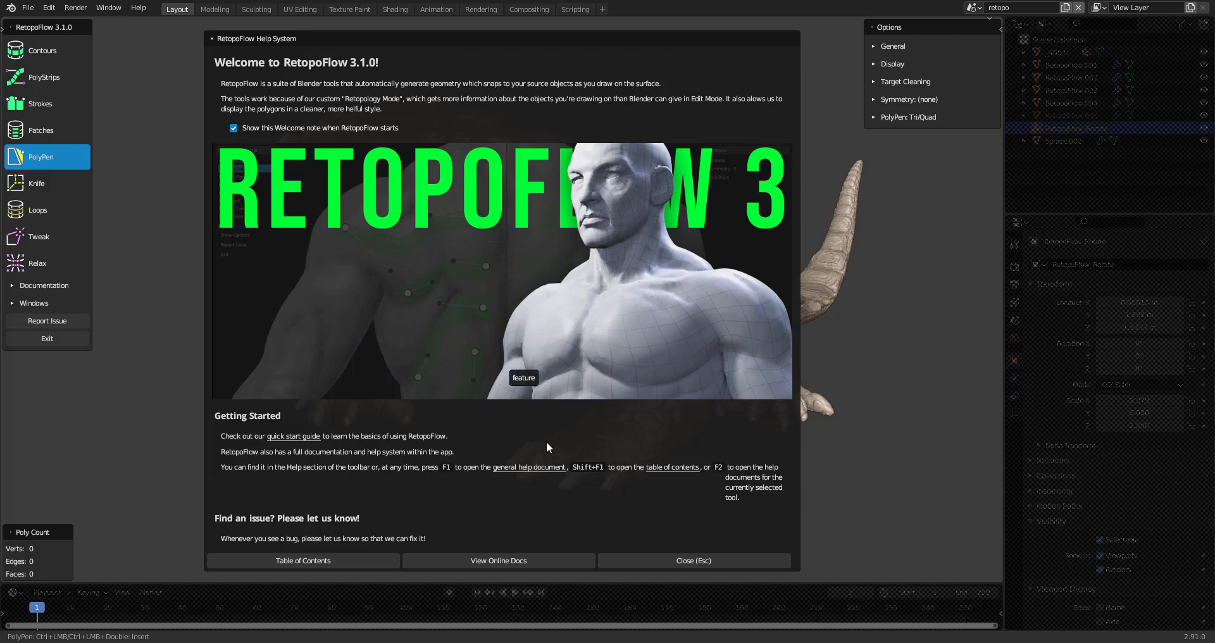
{"action": "mouse_move", "coordinate": [498, 560]}
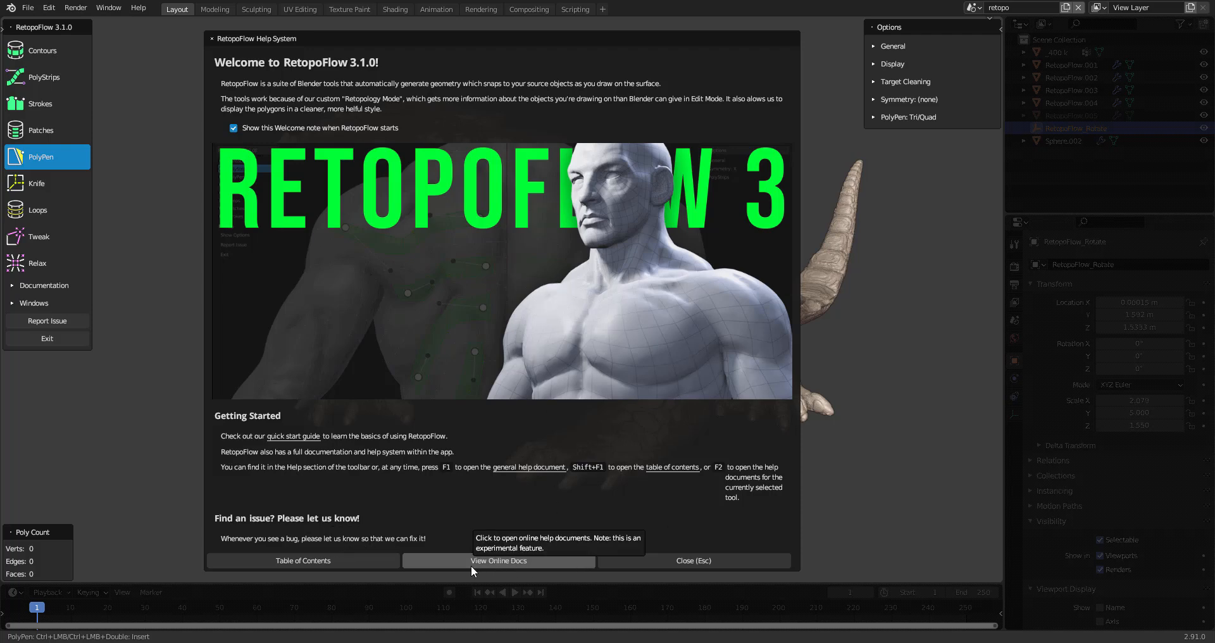
{"action": "mouse_move", "coordinate": [336, 204]}
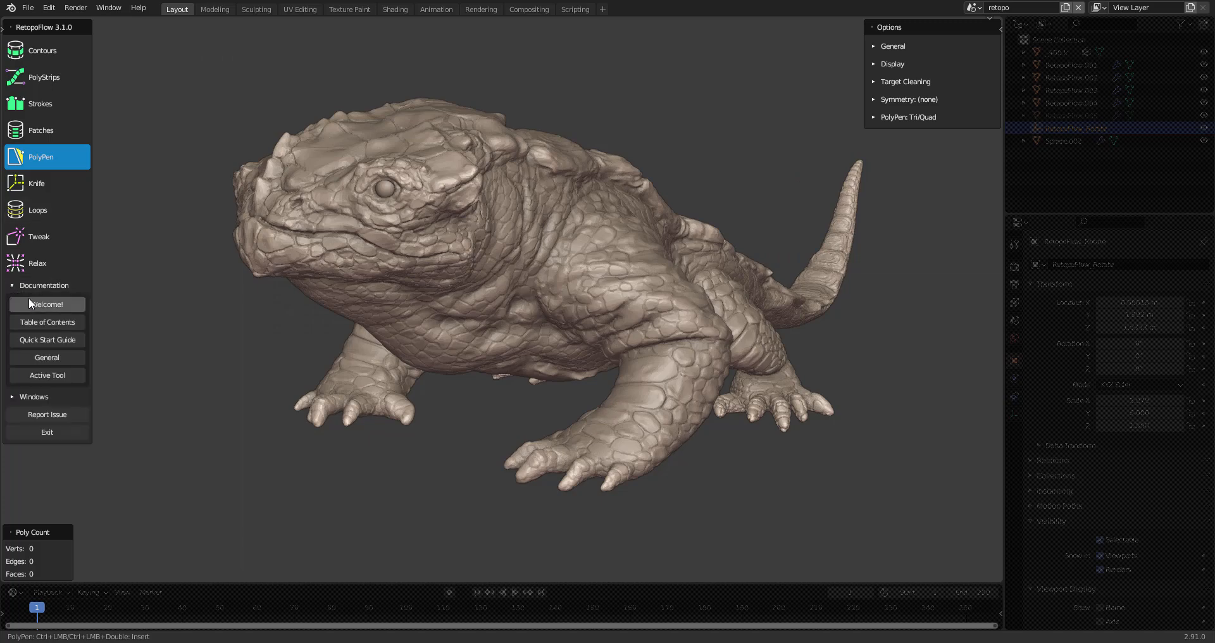
{"action": "mouse_move", "coordinate": [84, 362]}
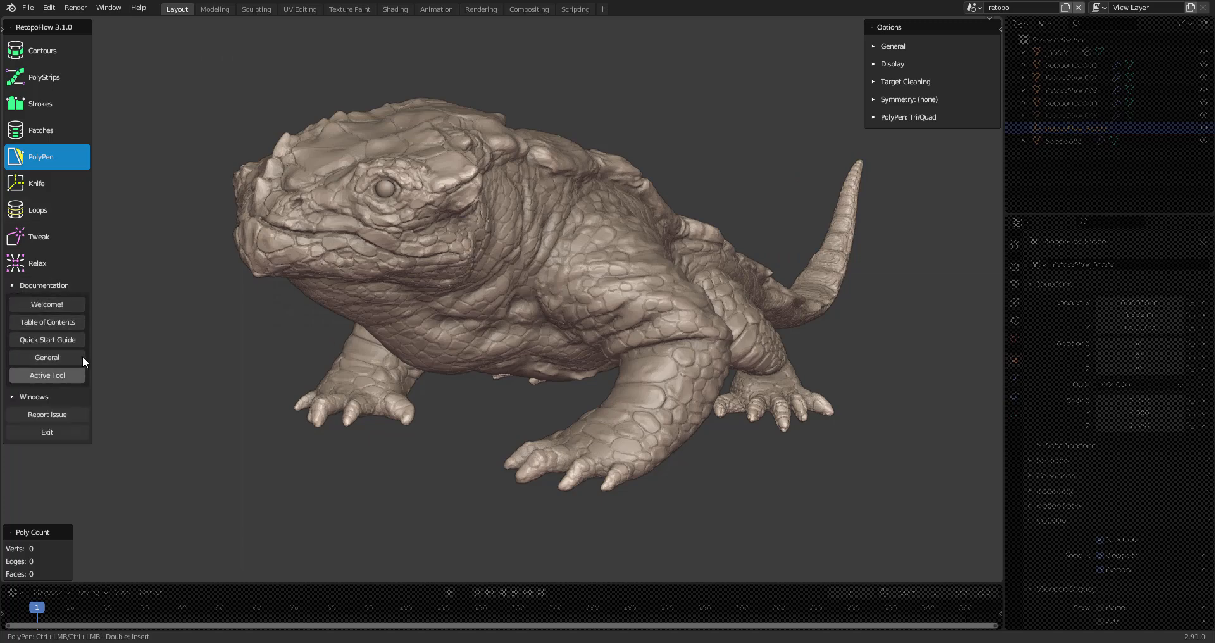
{"action": "mouse_move", "coordinate": [412, 391]}
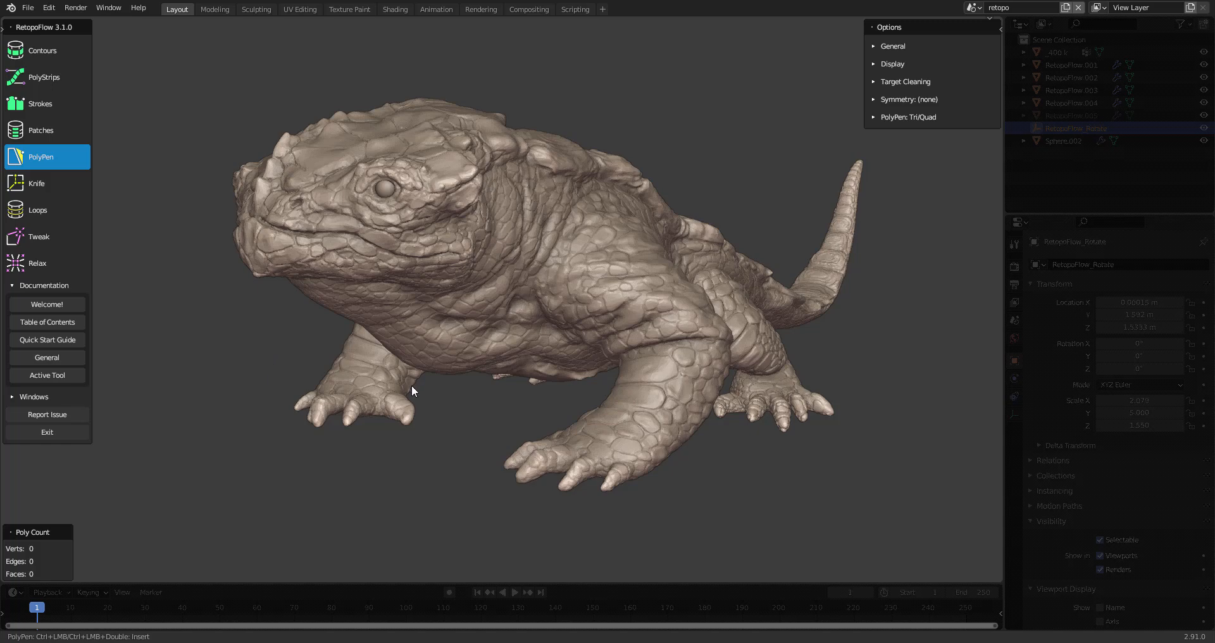
{"action": "mouse_move", "coordinate": [367, 363]}
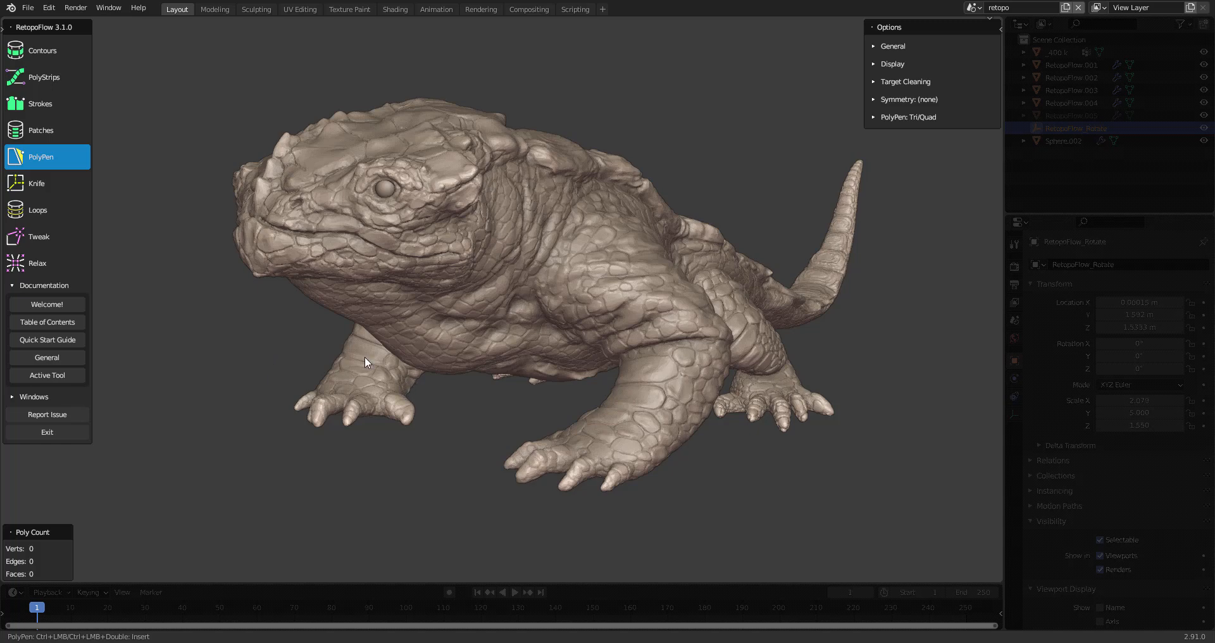
{"action": "mouse_move", "coordinate": [46, 375]}
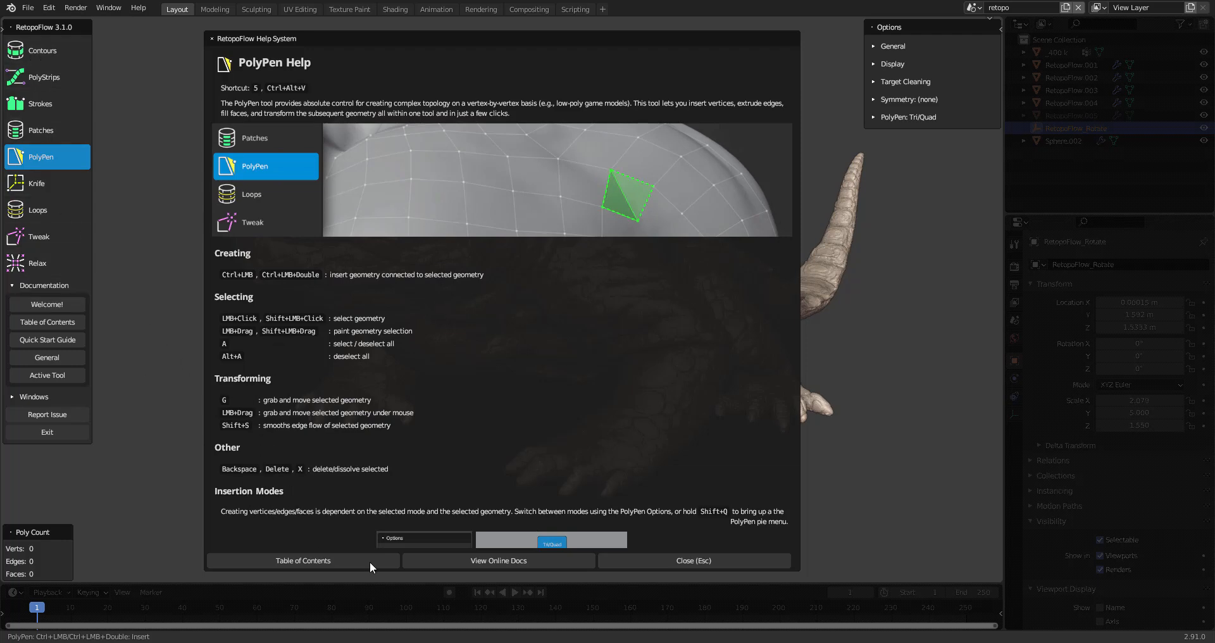
{"action": "mouse_move", "coordinate": [12, 300]}
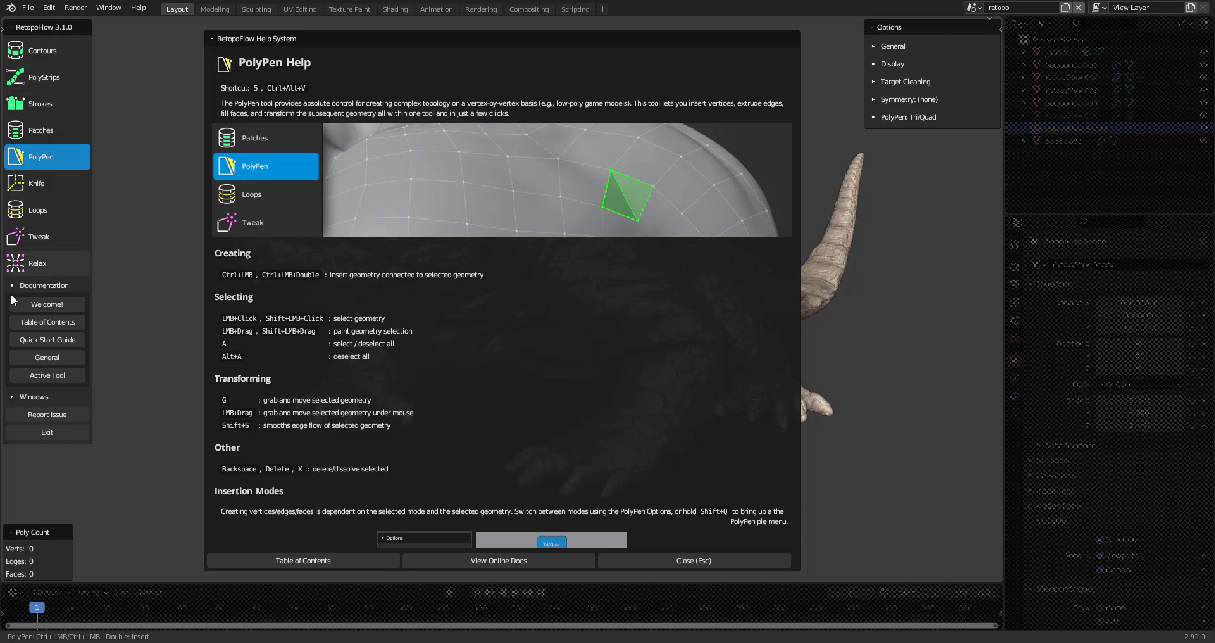
Step: Close the PolyPen help and expand the 'PolyPen: Tri/Quad' options, briefly toggling Display
{"action": "left_click", "coordinate": [692, 560]}
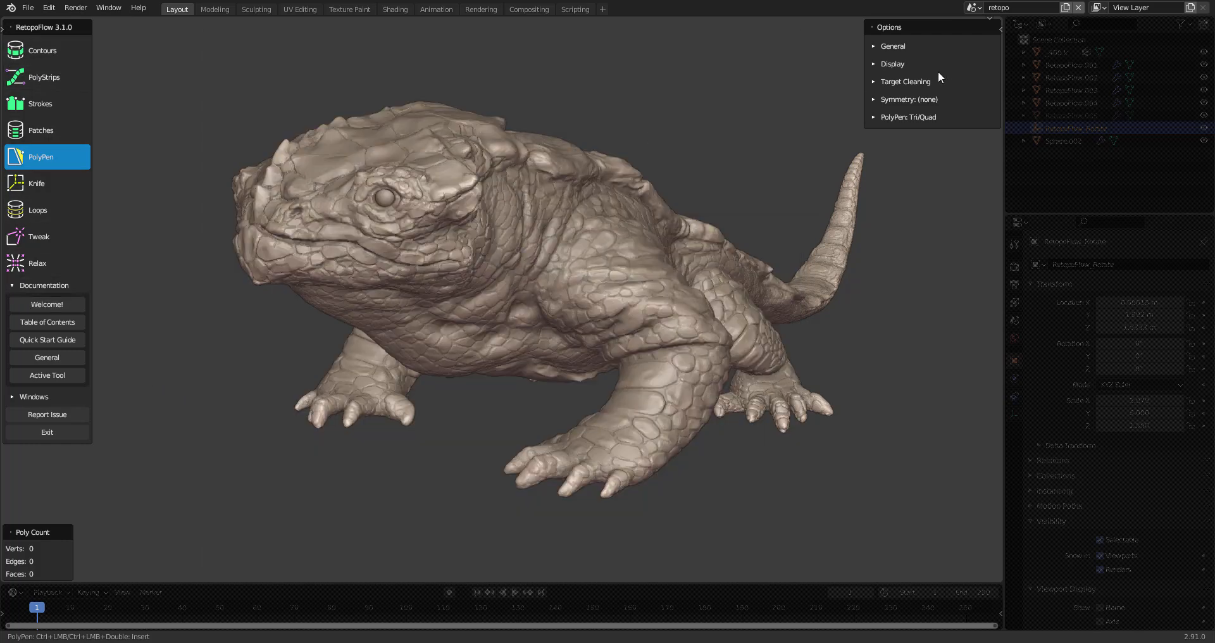
{"action": "mouse_move", "coordinate": [880, 128]}
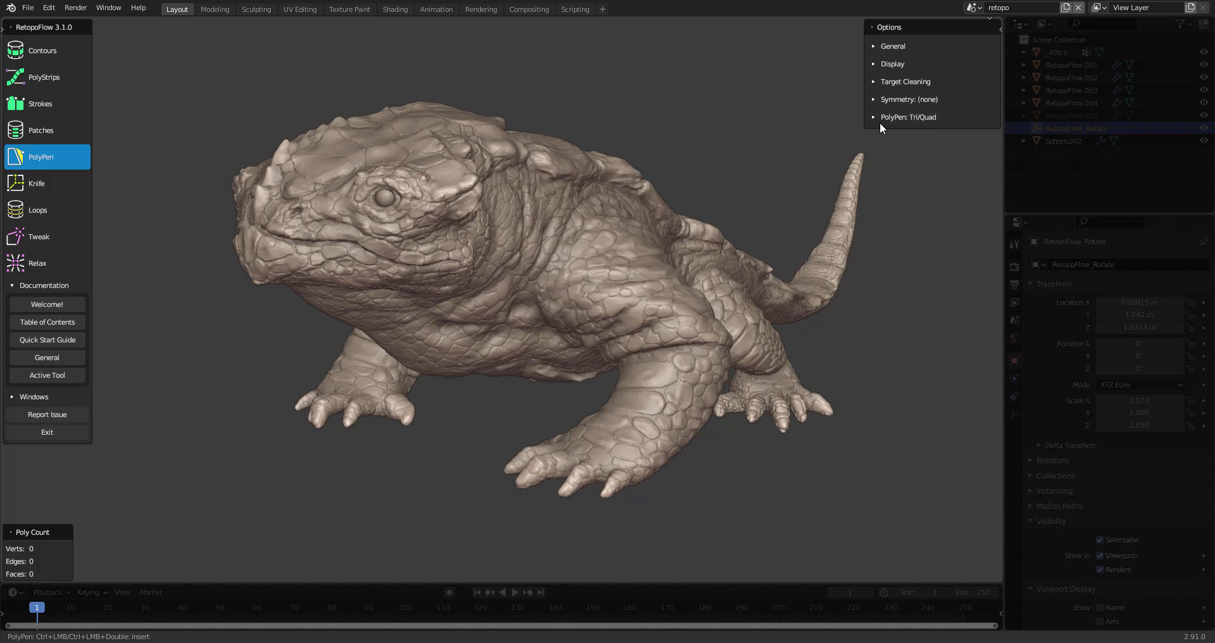
{"action": "left_click", "coordinate": [908, 117]}
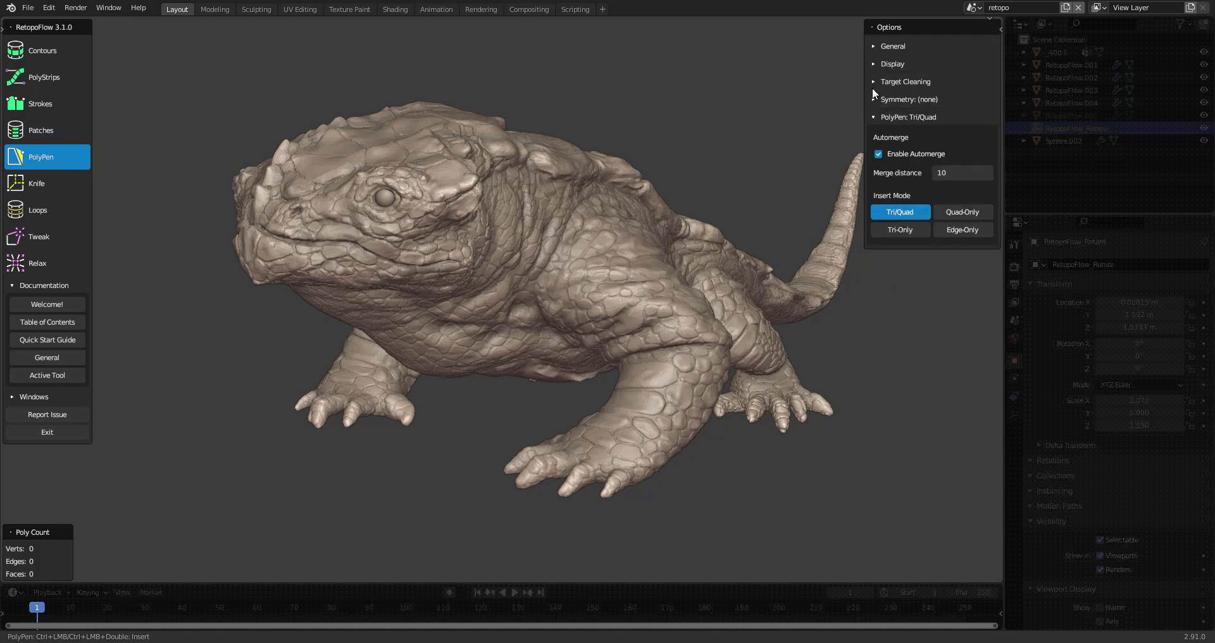
{"action": "left_click", "coordinate": [892, 64]}
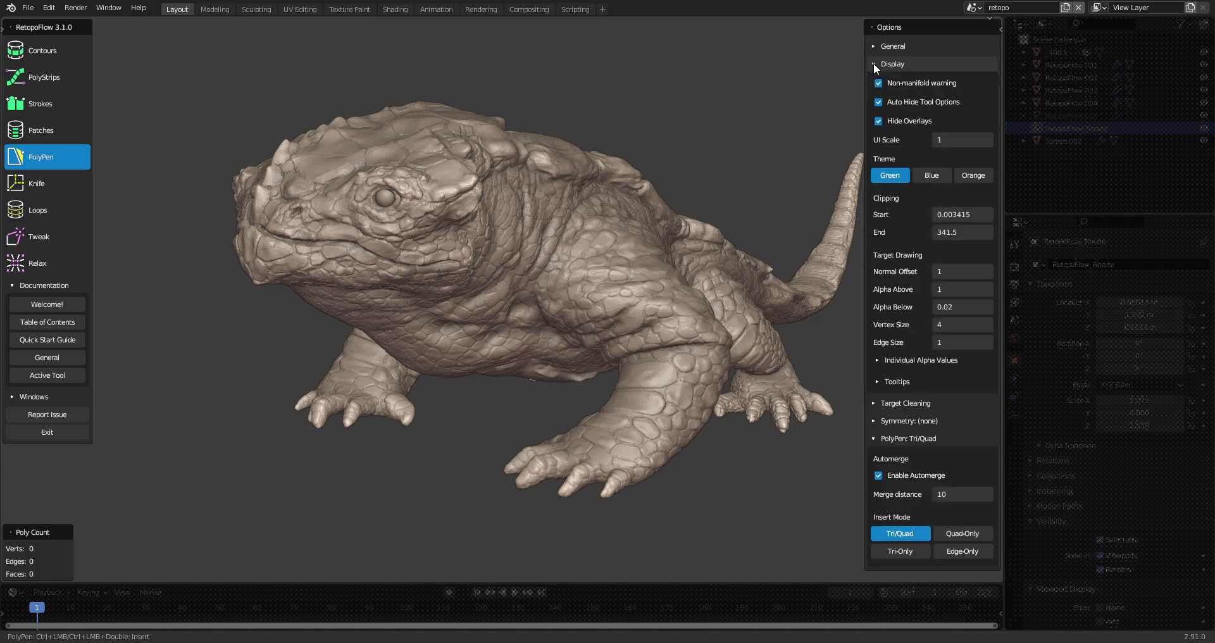
{"action": "left_click", "coordinate": [876, 63]}
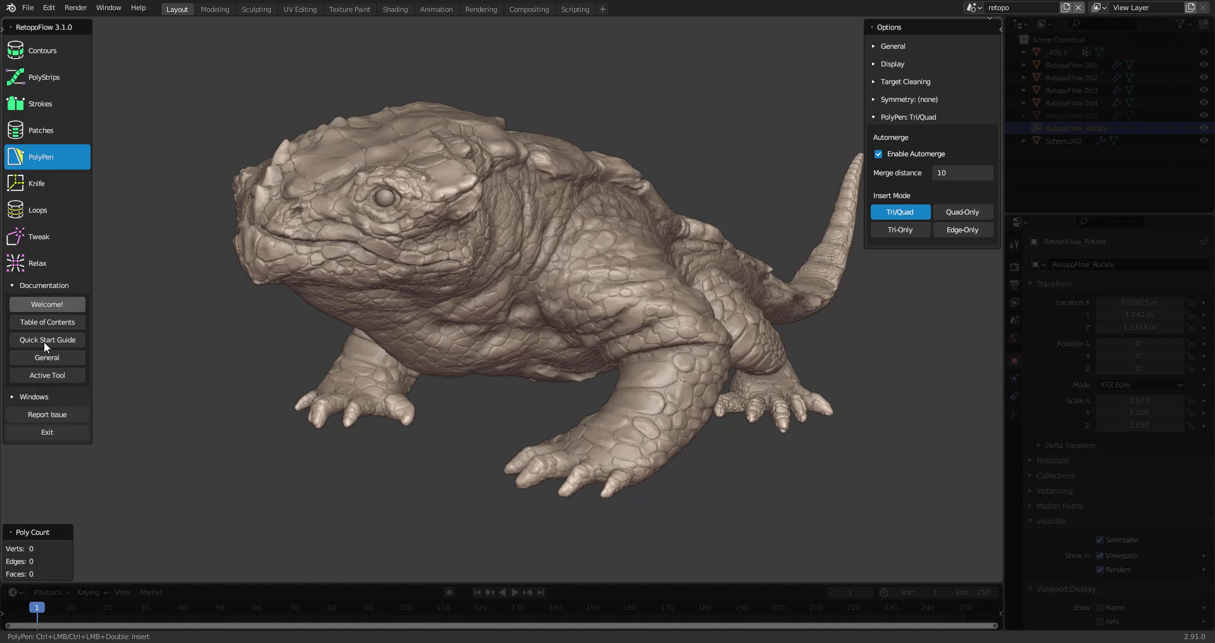
Step: Try Patches and other RetopoFlow tools, settle on Contours, and zoom toward the tail
{"action": "left_click", "coordinate": [41, 130]}
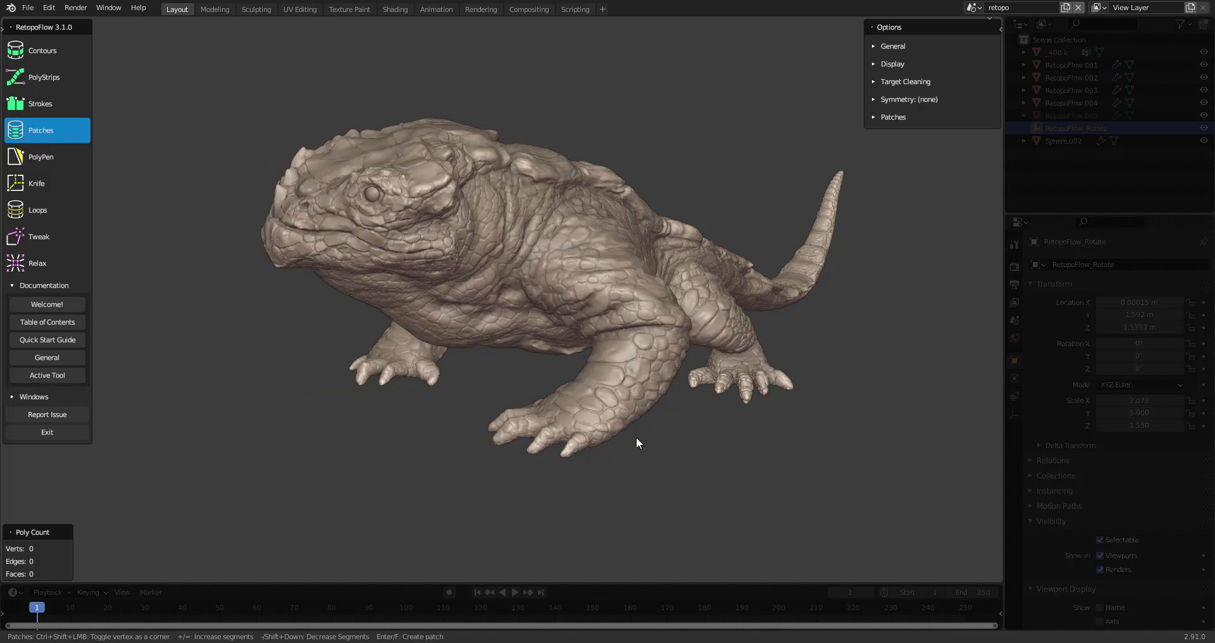
{"action": "mouse_move", "coordinate": [555, 349]}
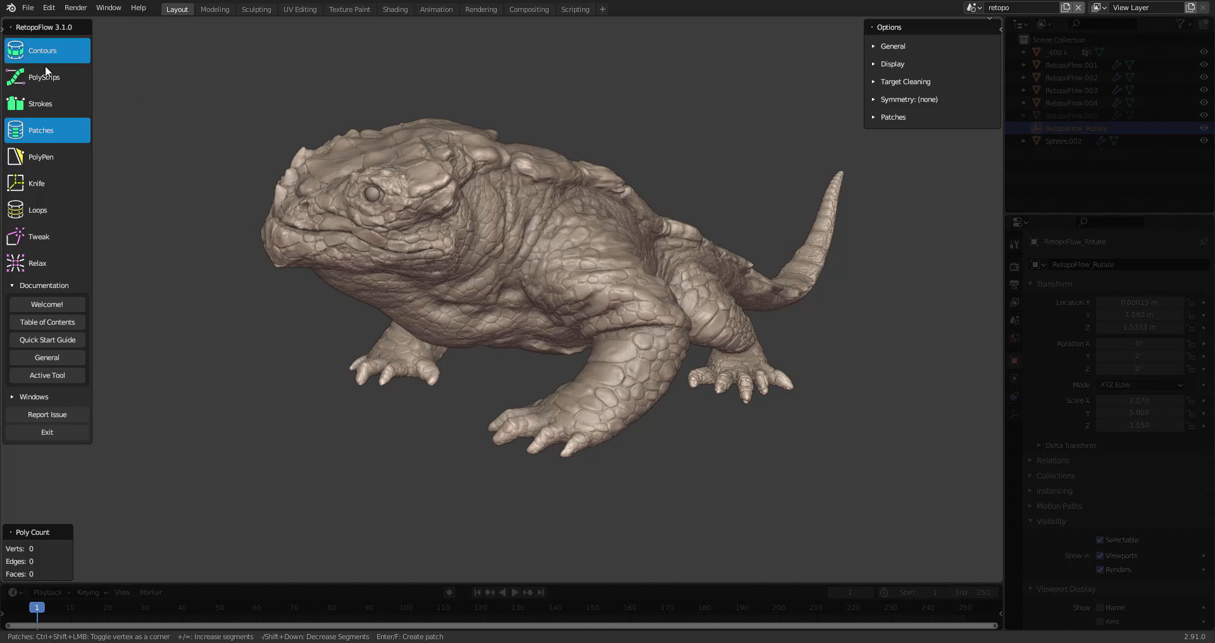
{"action": "left_click", "coordinate": [45, 77]}
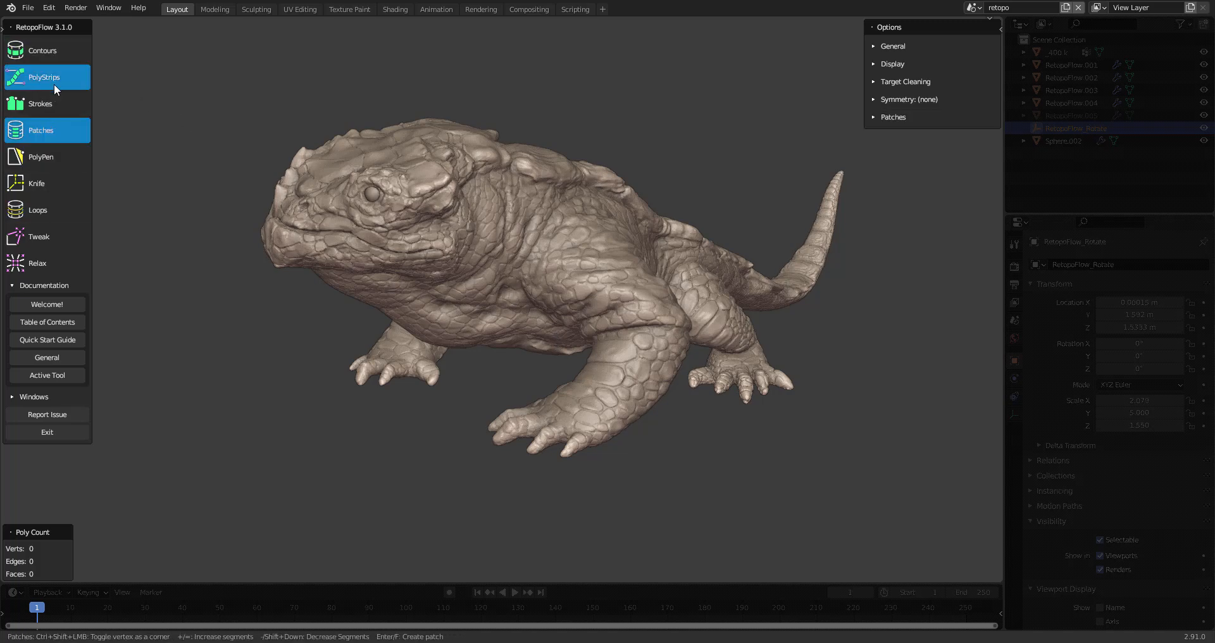
{"action": "left_click", "coordinate": [43, 51]}
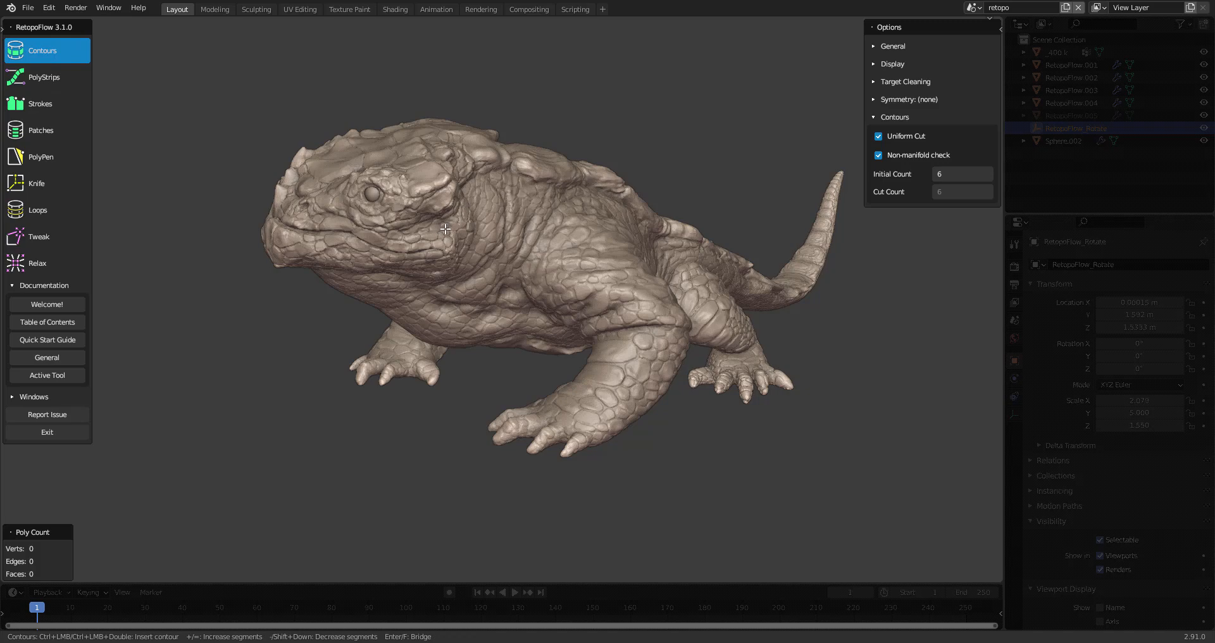
{"action": "mouse_move", "coordinate": [454, 236]}
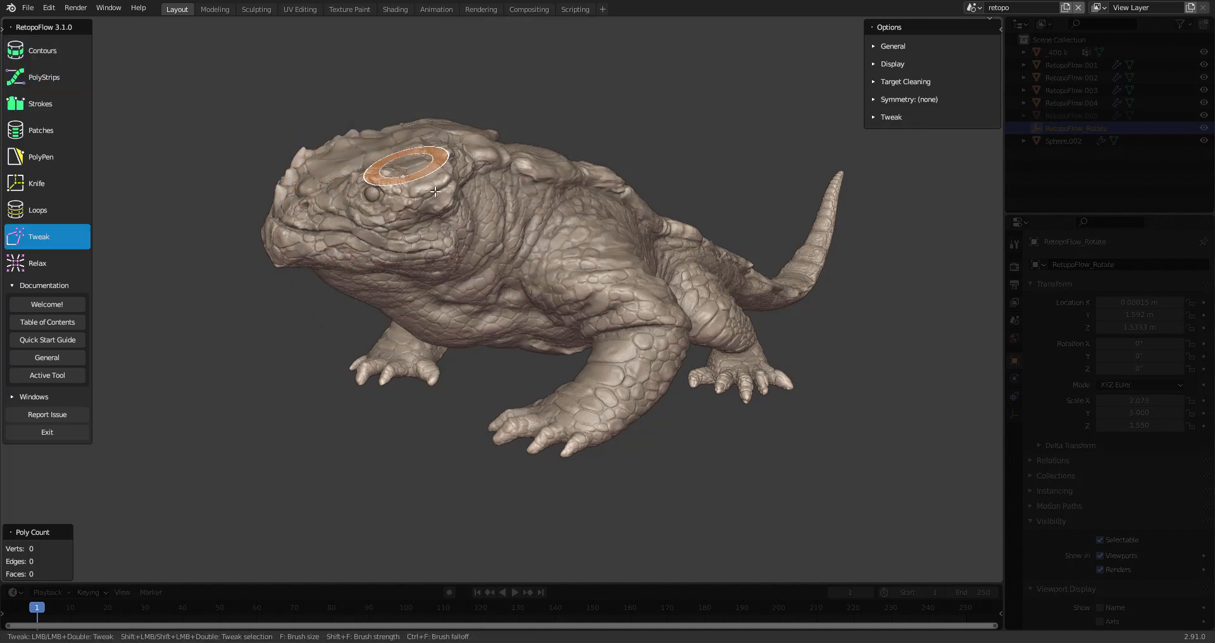
{"action": "left_click", "coordinate": [43, 51]}
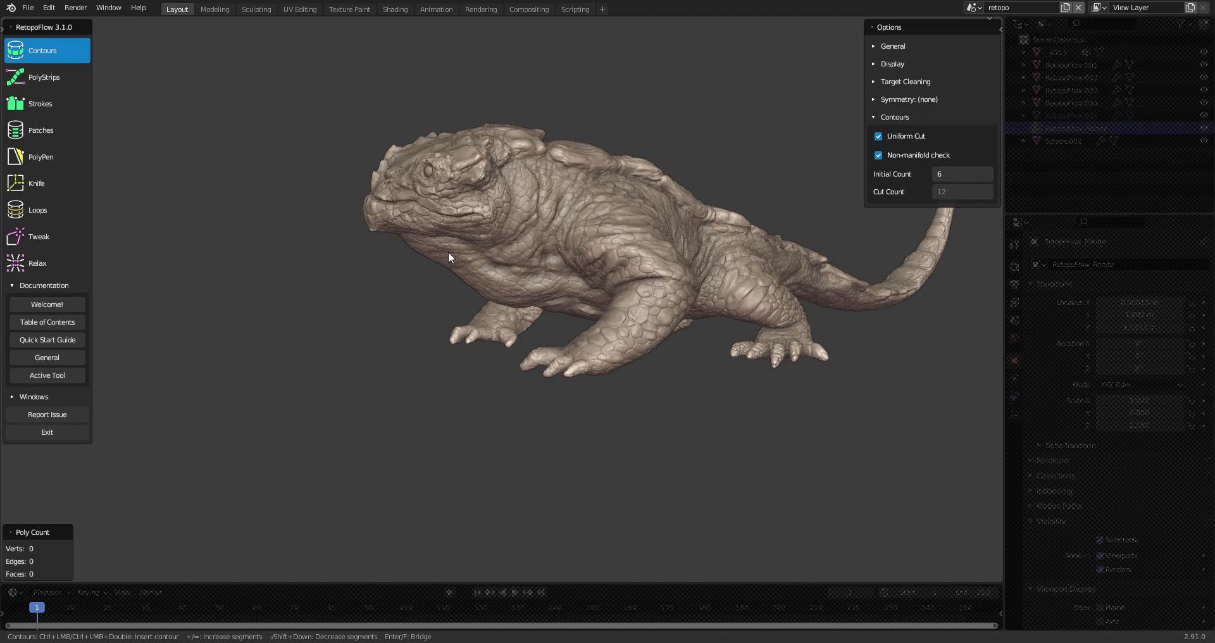
{"action": "mouse_move", "coordinate": [434, 288]}
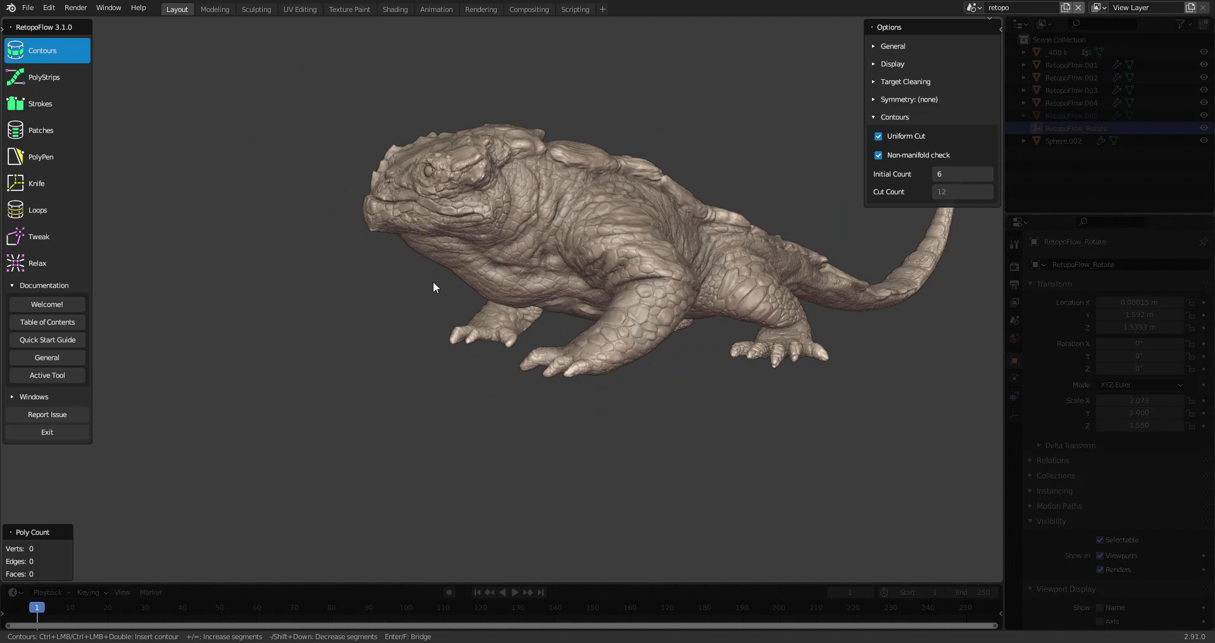
{"action": "left_click_drag", "start_coordinate": [434, 287], "coordinate": [534, 299]}
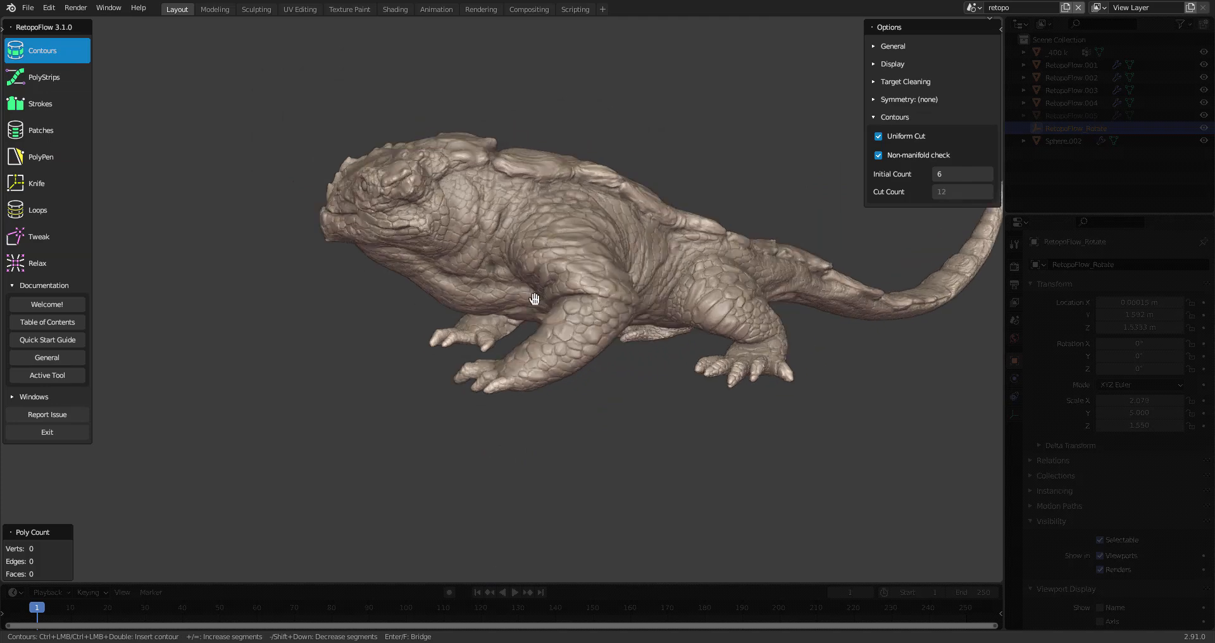
{"action": "left_click_drag", "start_coordinate": [534, 298], "coordinate": [440, 383]}
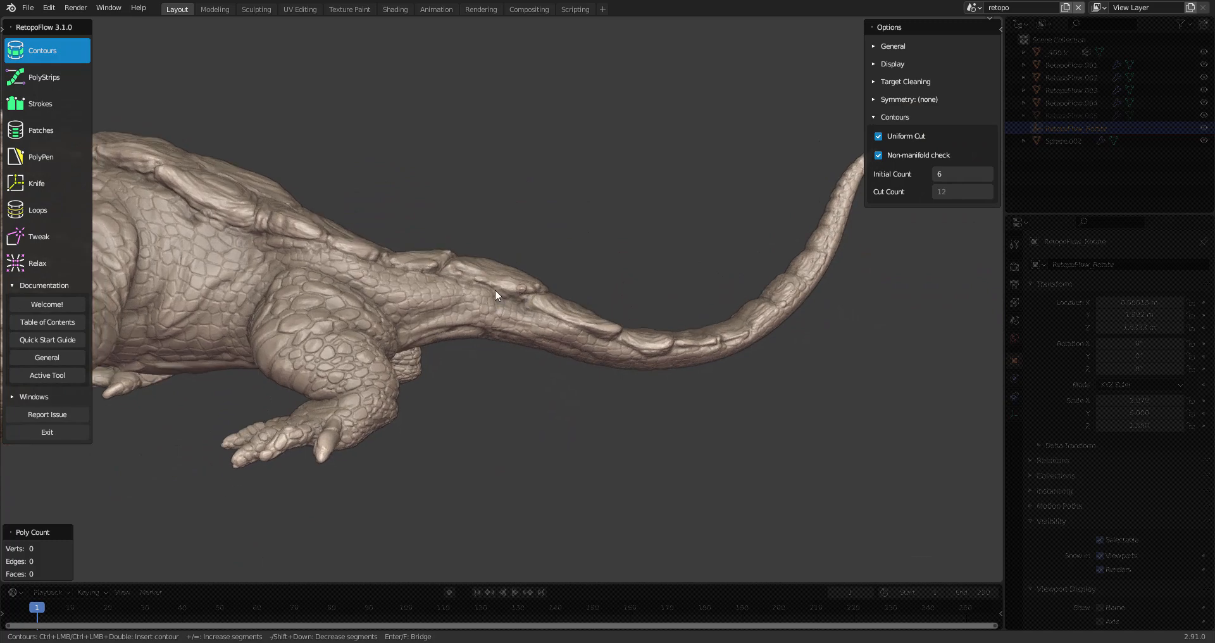
{"action": "mouse_move", "coordinate": [464, 344]}
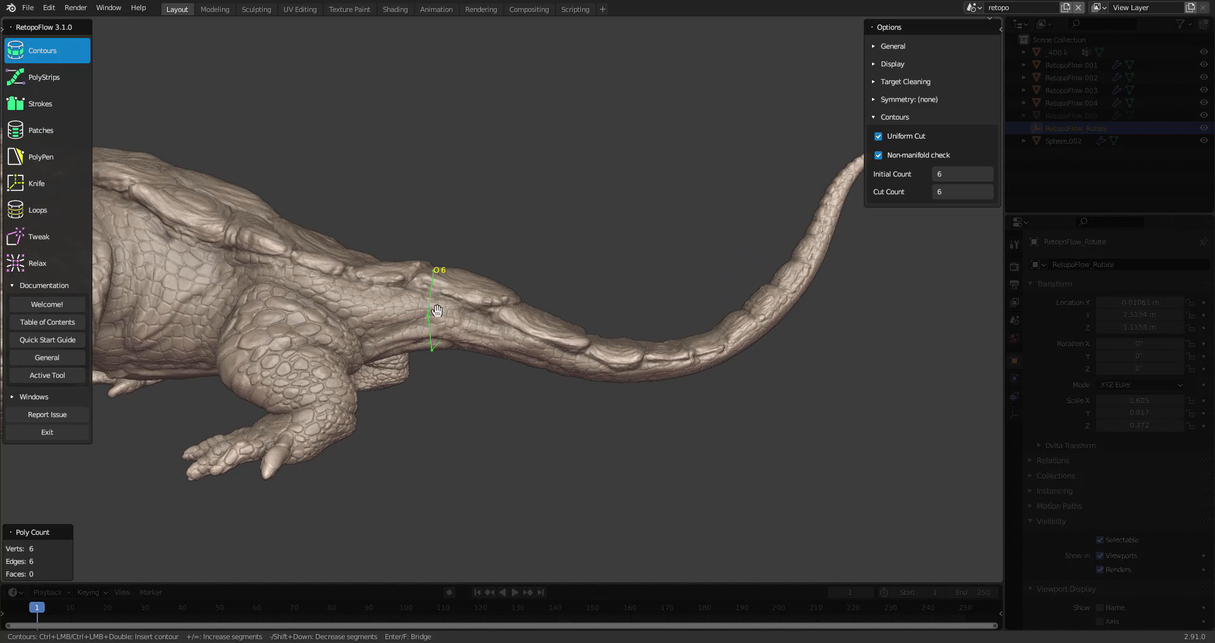
{"action": "mouse_move", "coordinate": [469, 366]}
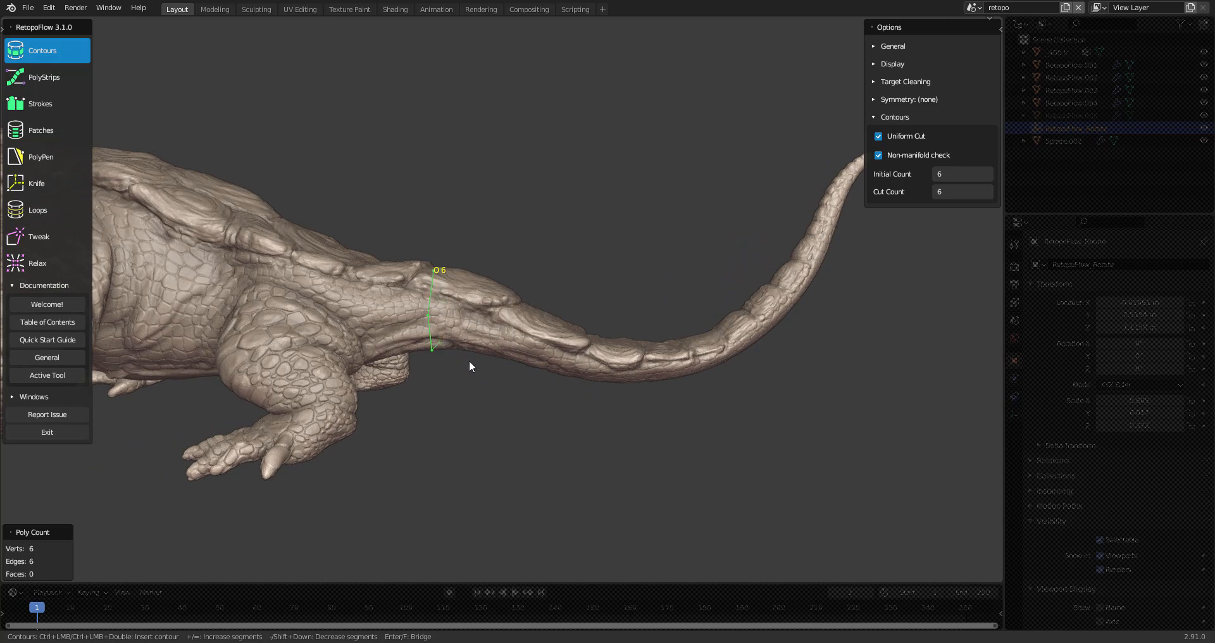
{"action": "mouse_move", "coordinate": [480, 360]}
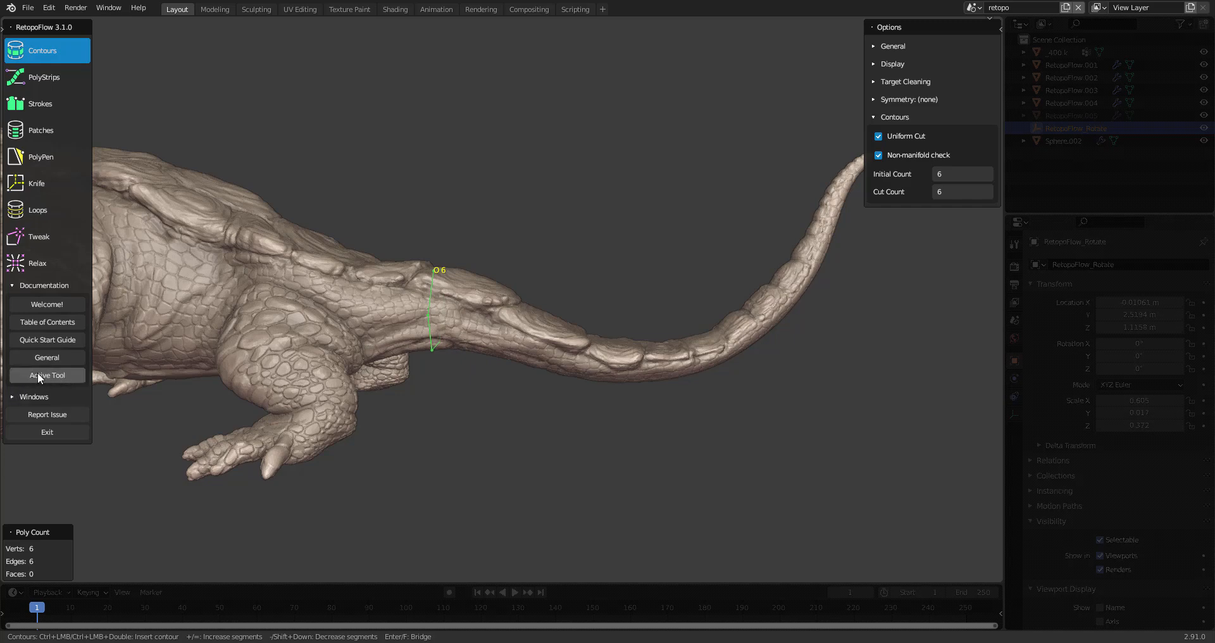
{"action": "mouse_move", "coordinate": [498, 405]}
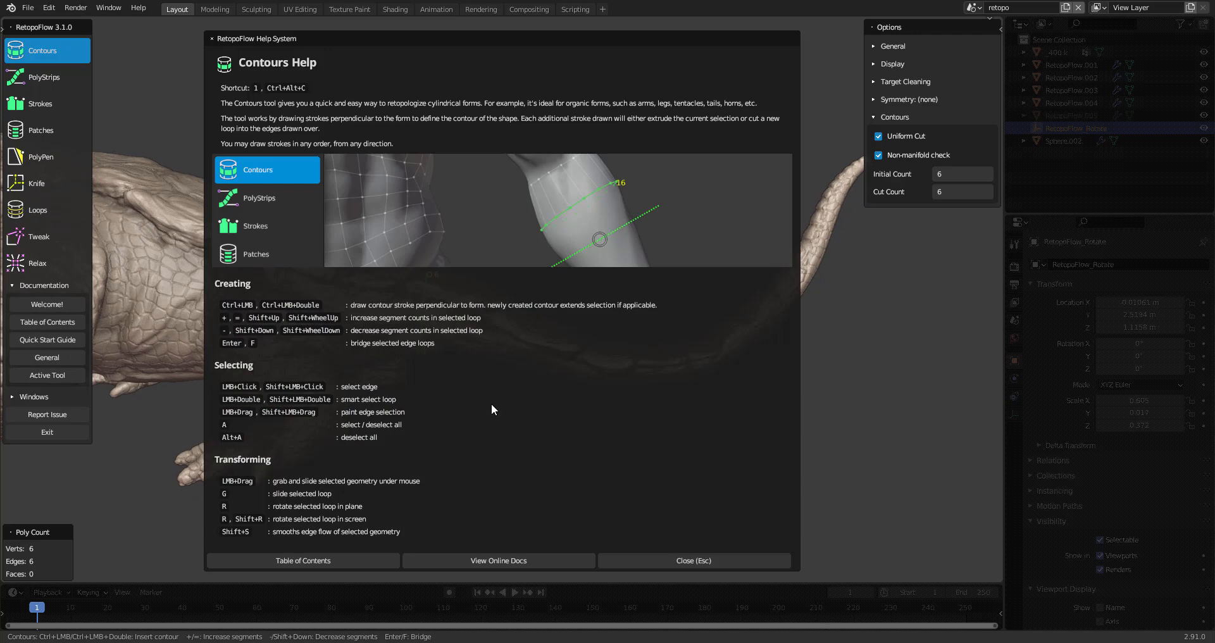
{"action": "mouse_move", "coordinate": [259, 326]}
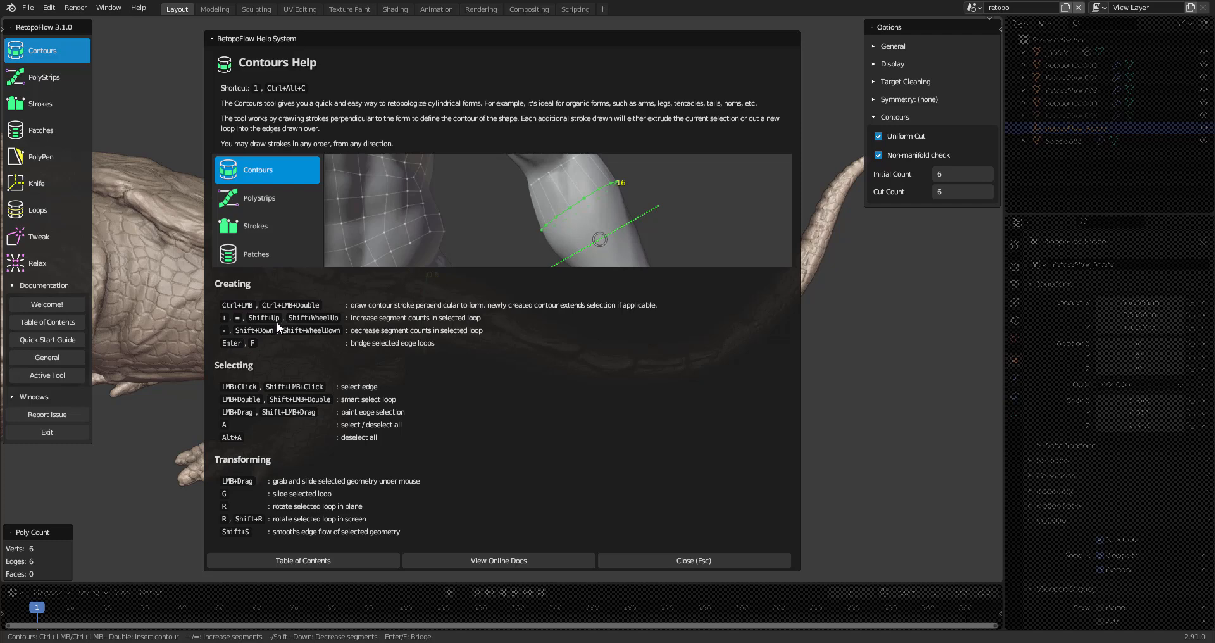
{"action": "mouse_move", "coordinate": [301, 327]}
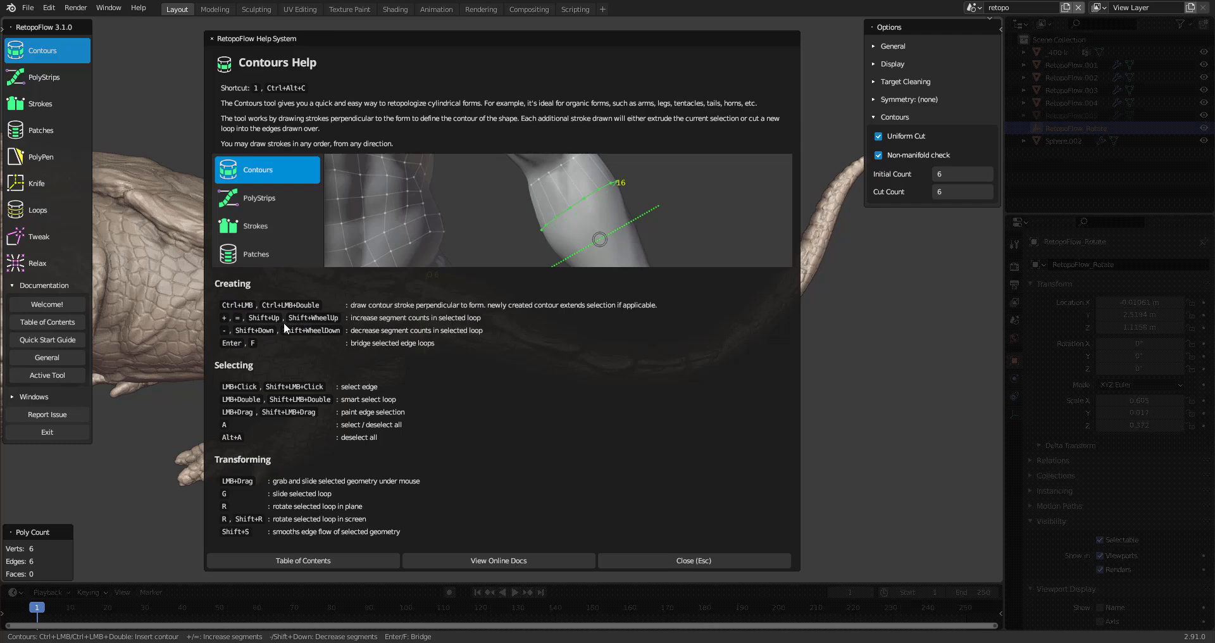
Step: Close the Contours Help after reviewing its create, select and transform shortcuts
{"action": "left_click", "coordinate": [693, 560]}
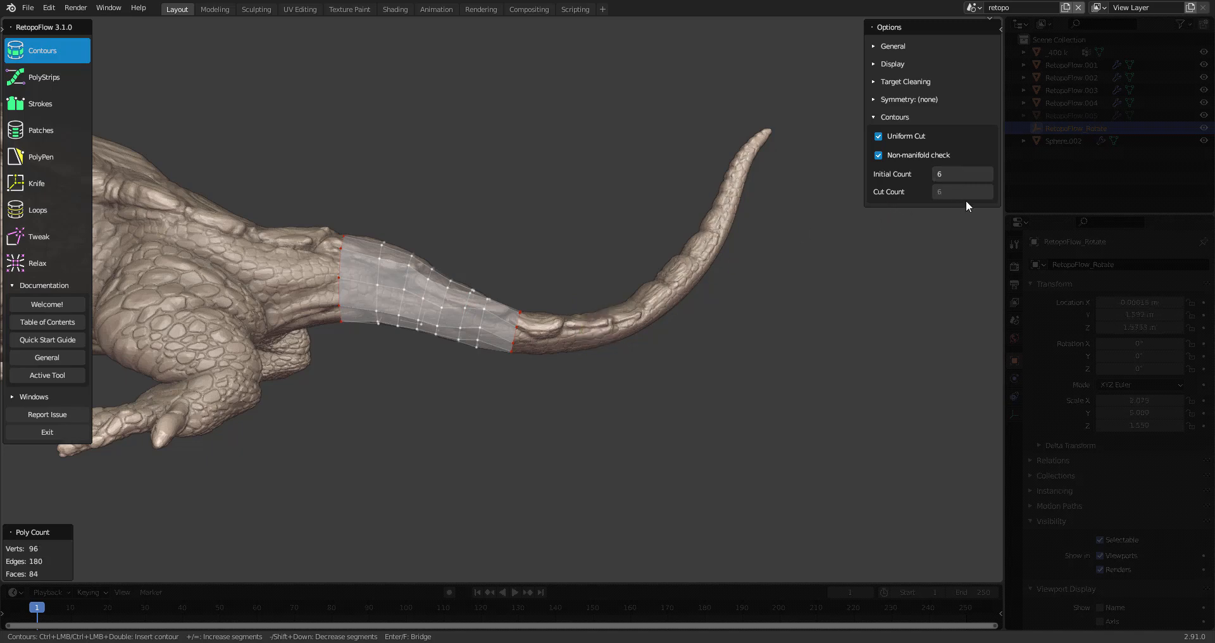
{"action": "mouse_move", "coordinate": [579, 288]}
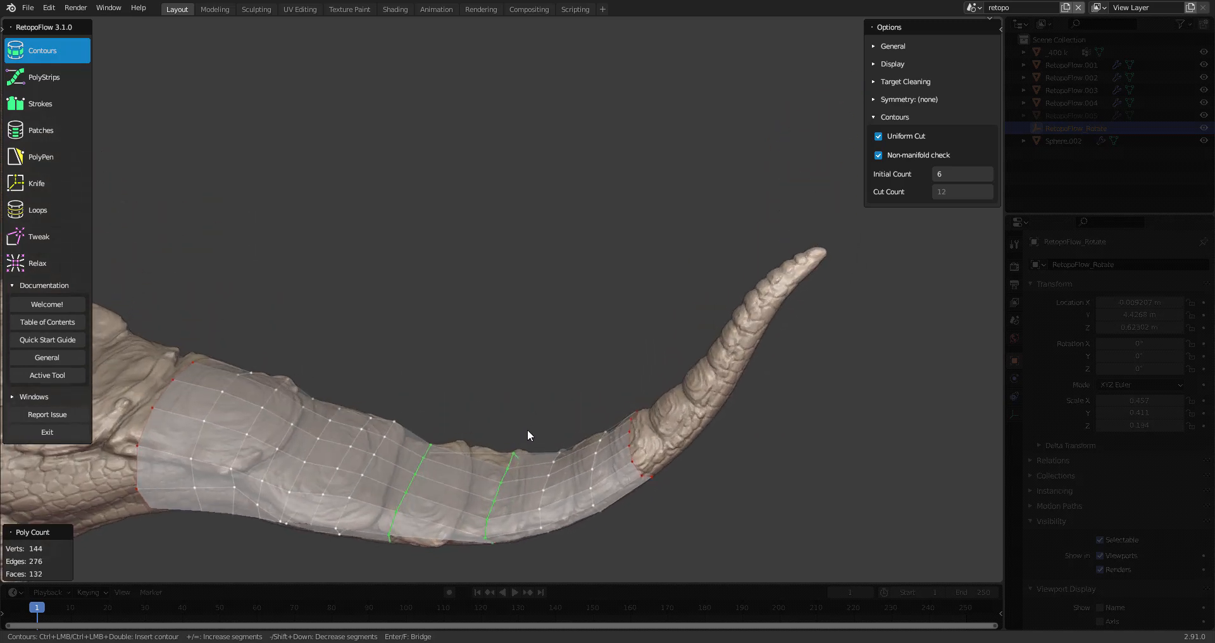
Step: Drag contour strokes along the tail to extend the tube to 132 faces at cut count 12
{"action": "left_click_drag", "start_coordinate": [527, 435], "coordinate": [570, 340]}
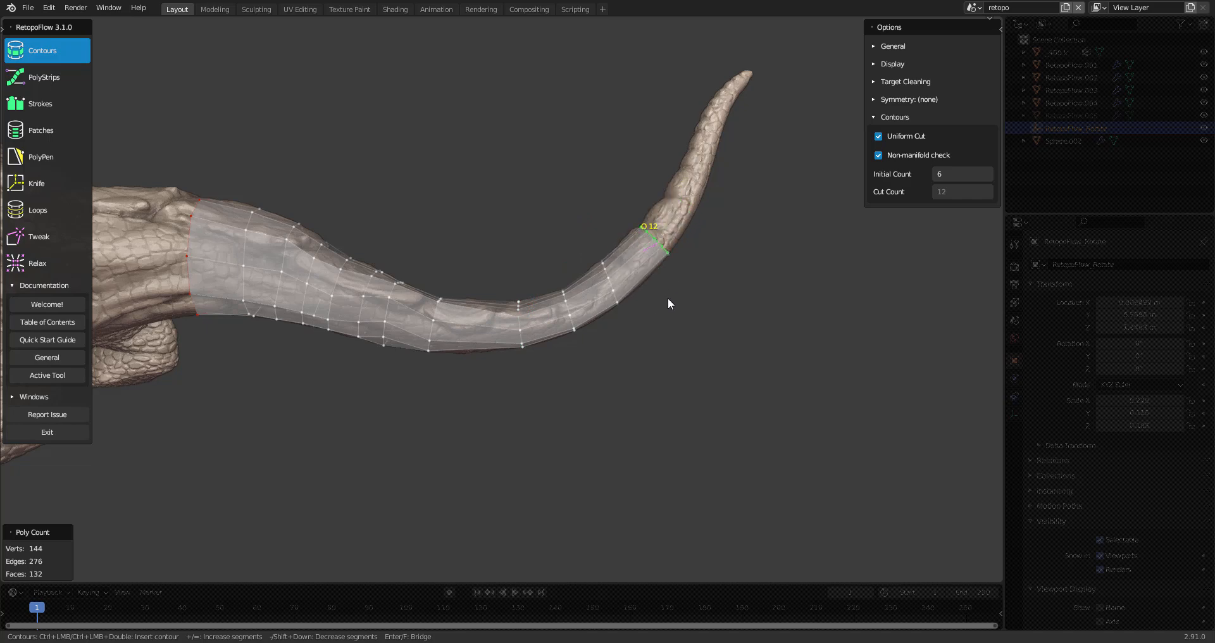
Step: Switch to PolyStrips and shape the strips along the mouth and in front of the eye
{"action": "left_click", "coordinate": [45, 77]}
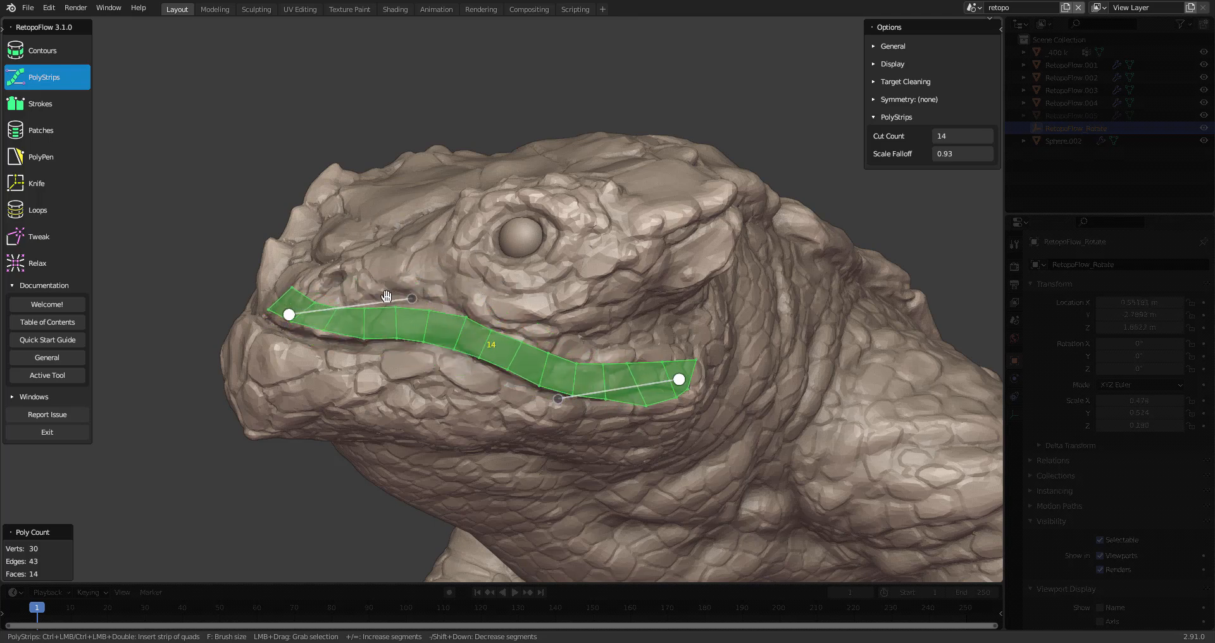
{"action": "left_click_drag", "start_coordinate": [289, 316], "coordinate": [308, 312]}
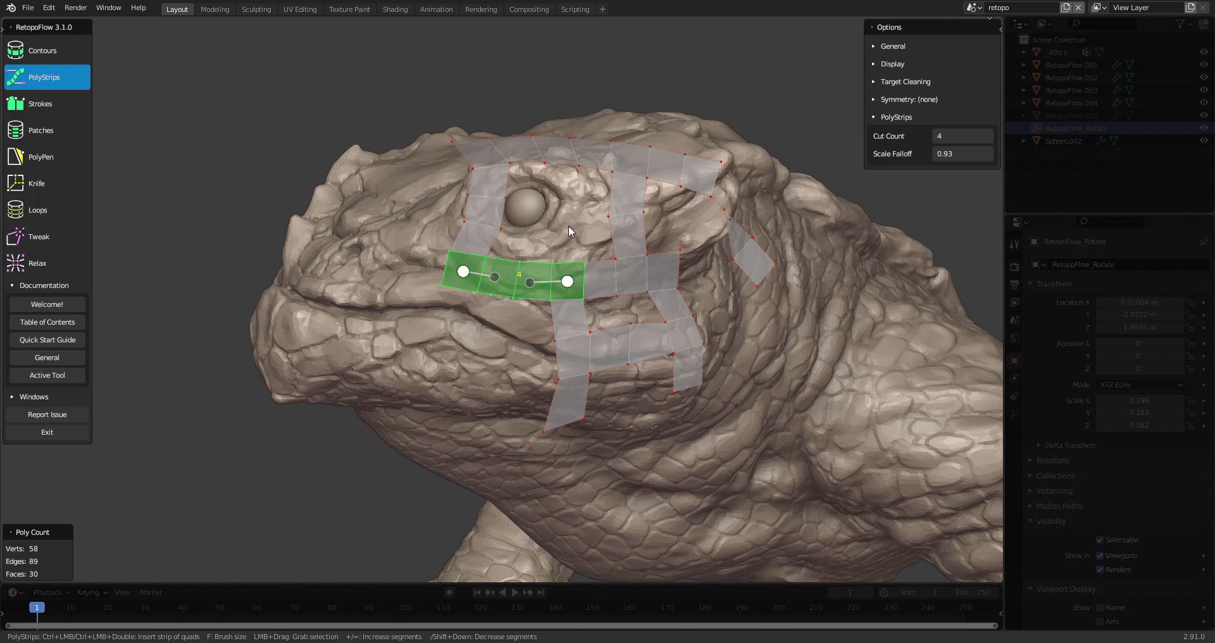
{"action": "left_click_drag", "start_coordinate": [463, 273], "coordinate": [471, 279]}
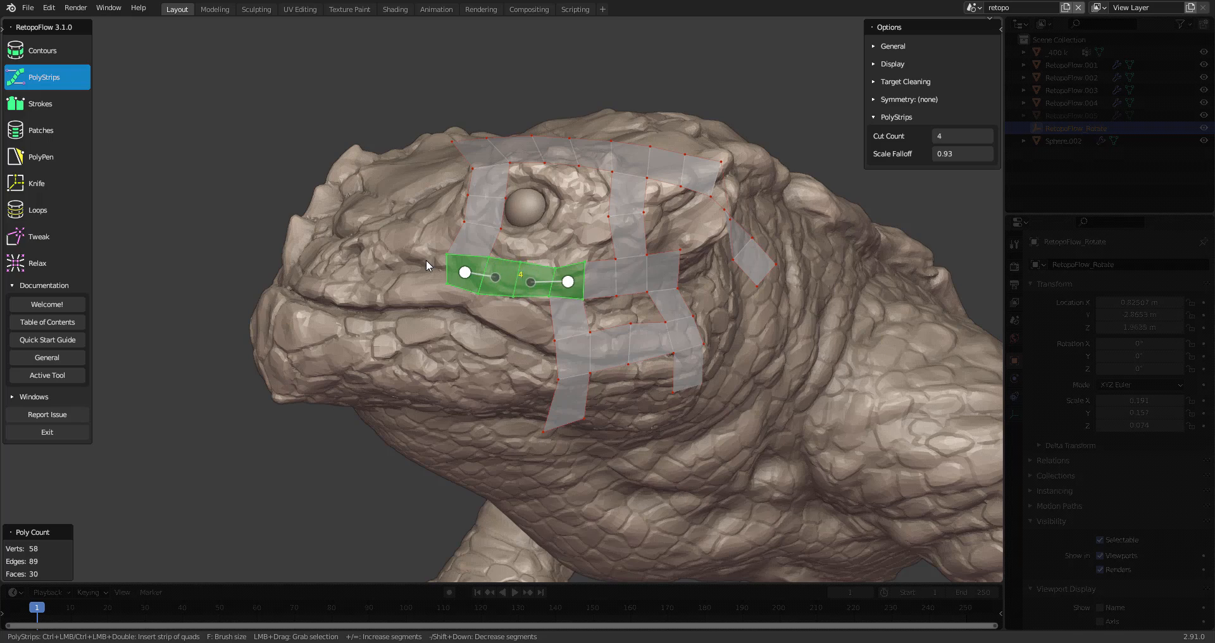
{"action": "left_click", "coordinate": [41, 103]}
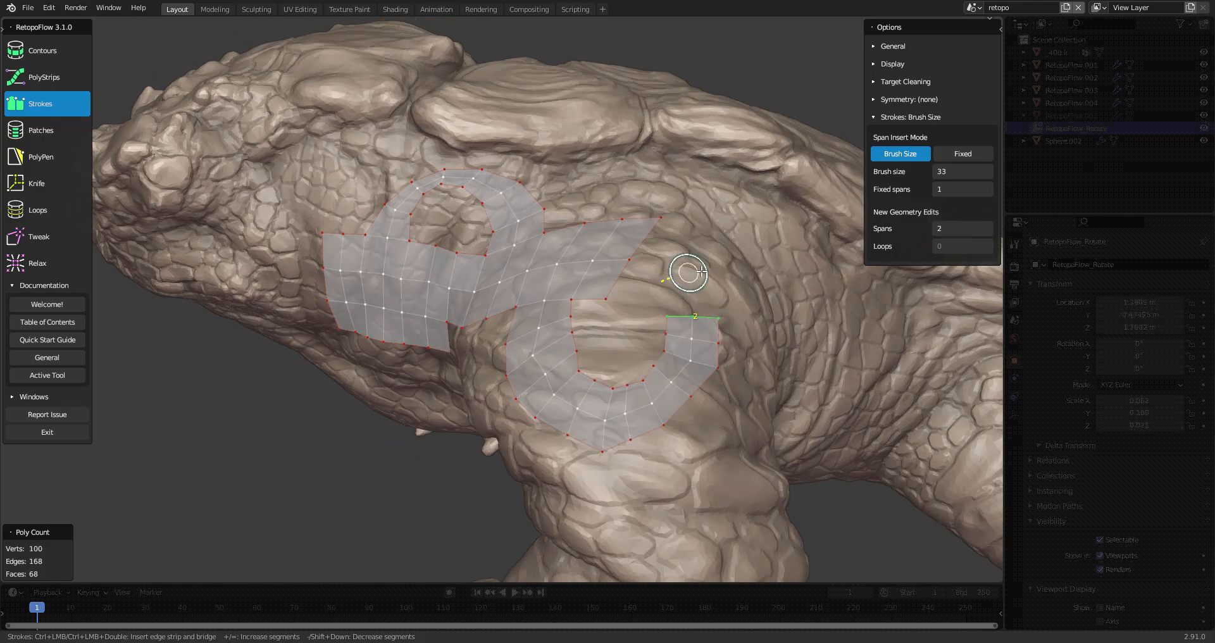
Step: Switch to Patches and select the ring's inner border loop to fill with a grid patch
{"action": "left_click", "coordinate": [40, 130]}
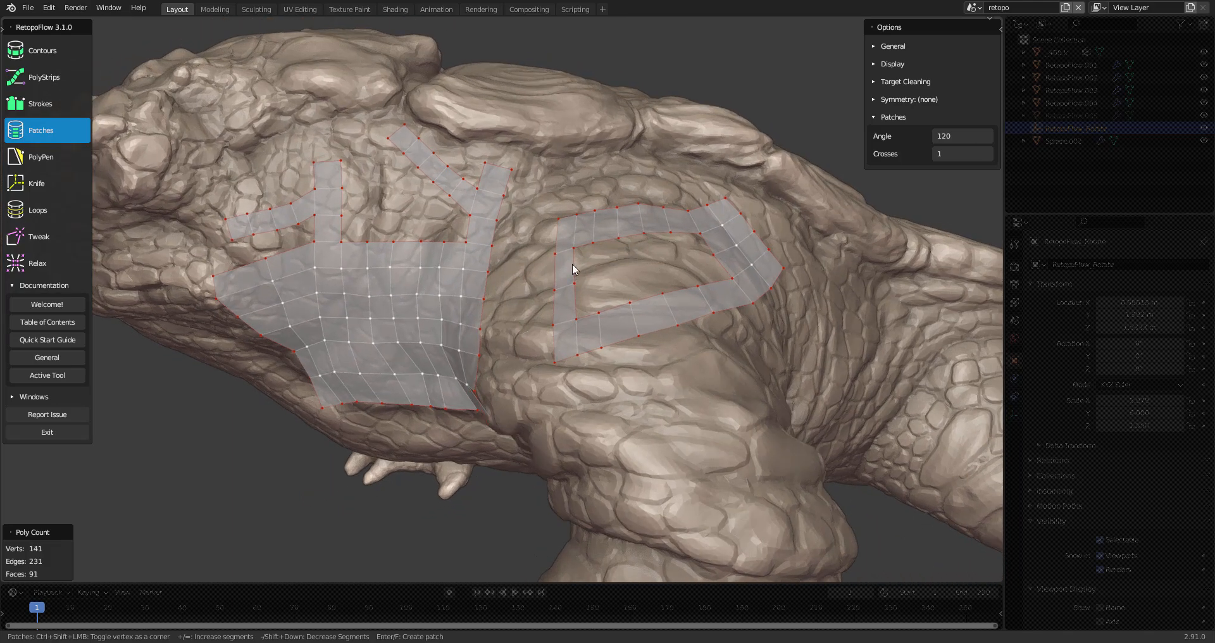
{"action": "left_click", "coordinate": [639, 248]}
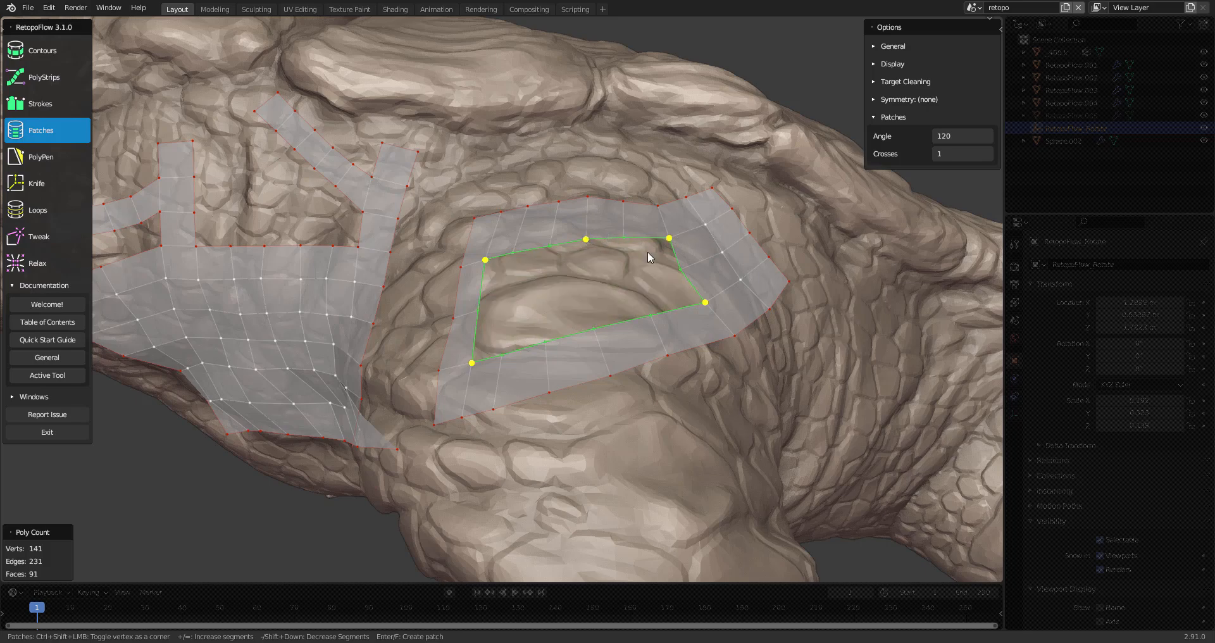
{"action": "mouse_move", "coordinate": [616, 235]}
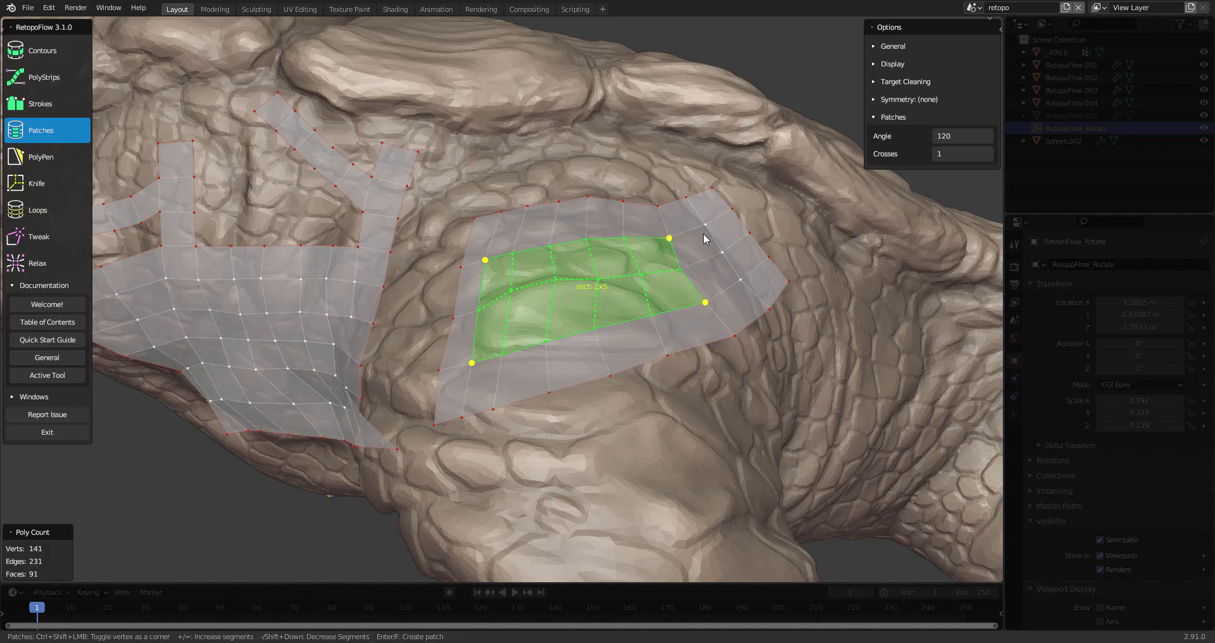
{"action": "mouse_move", "coordinate": [681, 248]}
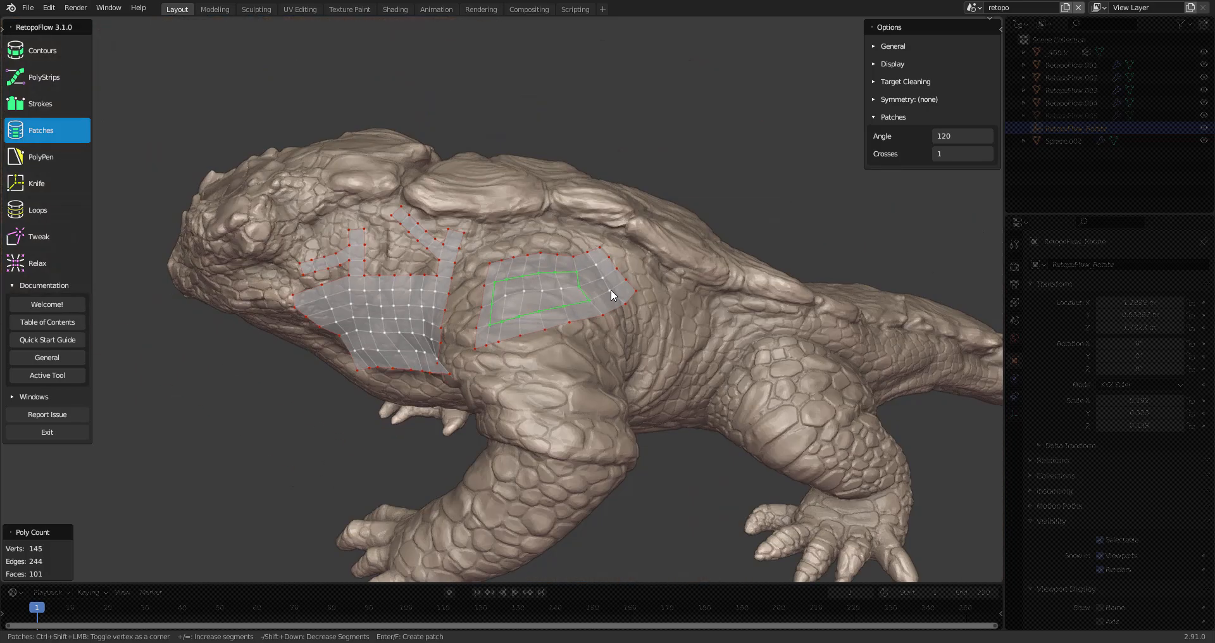
{"action": "left_click", "coordinate": [42, 157]}
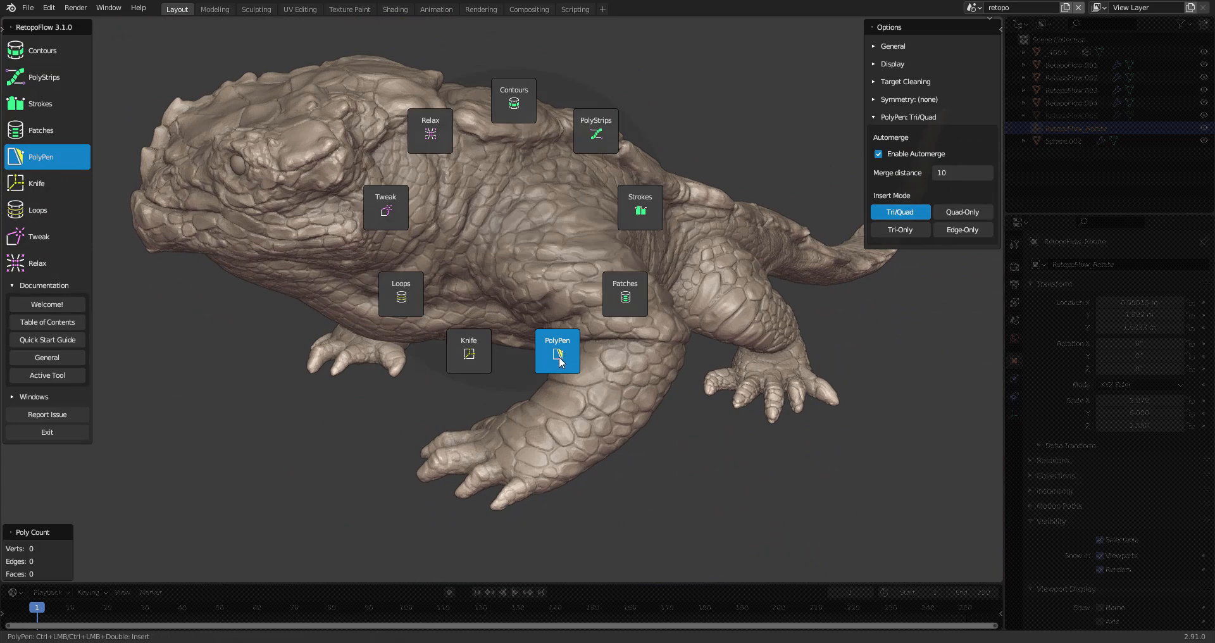
Step: With PolyPen, place vertices for an L-shaped quad-and-triangle band: 23 vertices, 12 faces
{"action": "left_click", "coordinate": [557, 352]}
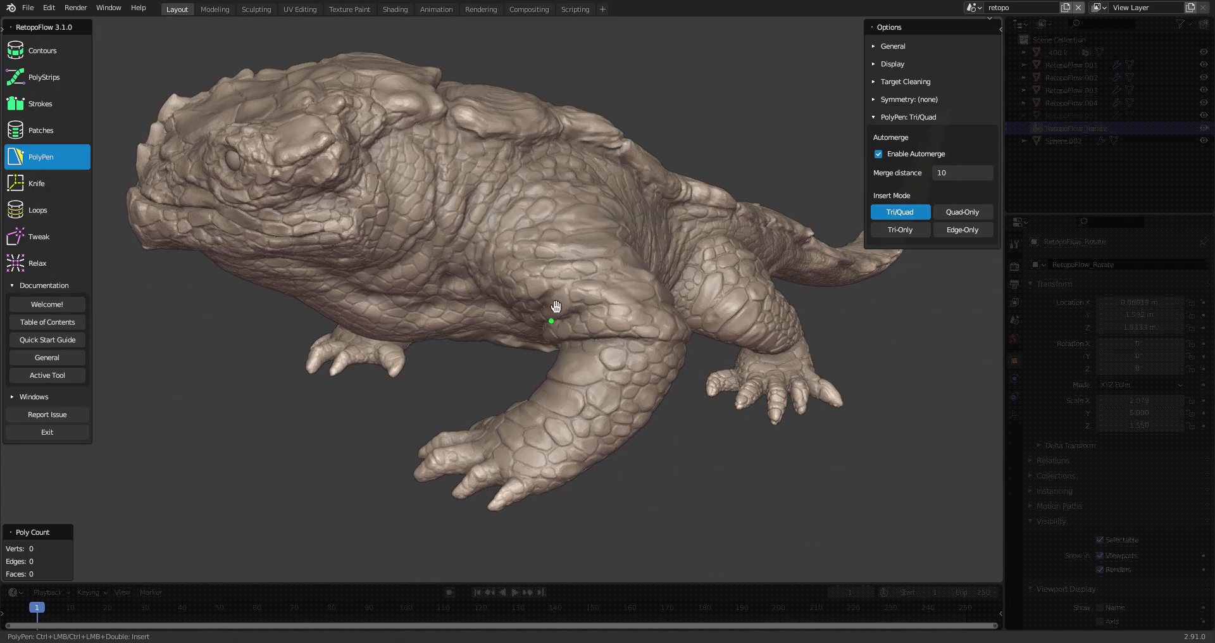
{"action": "left_click", "coordinate": [492, 183]}
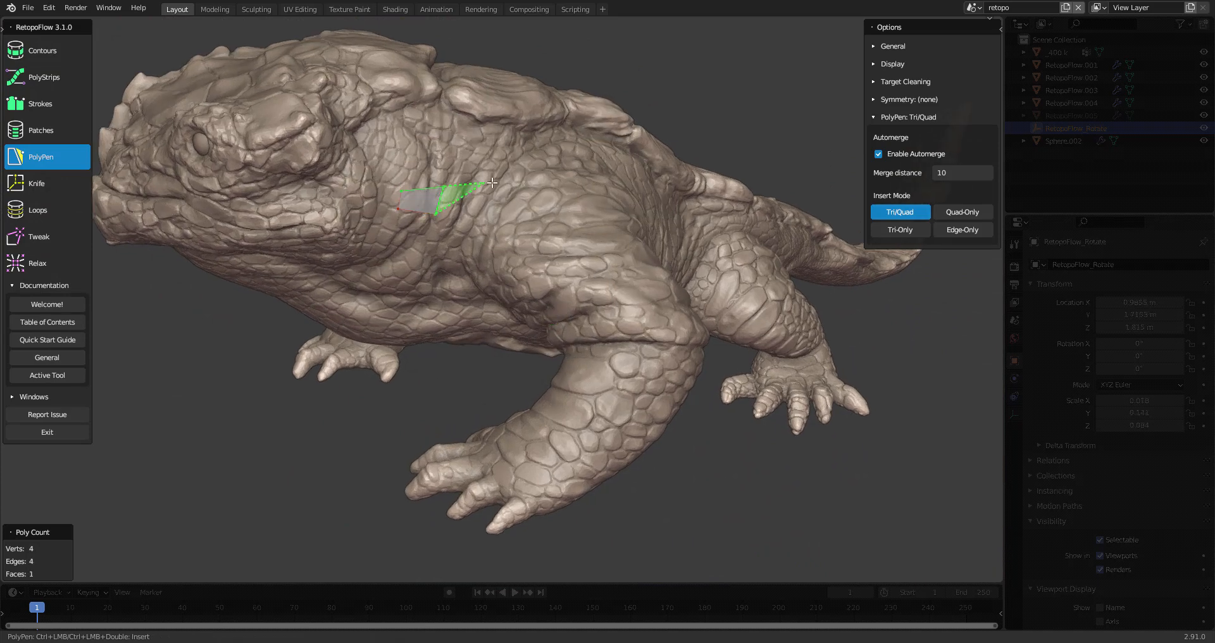
{"action": "left_click", "coordinate": [566, 231]}
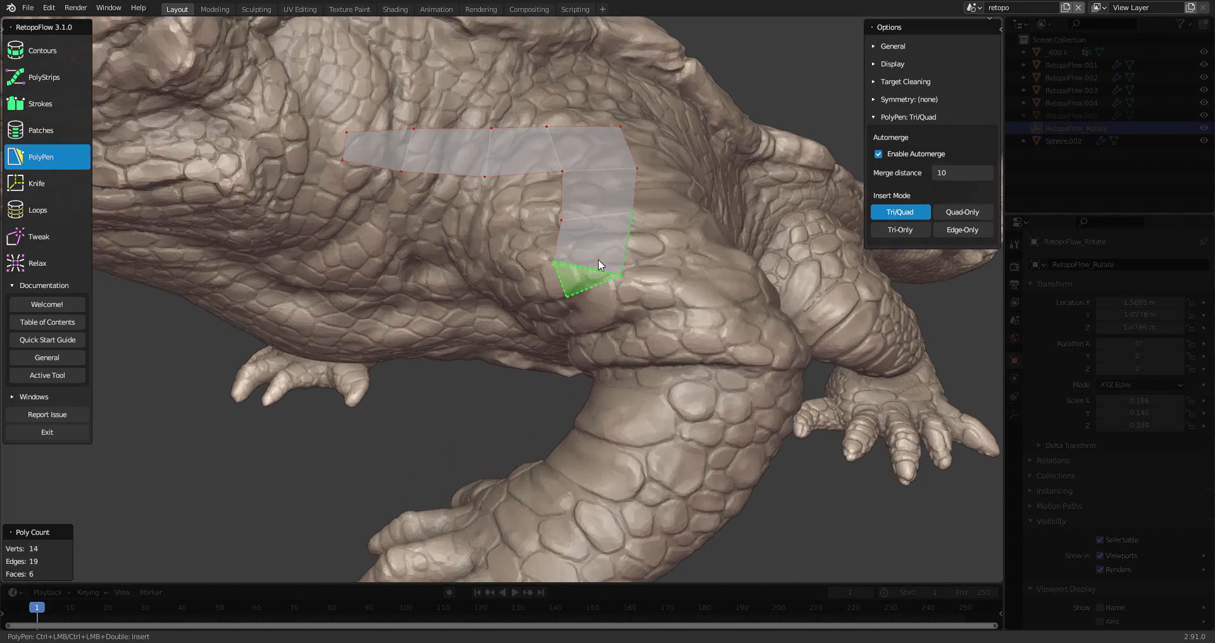
{"action": "left_click", "coordinate": [662, 256]}
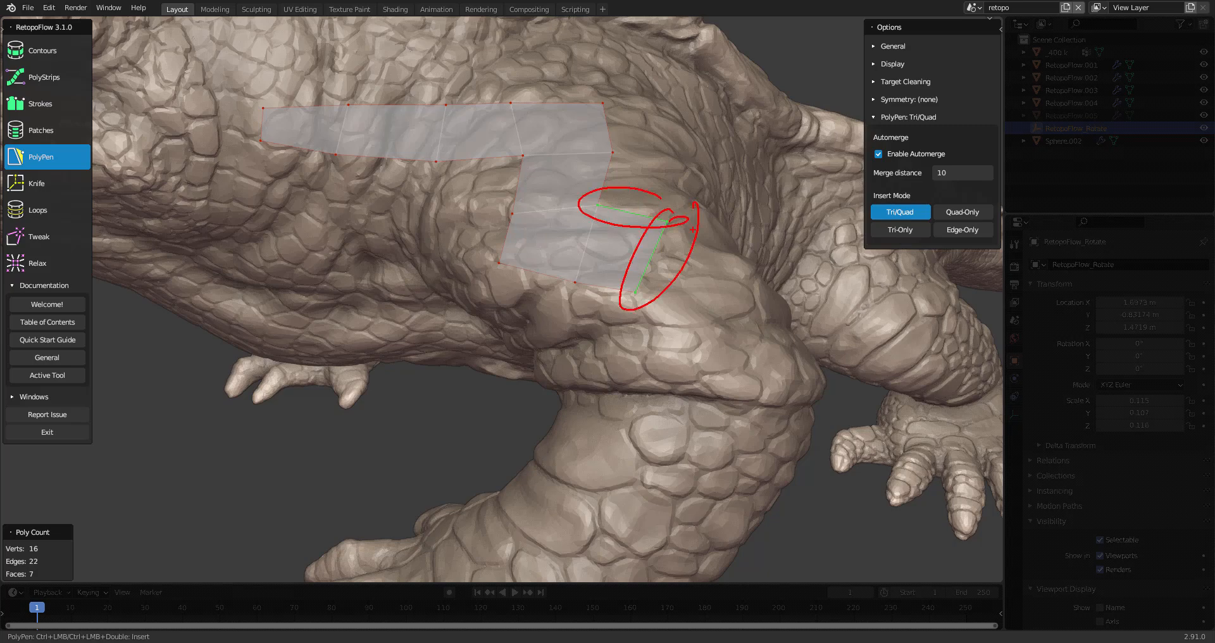
{"action": "left_click", "coordinate": [616, 151]}
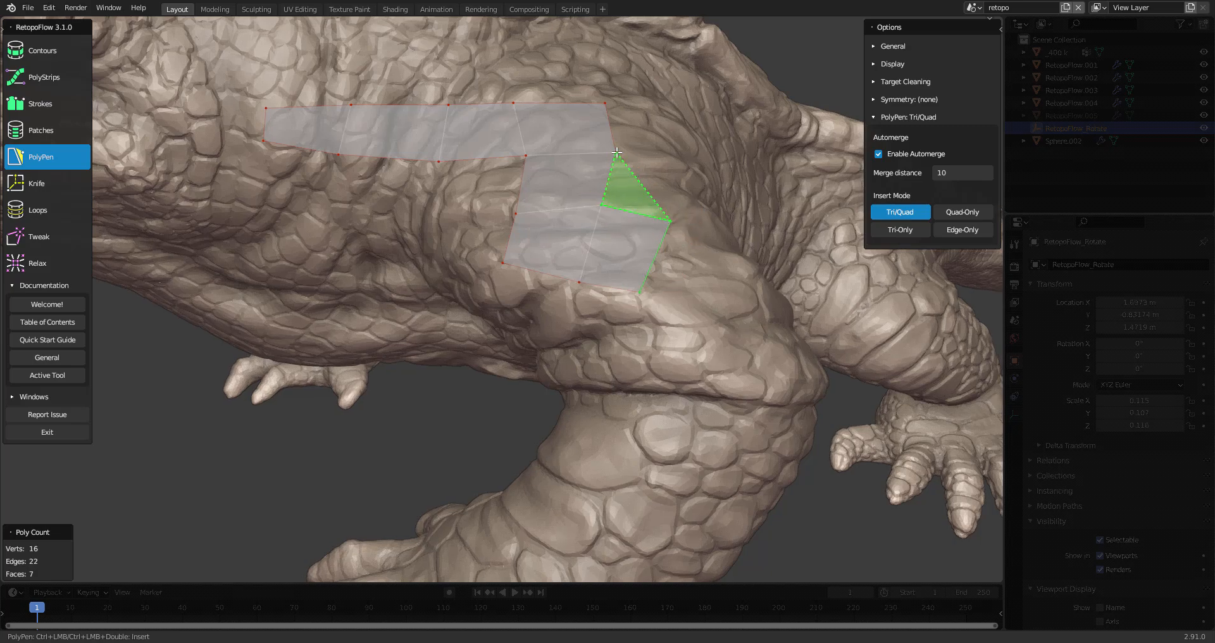
{"action": "left_click", "coordinate": [670, 103]}
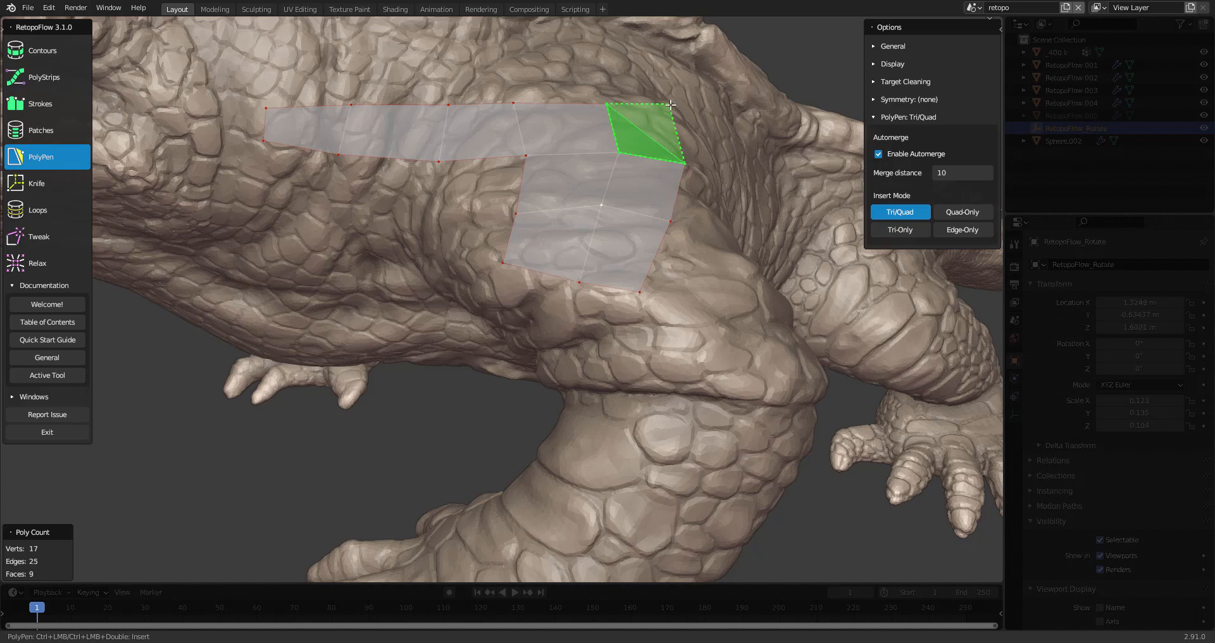
{"action": "left_click", "coordinate": [706, 238]}
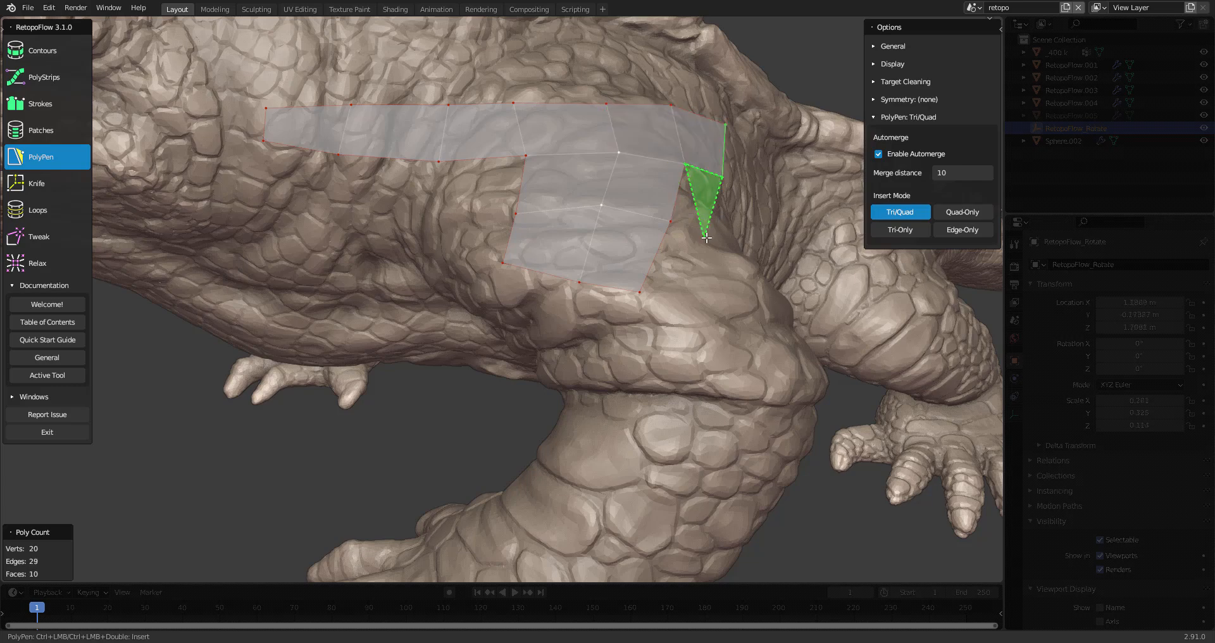
{"action": "left_click", "coordinate": [705, 229]}
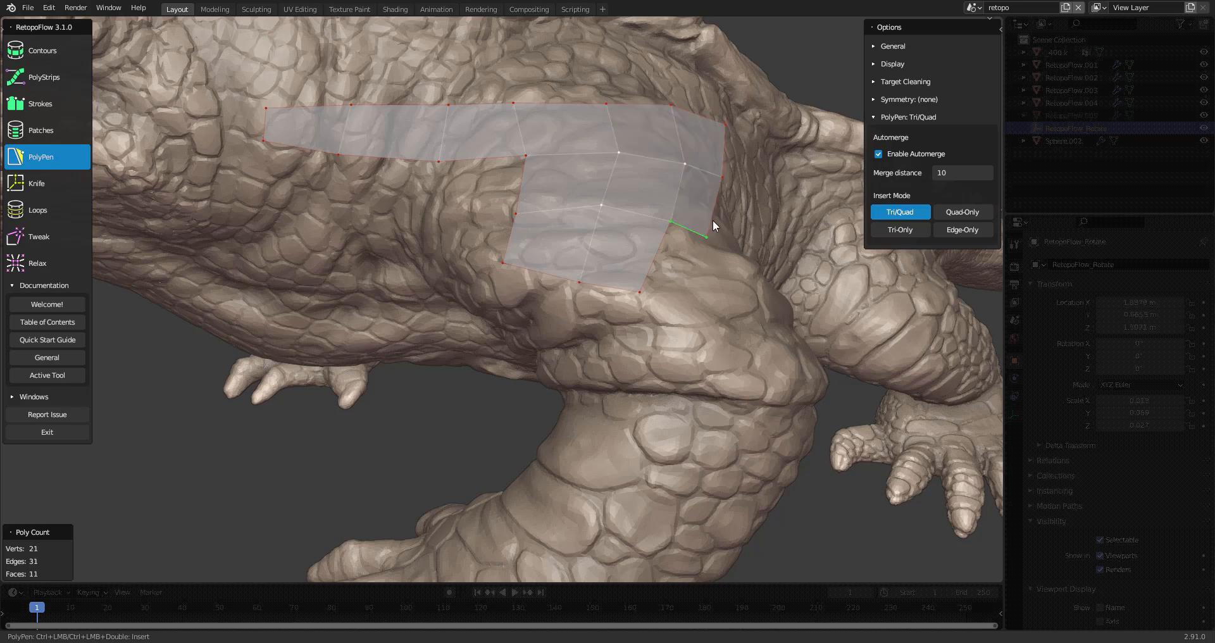
{"action": "left_click", "coordinate": [680, 246]}
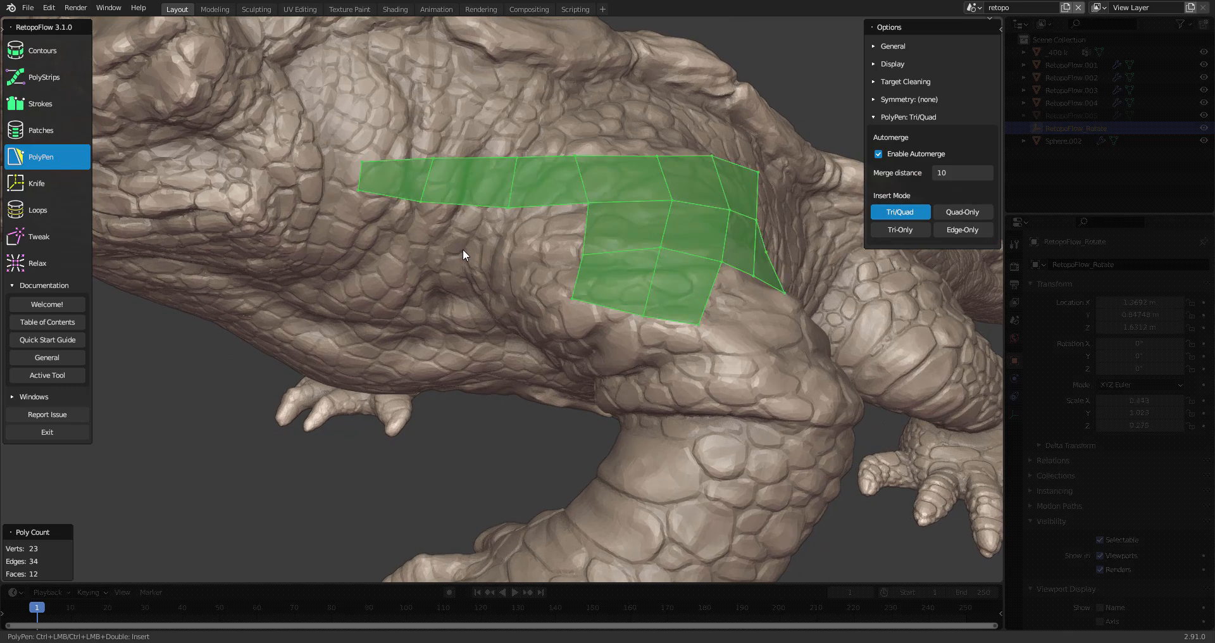
Step: Add a separate face and one branching upward, bringing the patch to 15 faces
{"action": "left_click", "coordinate": [421, 283]}
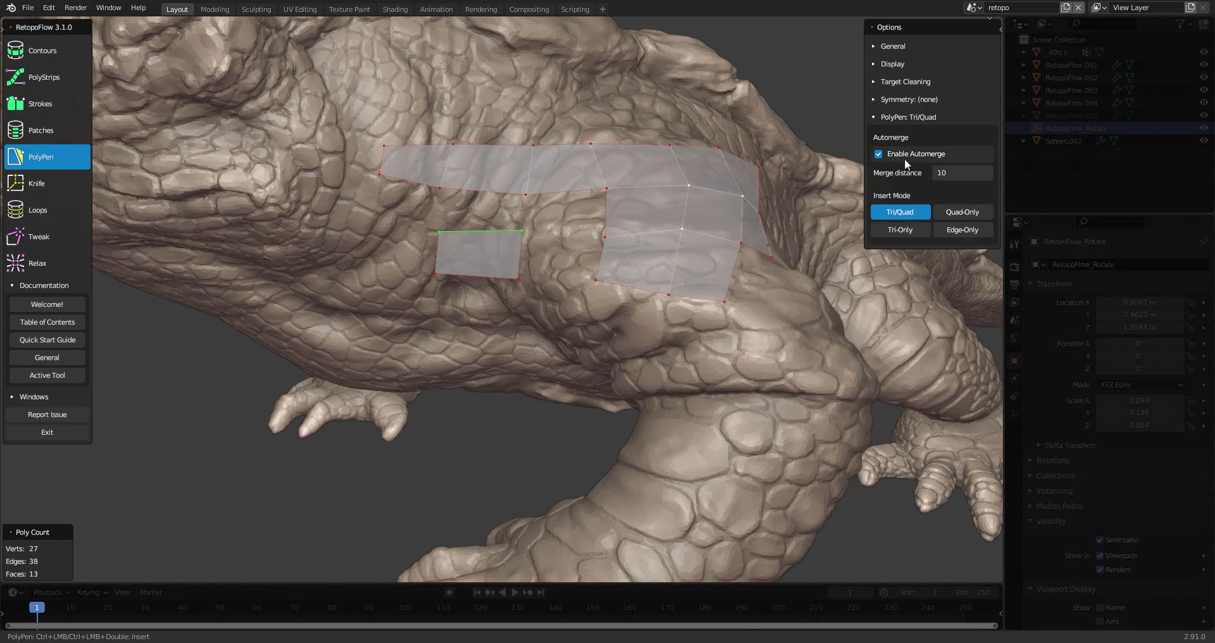
{"action": "mouse_move", "coordinate": [917, 153]}
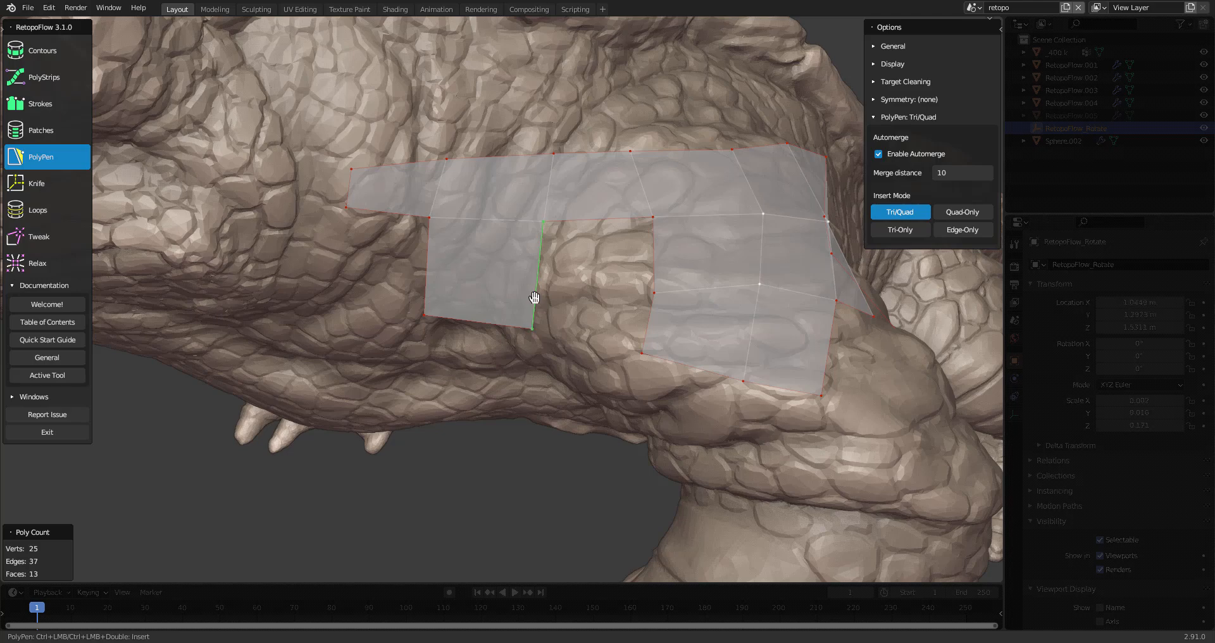
{"action": "mouse_move", "coordinate": [642, 234]}
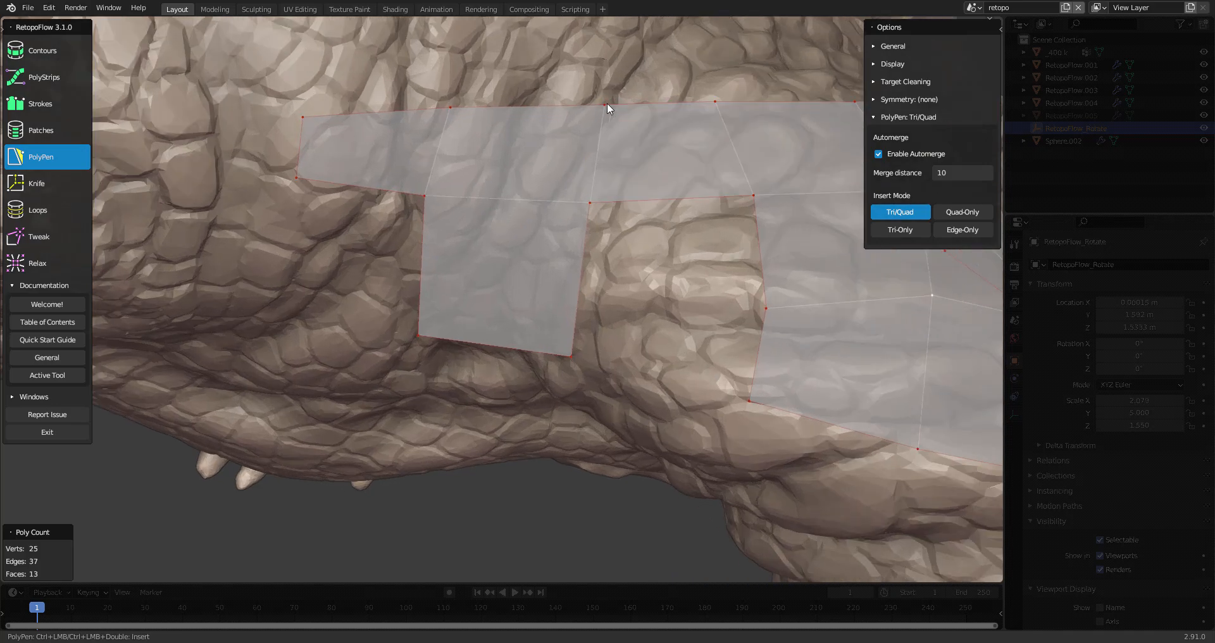
{"action": "mouse_move", "coordinate": [604, 128]}
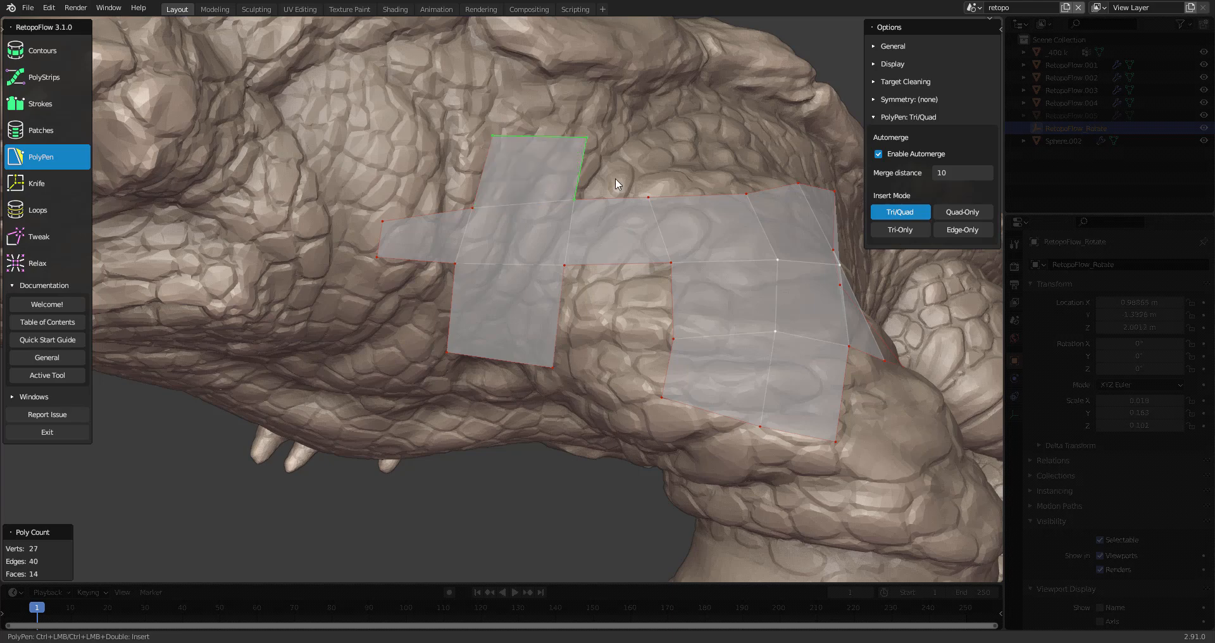
{"action": "left_click", "coordinate": [650, 186]}
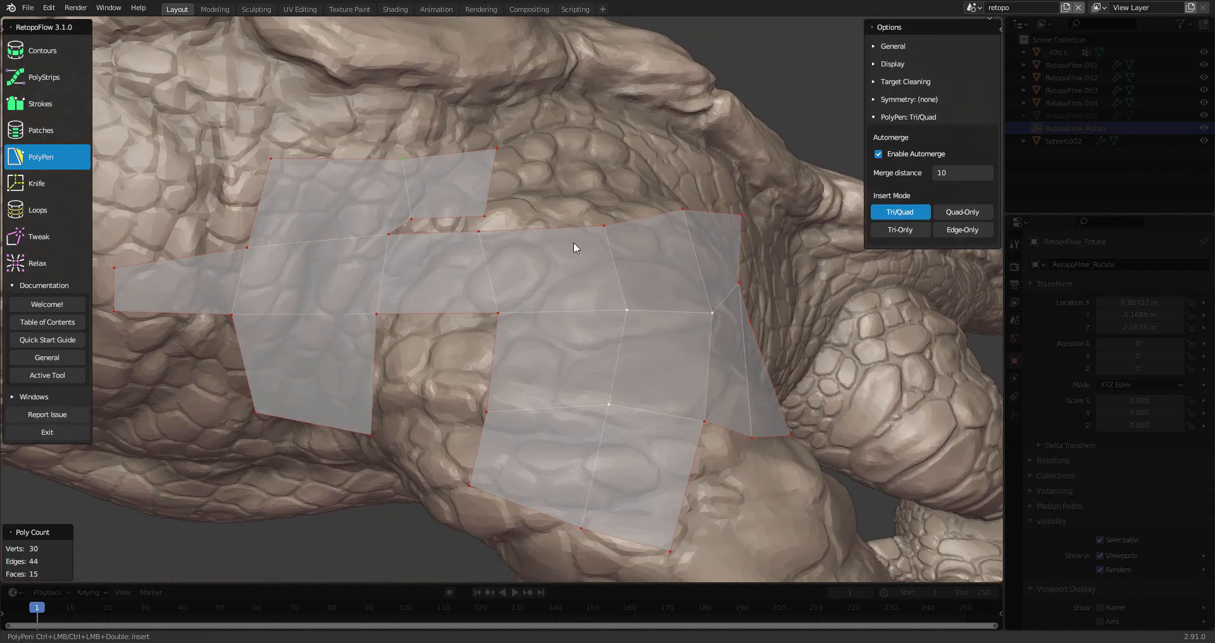
Step: Add Quad-Only PolyPen strips over the creature's back and front leg
{"action": "left_click", "coordinate": [963, 211]}
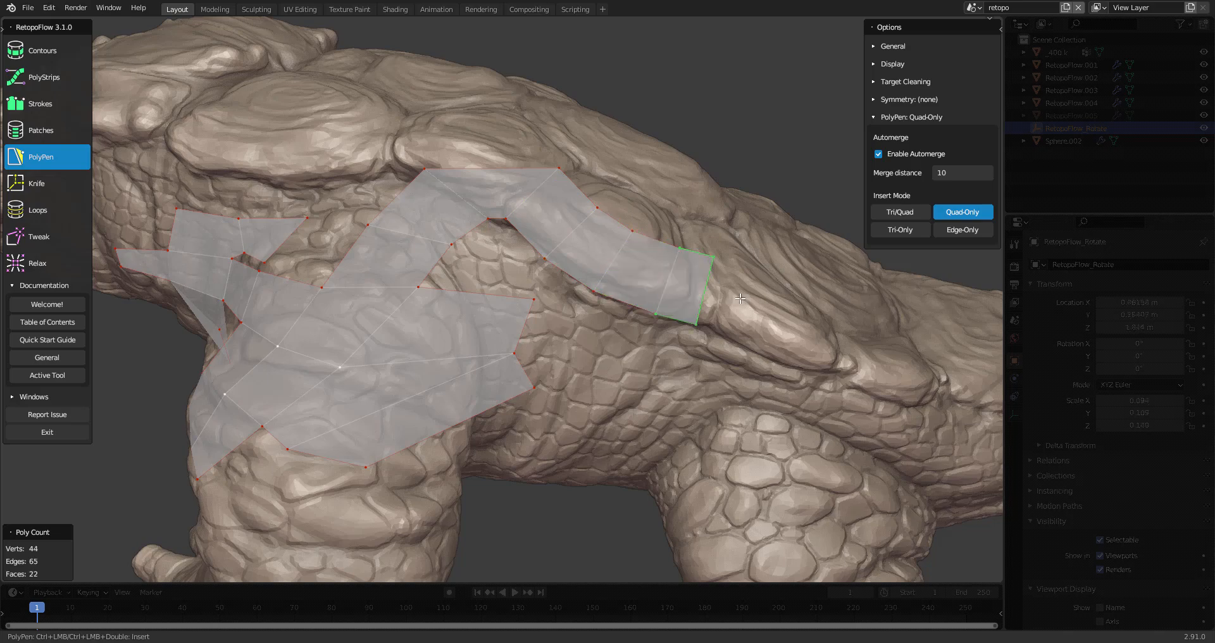
{"action": "left_click", "coordinate": [607, 407]}
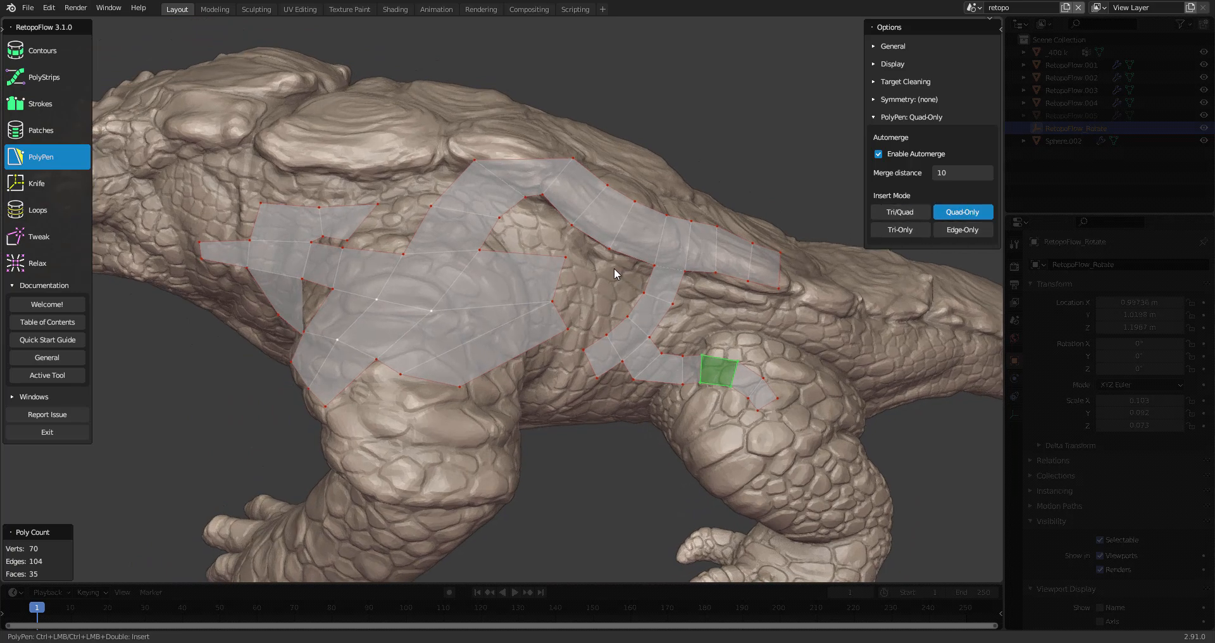
{"action": "mouse_move", "coordinate": [598, 283]}
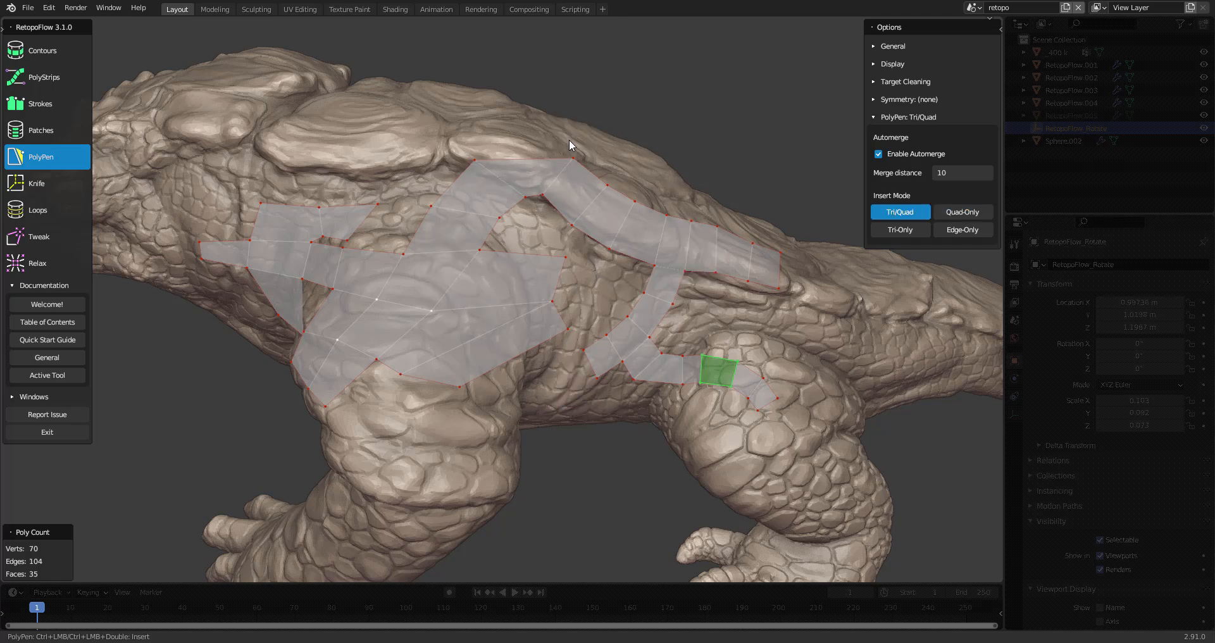
{"action": "left_click", "coordinate": [962, 212]}
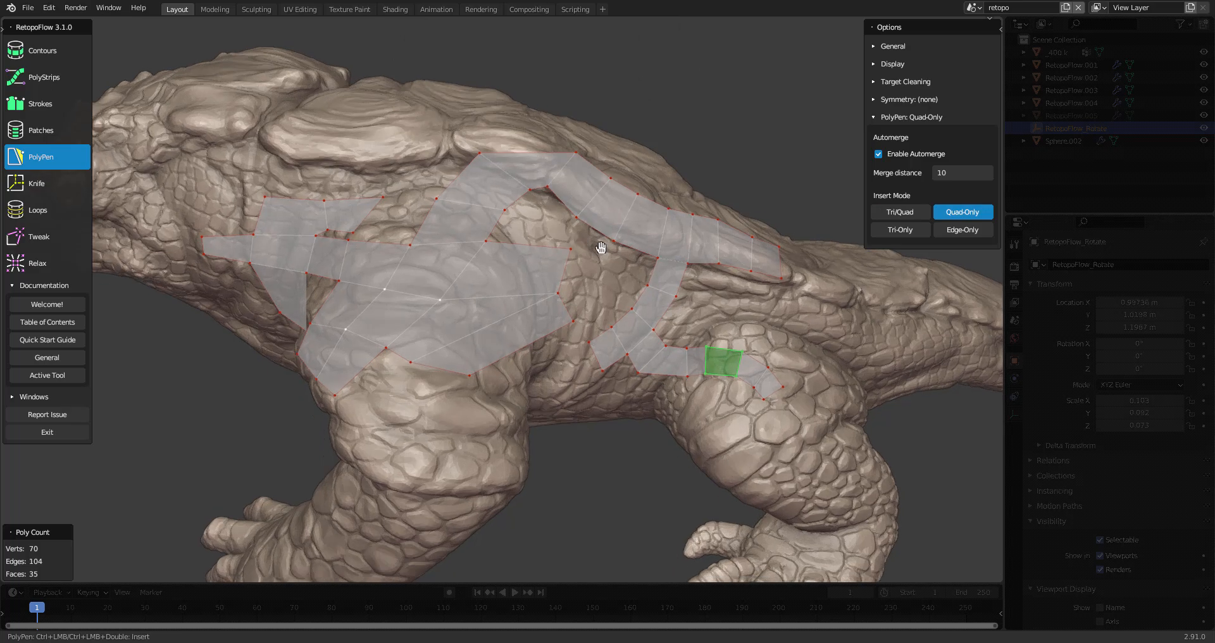
{"action": "left_click_drag", "start_coordinate": [601, 249], "coordinate": [529, 339]}
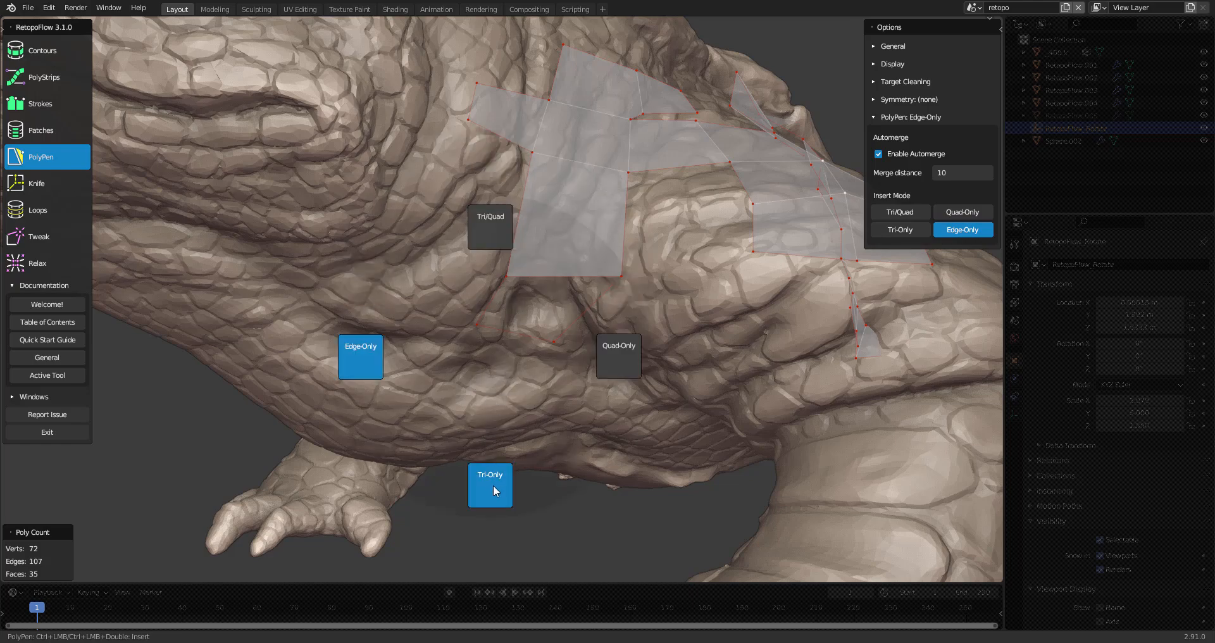
Step: Switch Insert Mode to Tri-Only and add a triangle near the head
{"action": "left_click", "coordinate": [900, 229]}
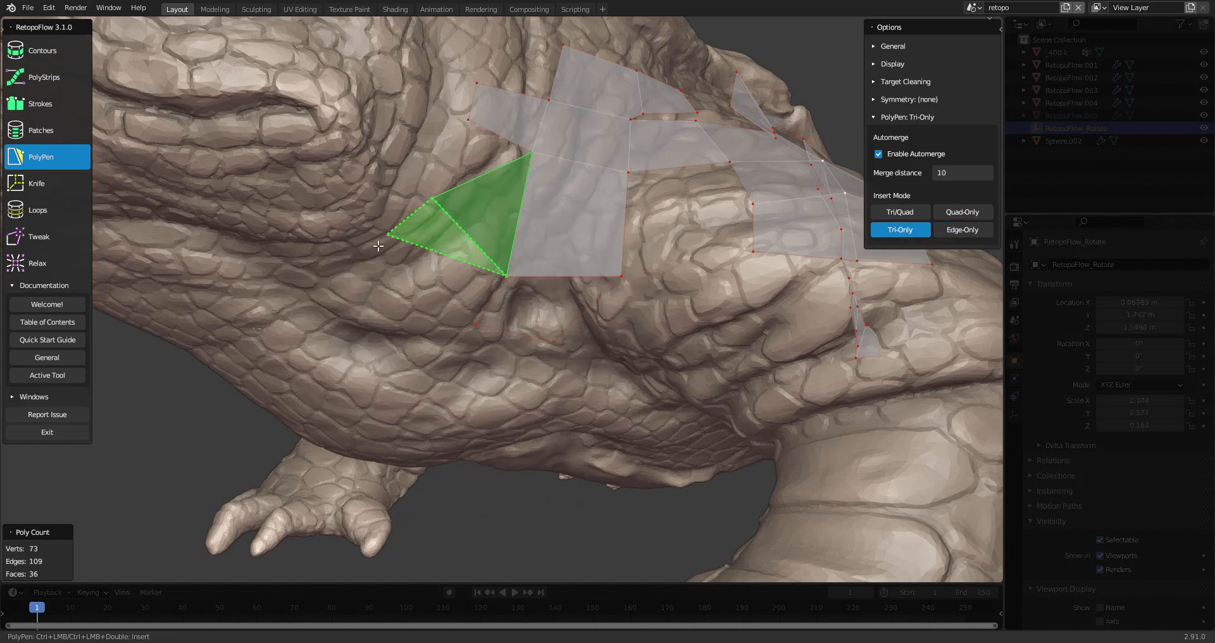
{"action": "left_click", "coordinate": [451, 166]}
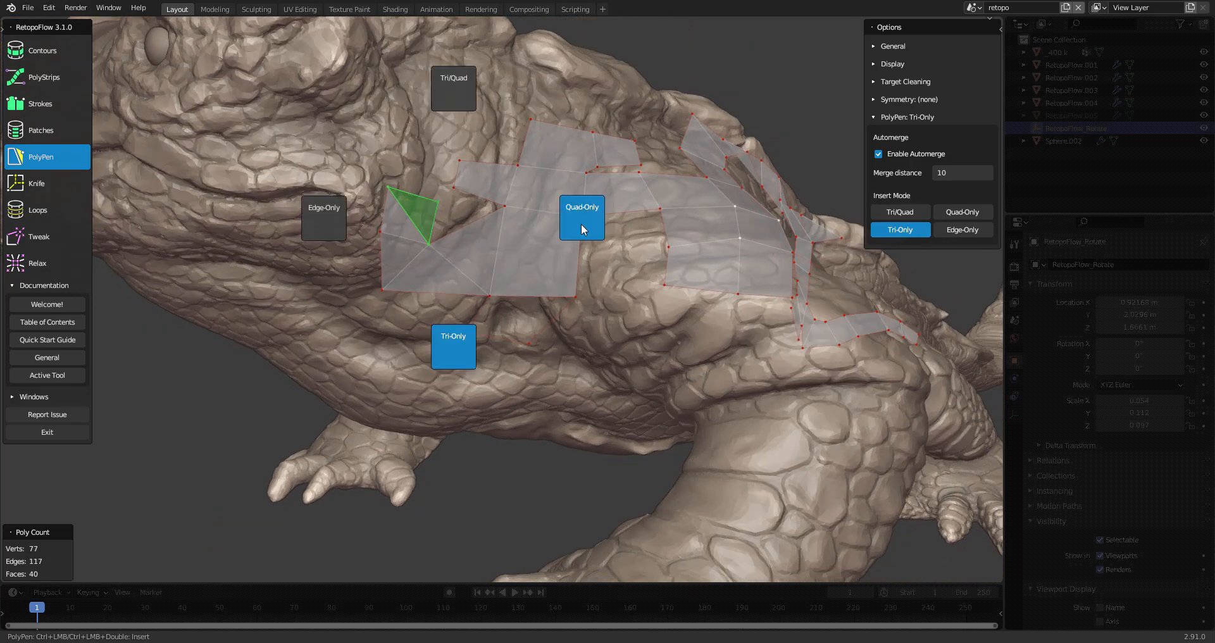
{"action": "left_click", "coordinate": [900, 212]}
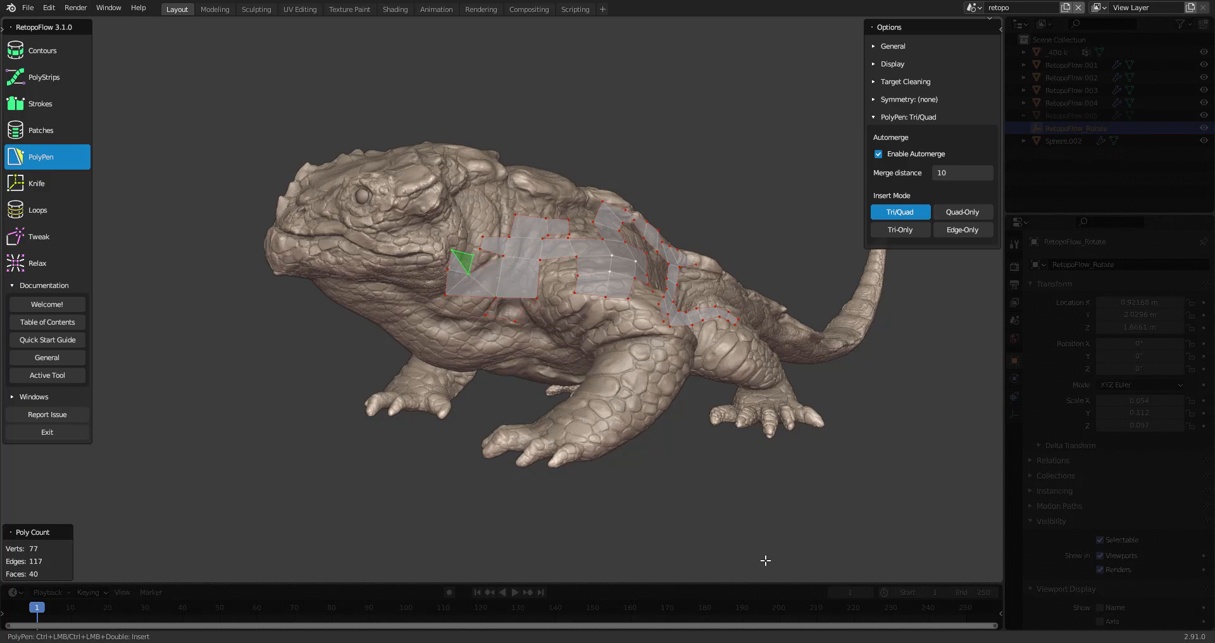
Step: Knife-cut extra edges across the flank's grid patch
{"action": "left_click", "coordinate": [36, 184]}
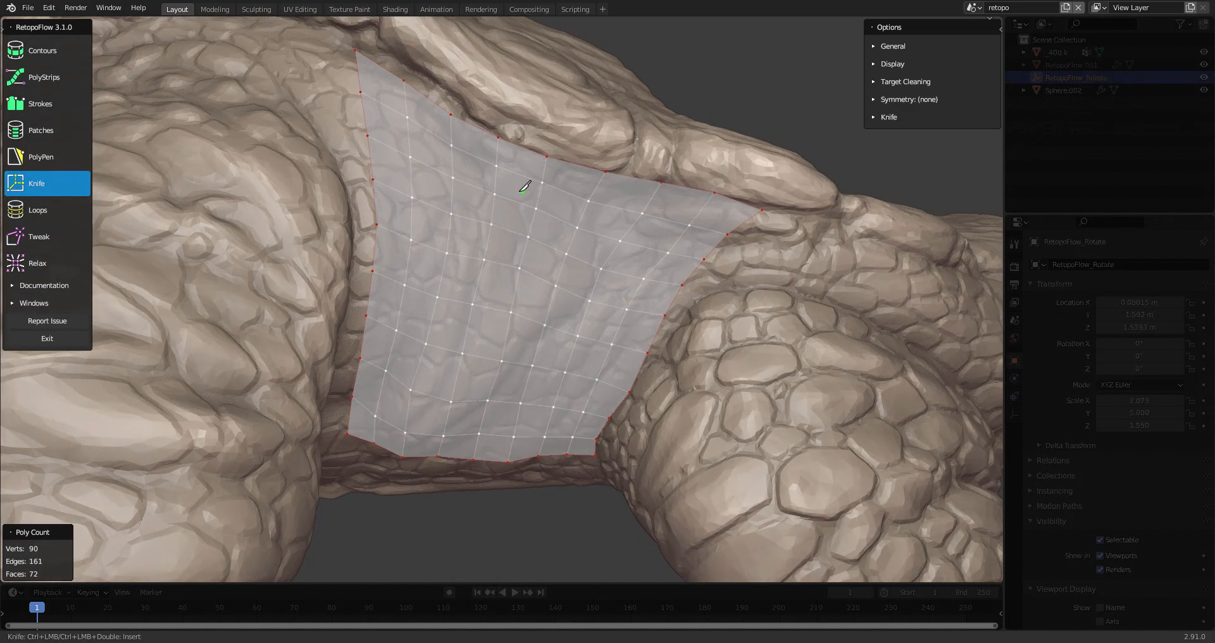
{"action": "mouse_move", "coordinate": [477, 288]}
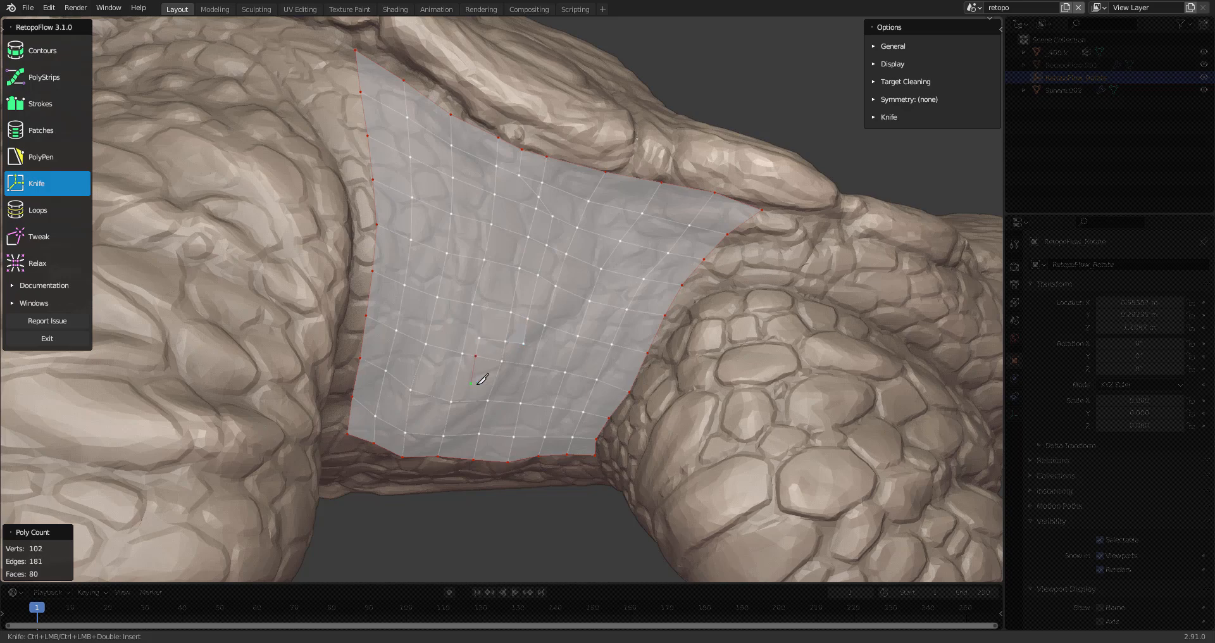
{"action": "left_click", "coordinate": [504, 404]}
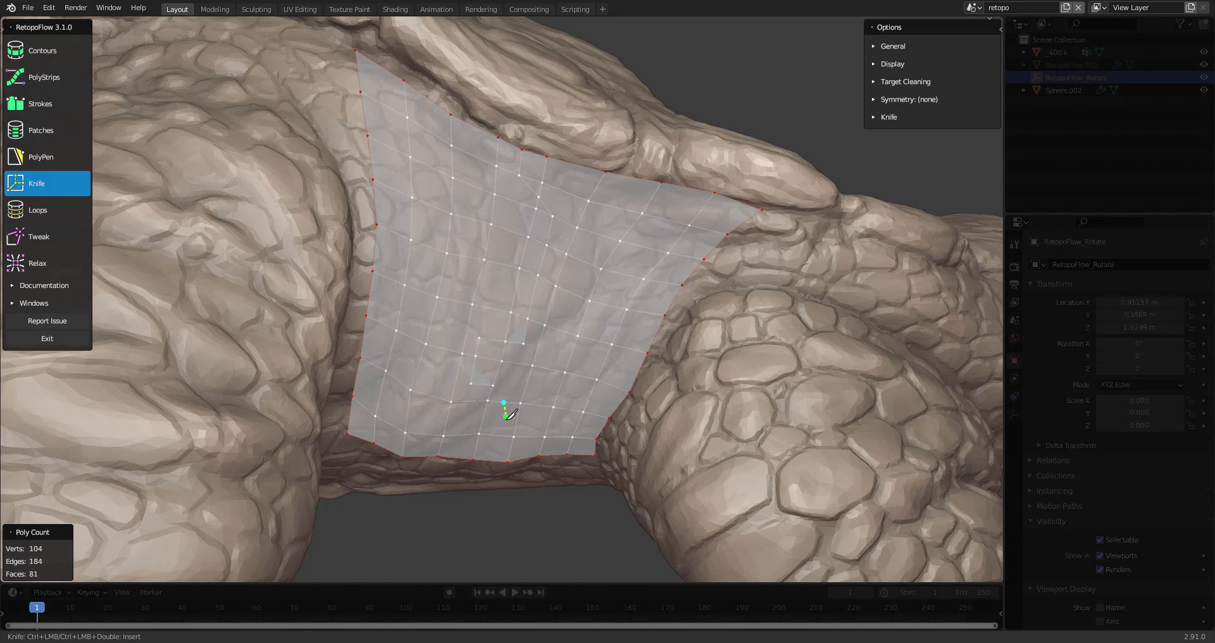
{"action": "left_click", "coordinate": [511, 413]}
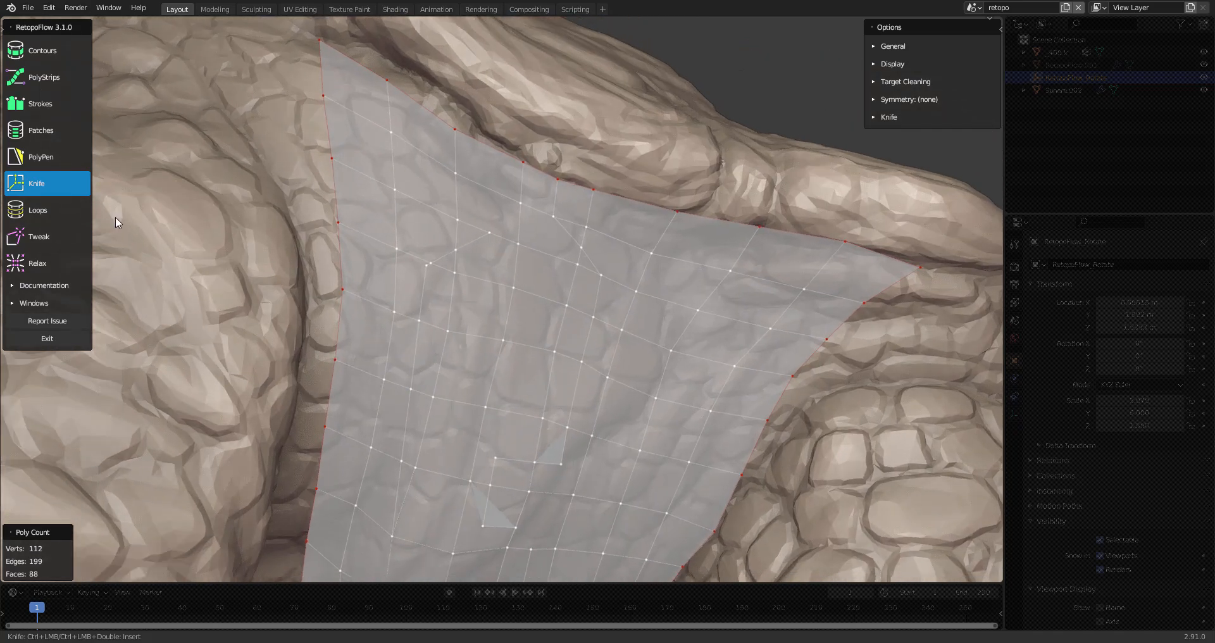
Step: Add a PolyPen quad above the patch's top edge and knife through it
{"action": "left_click", "coordinate": [41, 157]}
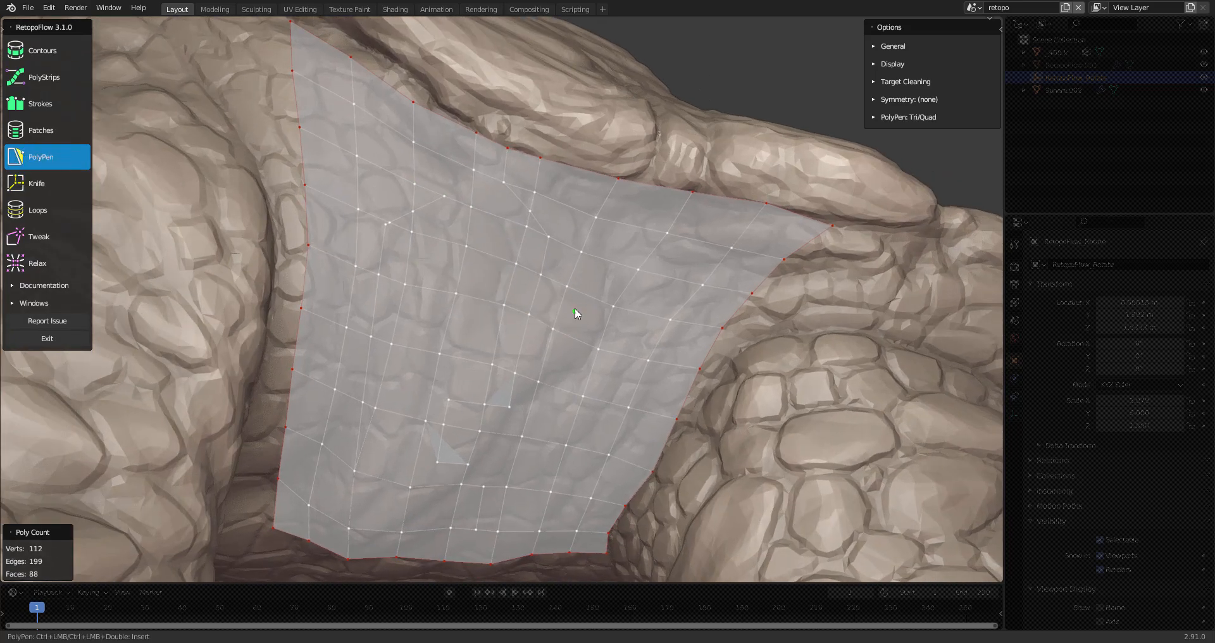
{"action": "left_click", "coordinate": [669, 186]}
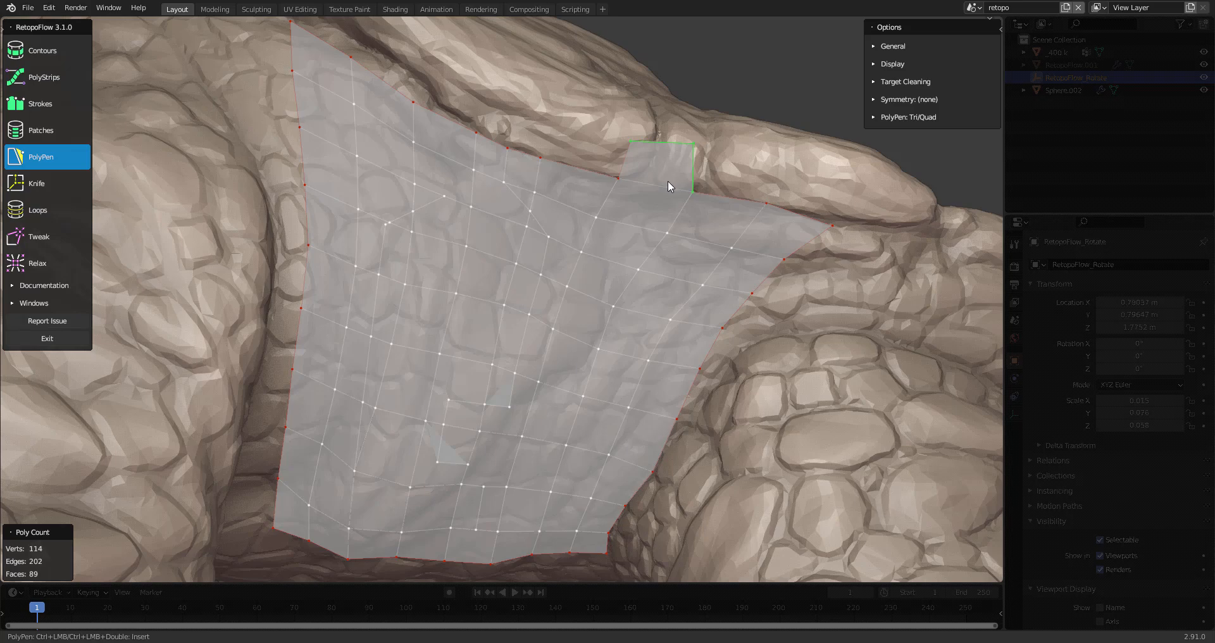
{"action": "mouse_move", "coordinate": [668, 181]}
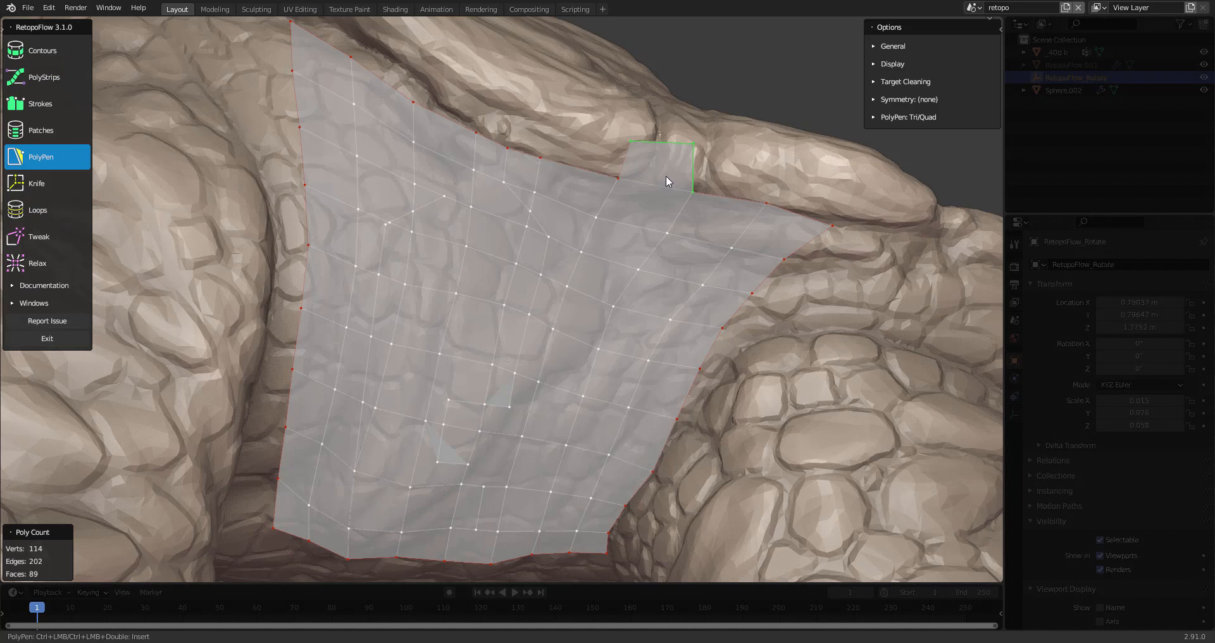
{"action": "left_click", "coordinate": [36, 184]}
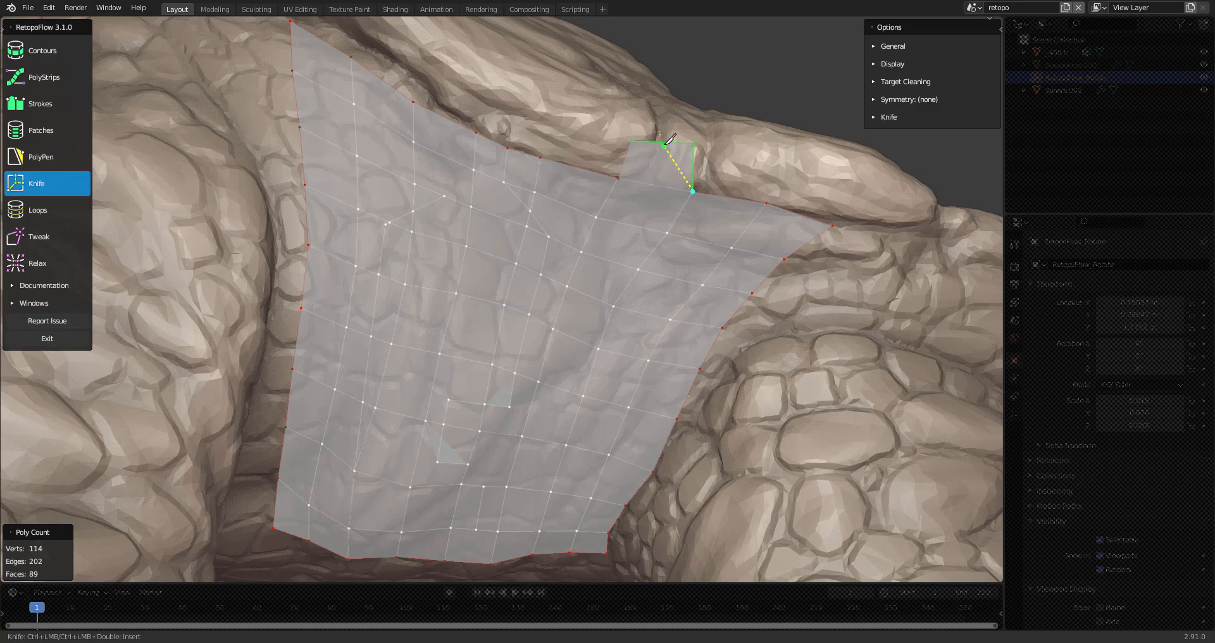
{"action": "left_click", "coordinate": [632, 220]}
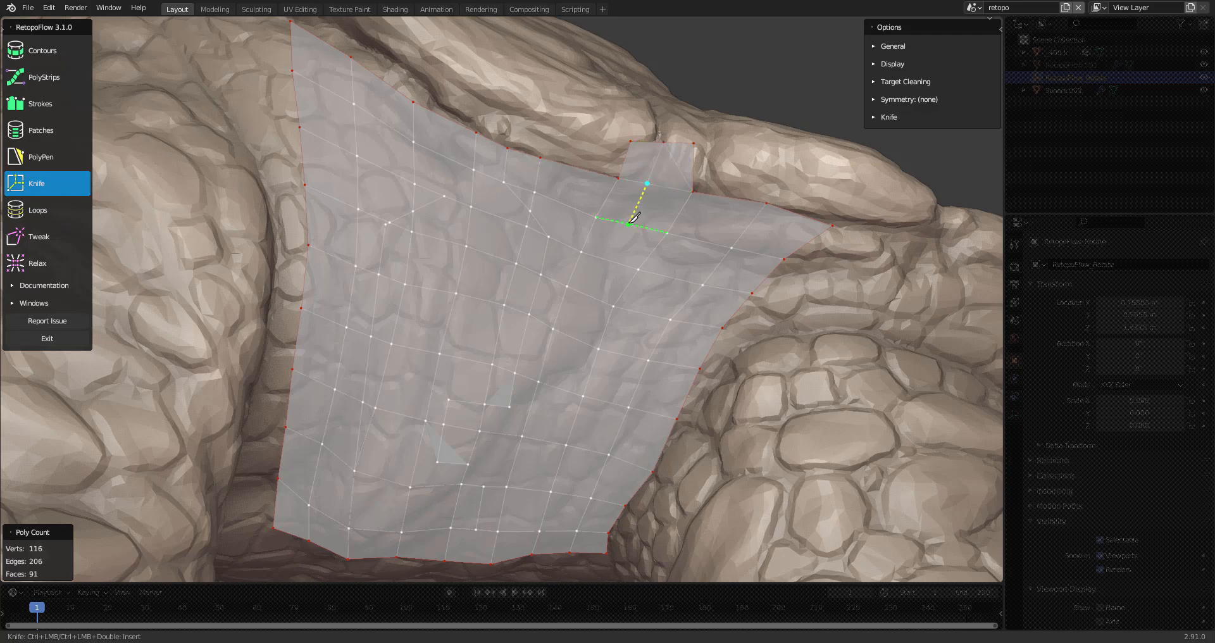
{"action": "left_click", "coordinate": [630, 217]}
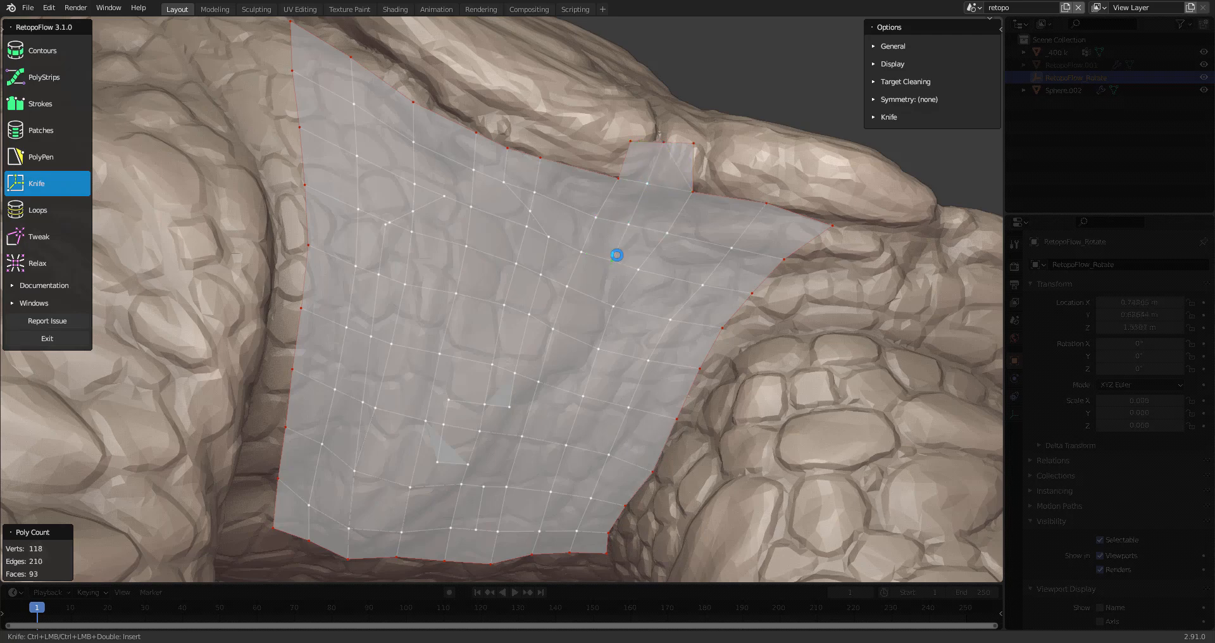
{"action": "left_click", "coordinate": [41, 156]}
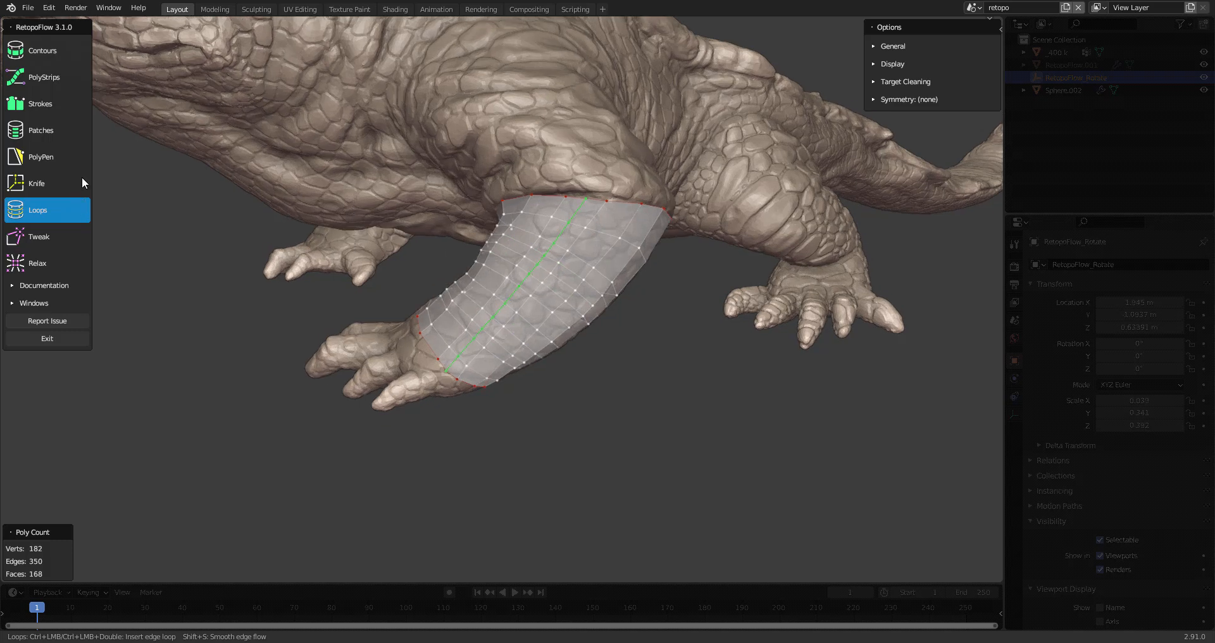
Step: Add two PolyPen quads at the top of the leg tube
{"action": "left_click", "coordinate": [40, 156]}
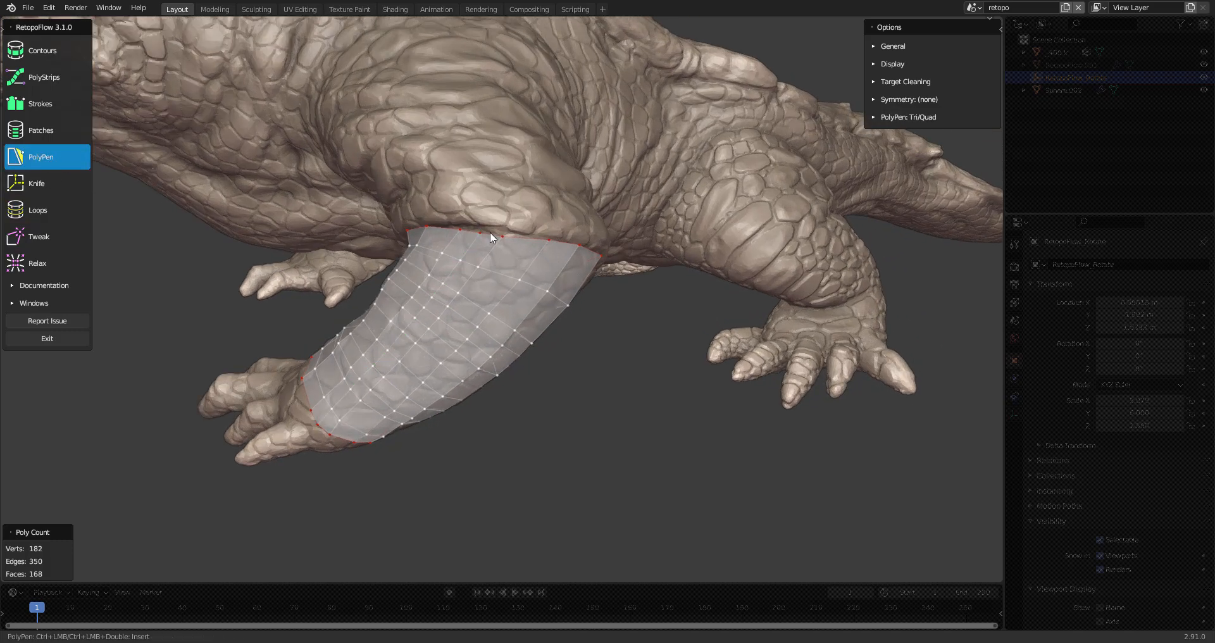
{"action": "left_click", "coordinate": [496, 233]}
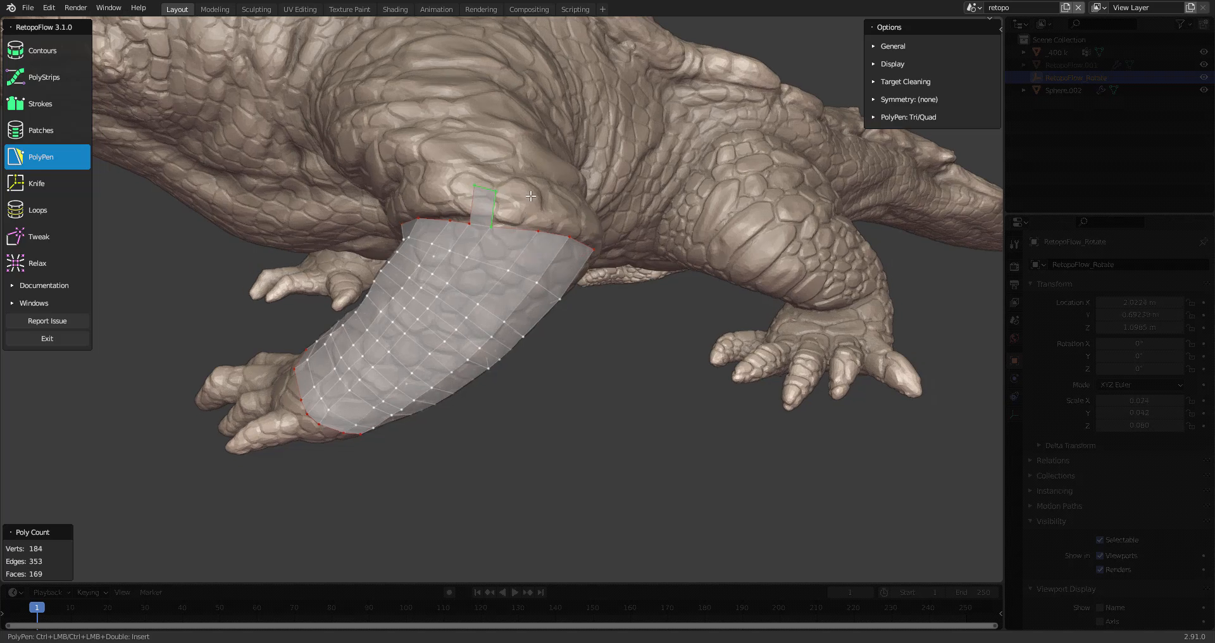
{"action": "left_click", "coordinate": [531, 196]}
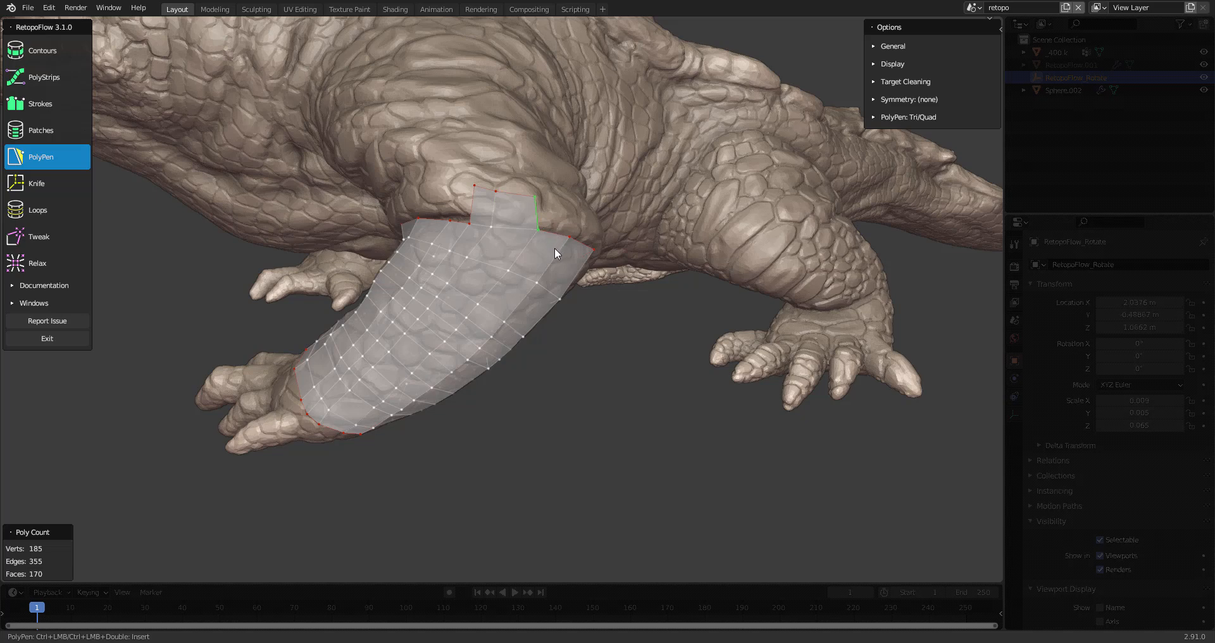
Step: Insert an edge loop running down the leg tube with Loops
{"action": "left_click", "coordinate": [38, 210]}
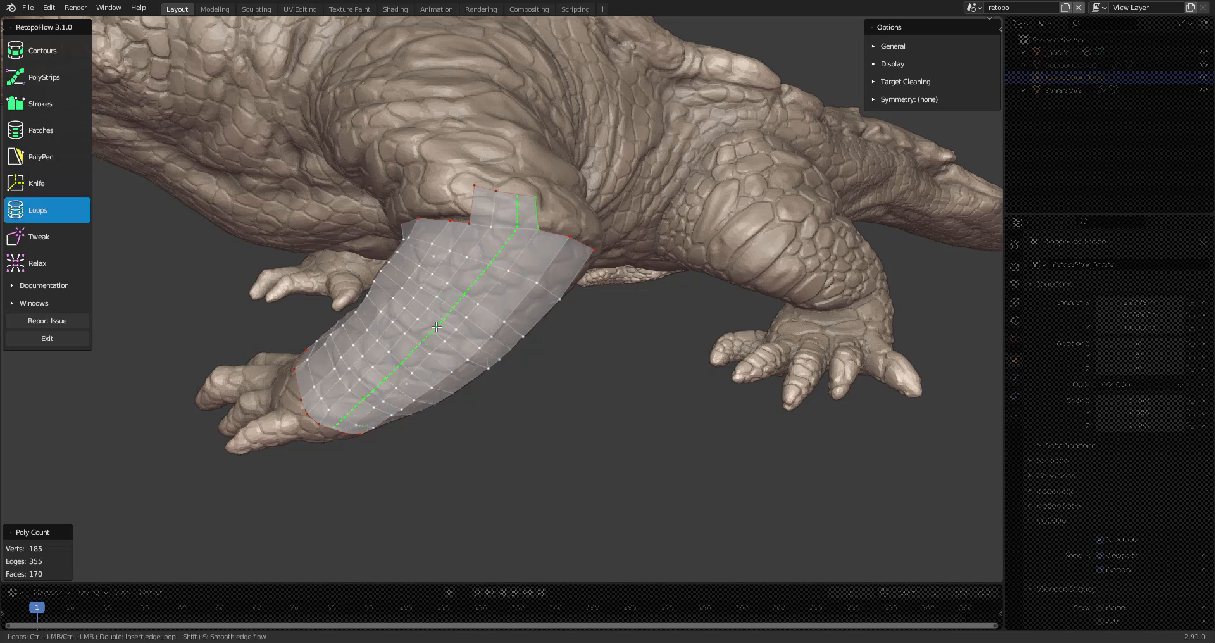
{"action": "left_click", "coordinate": [40, 156]}
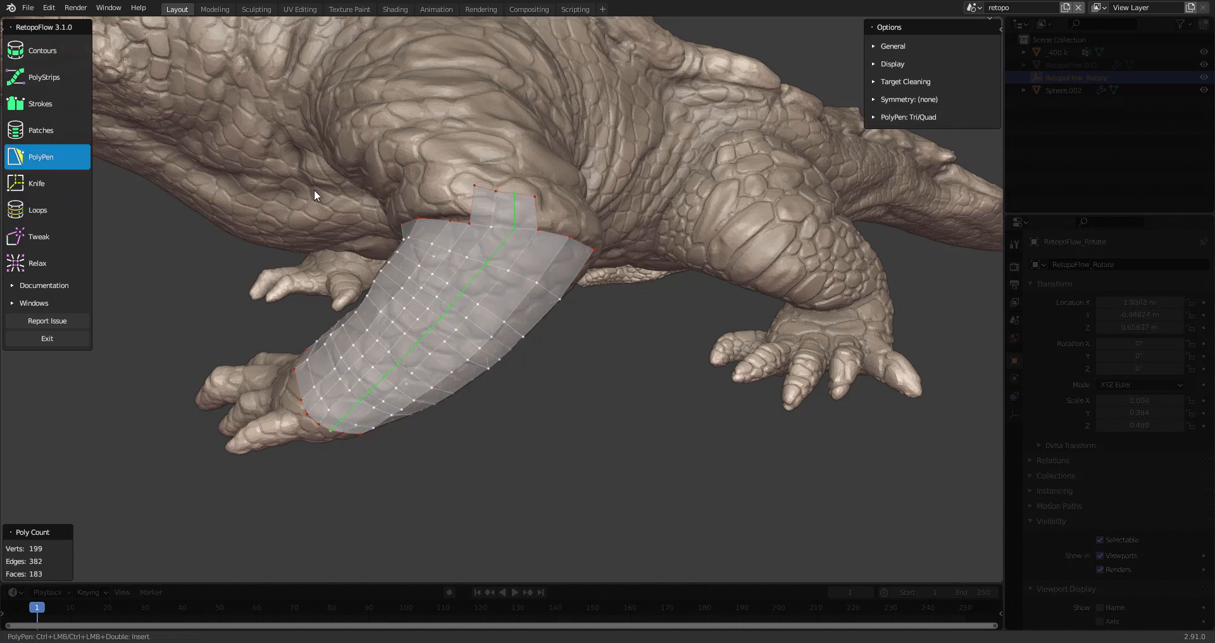
{"action": "mouse_move", "coordinate": [53, 160]}
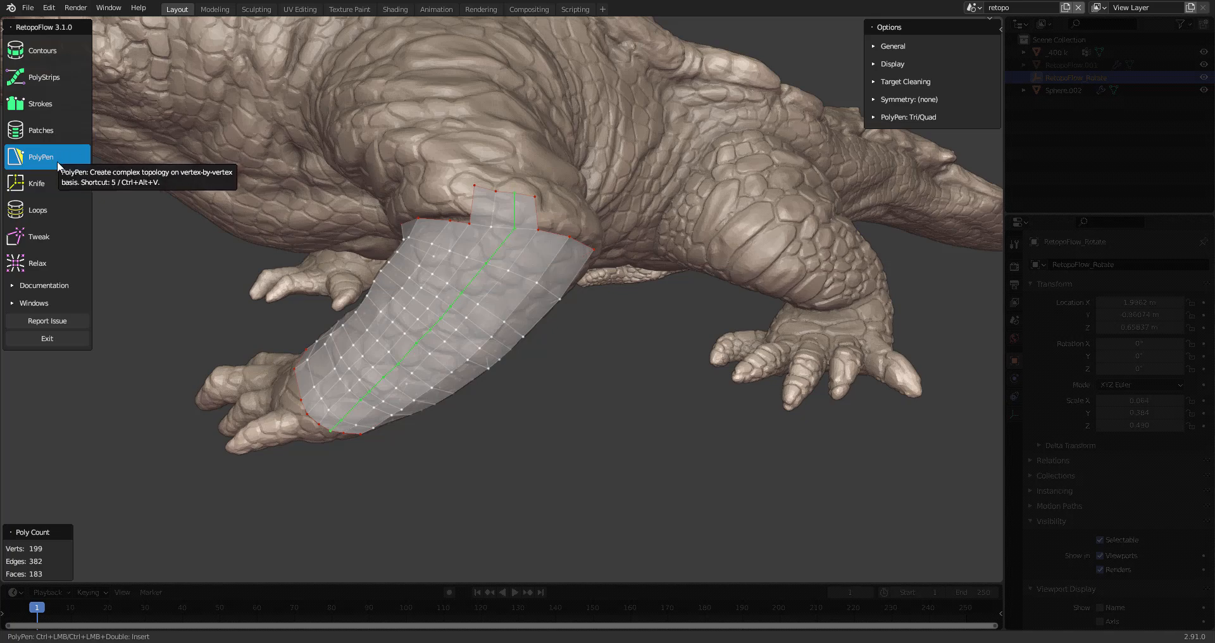
{"action": "left_click", "coordinate": [39, 236]}
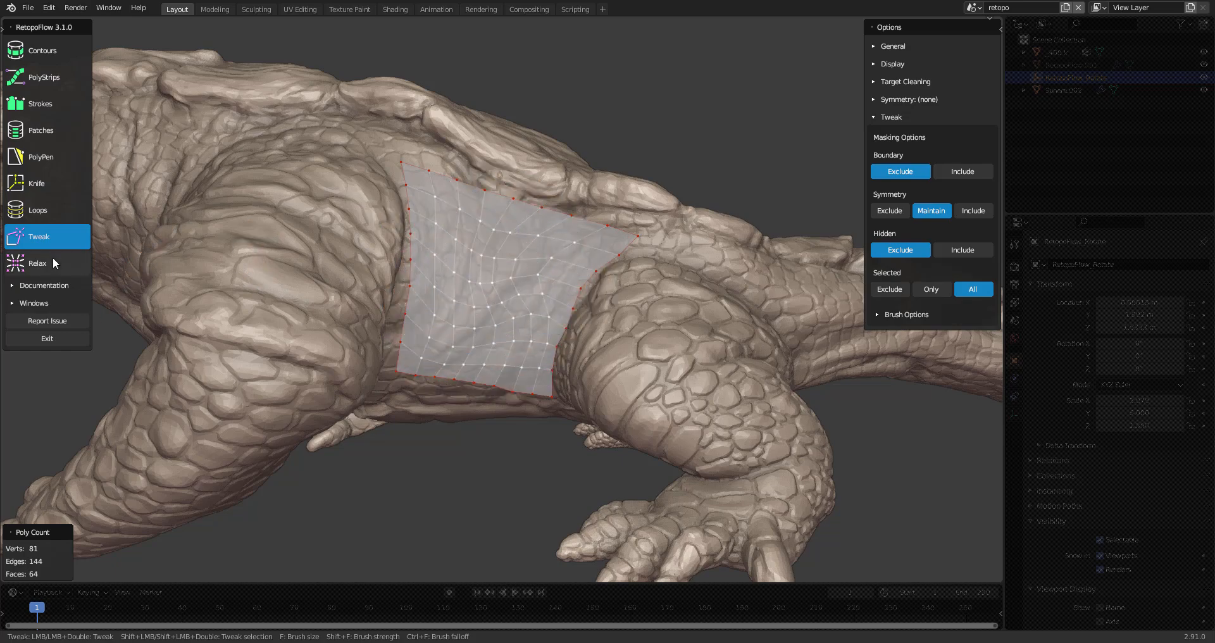
Step: Smooth the flank patch with Relax, then reshape it with Tweak
{"action": "left_click", "coordinate": [37, 263]}
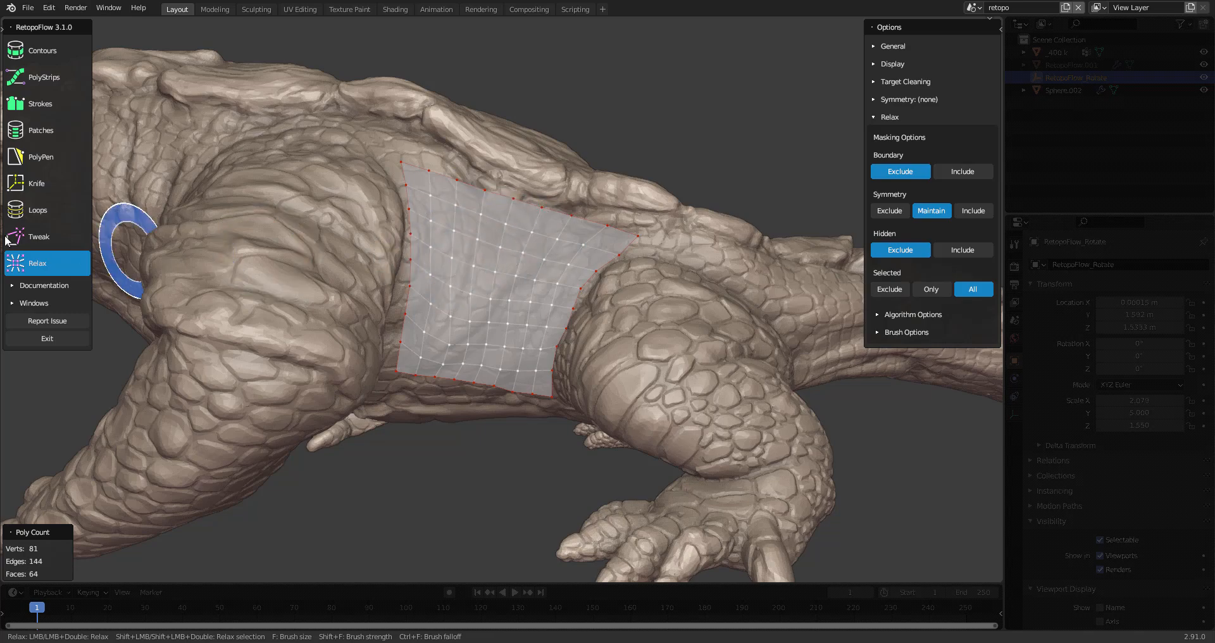
{"action": "left_click", "coordinate": [37, 236]}
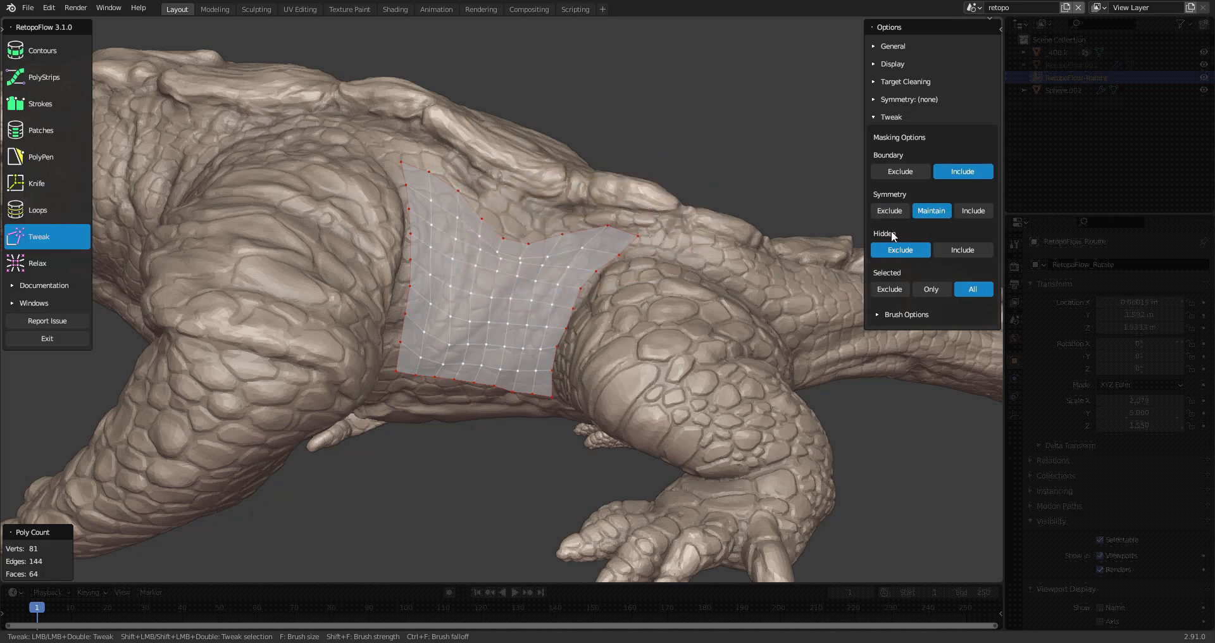
{"action": "mouse_move", "coordinate": [899, 249]}
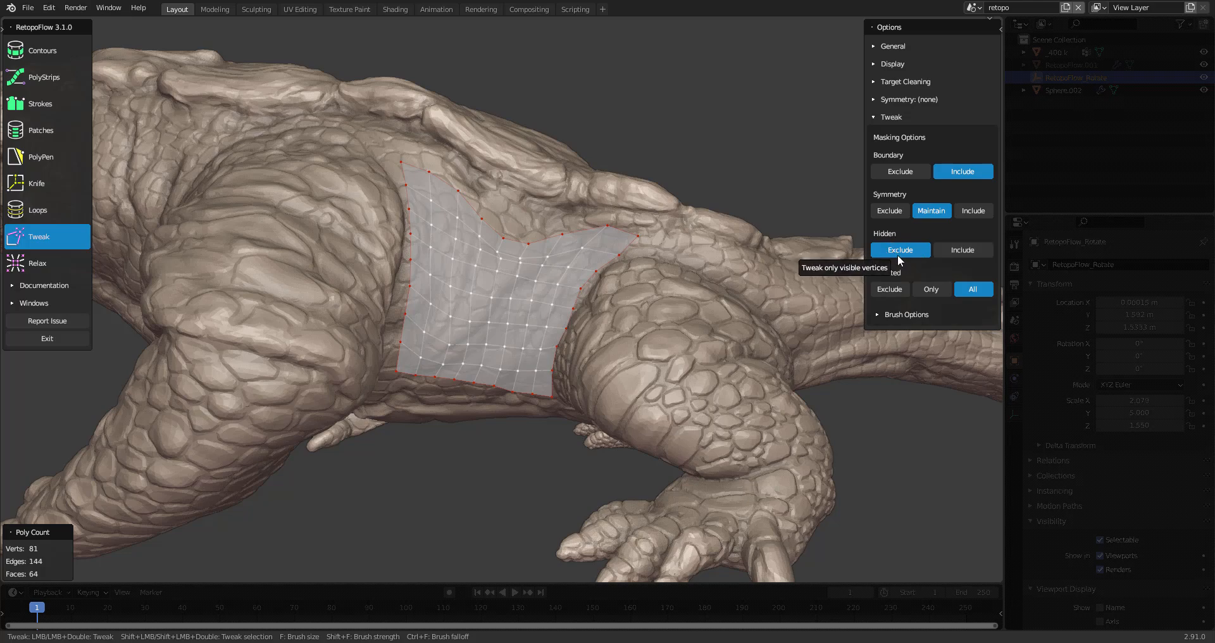
{"action": "mouse_move", "coordinate": [967, 302]}
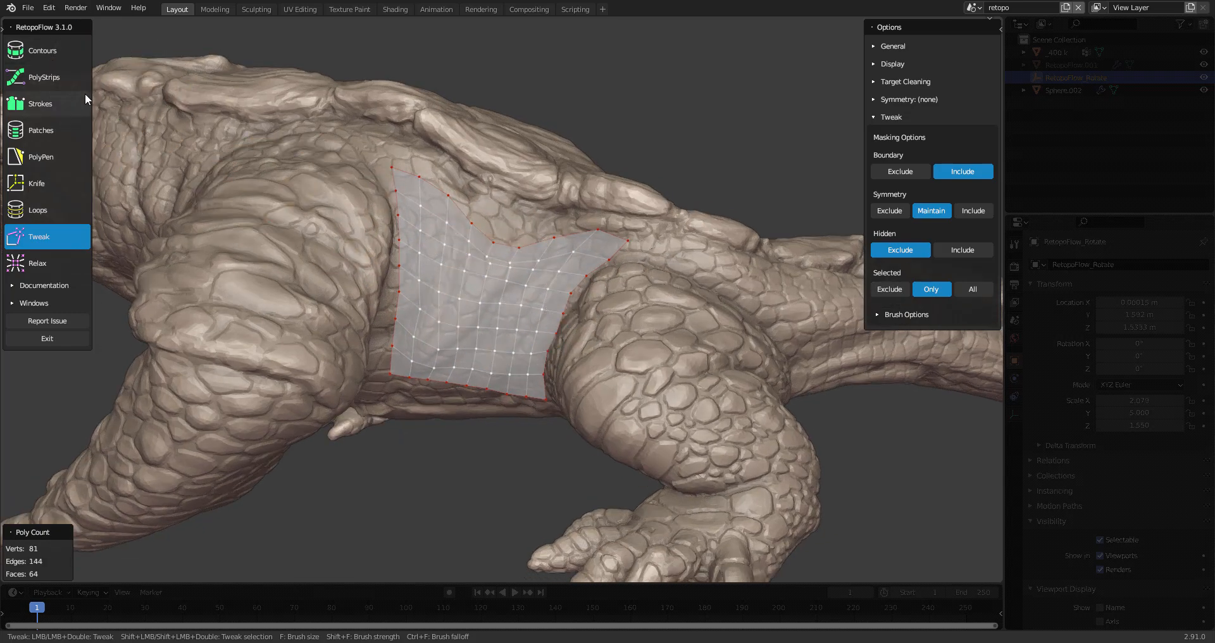
Step: Select a PolyStrips strip, then set Tweak masking Selected to All
{"action": "left_click", "coordinate": [44, 77]}
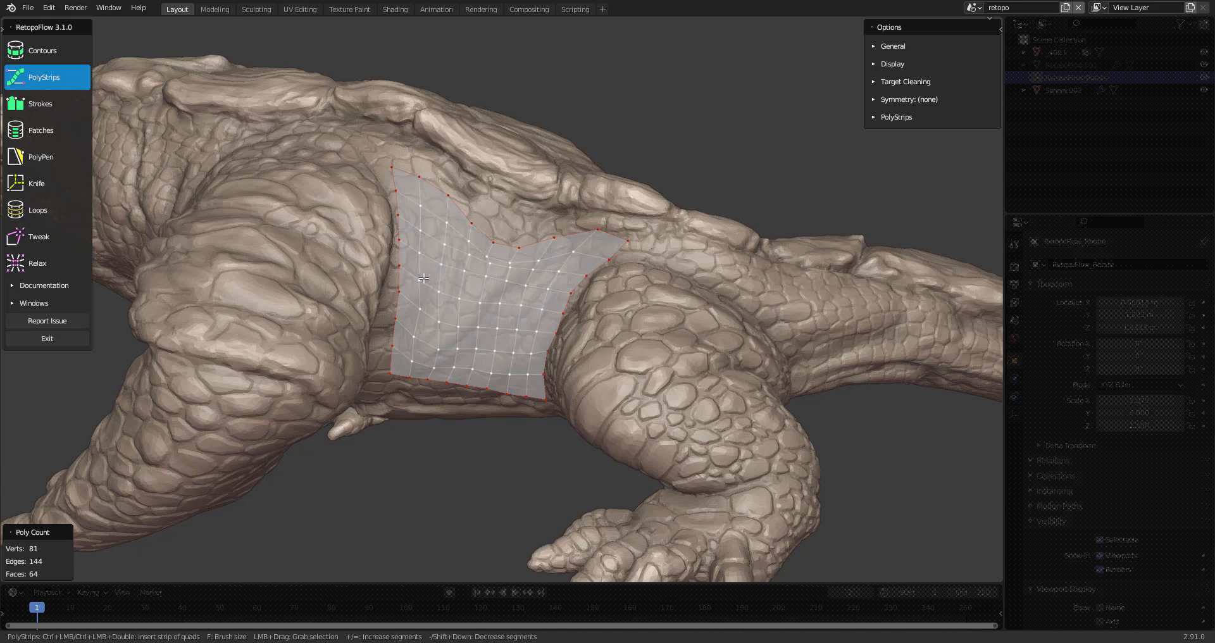
{"action": "left_click", "coordinate": [518, 293]}
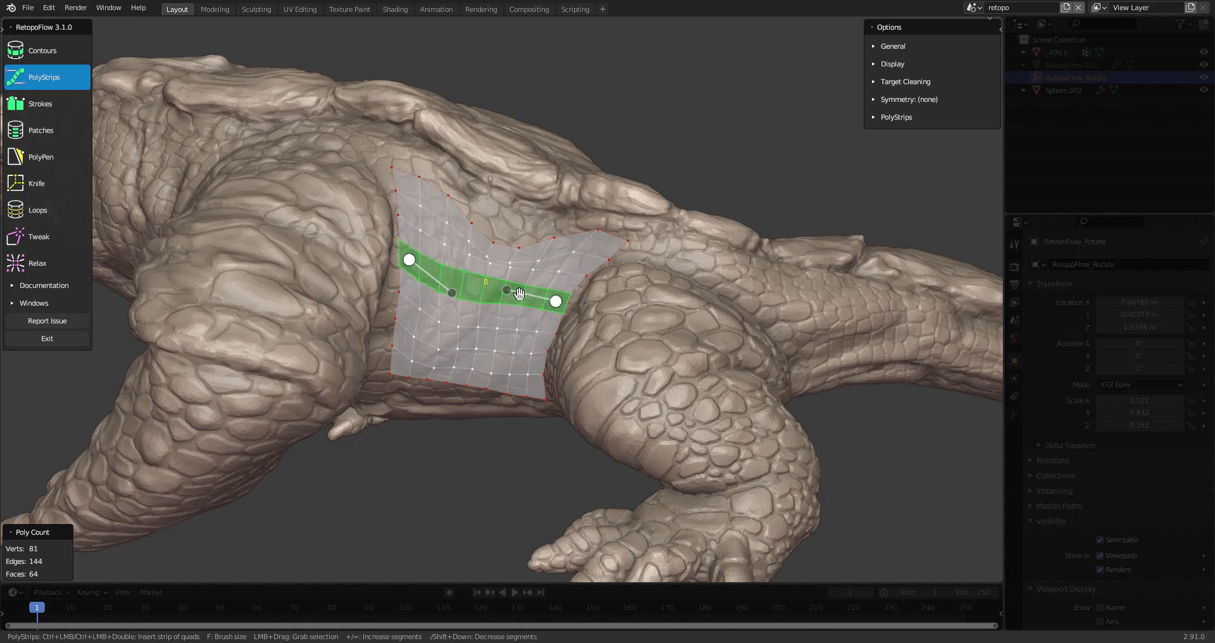
{"action": "left_click", "coordinate": [39, 236]}
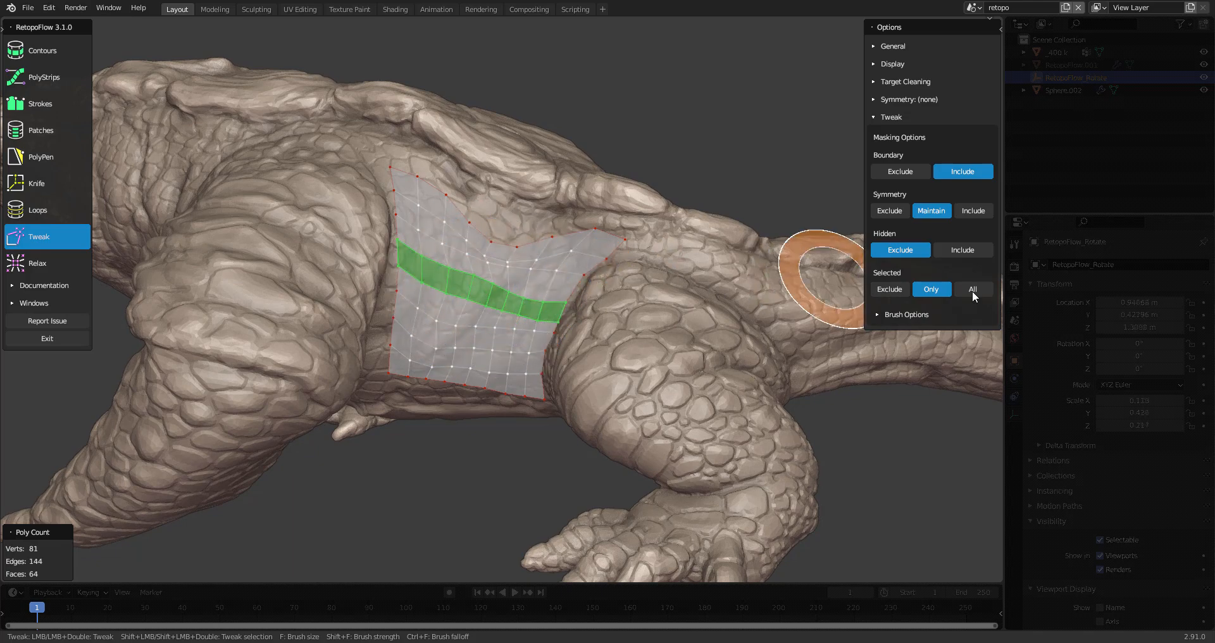
{"action": "left_click", "coordinate": [973, 290]}
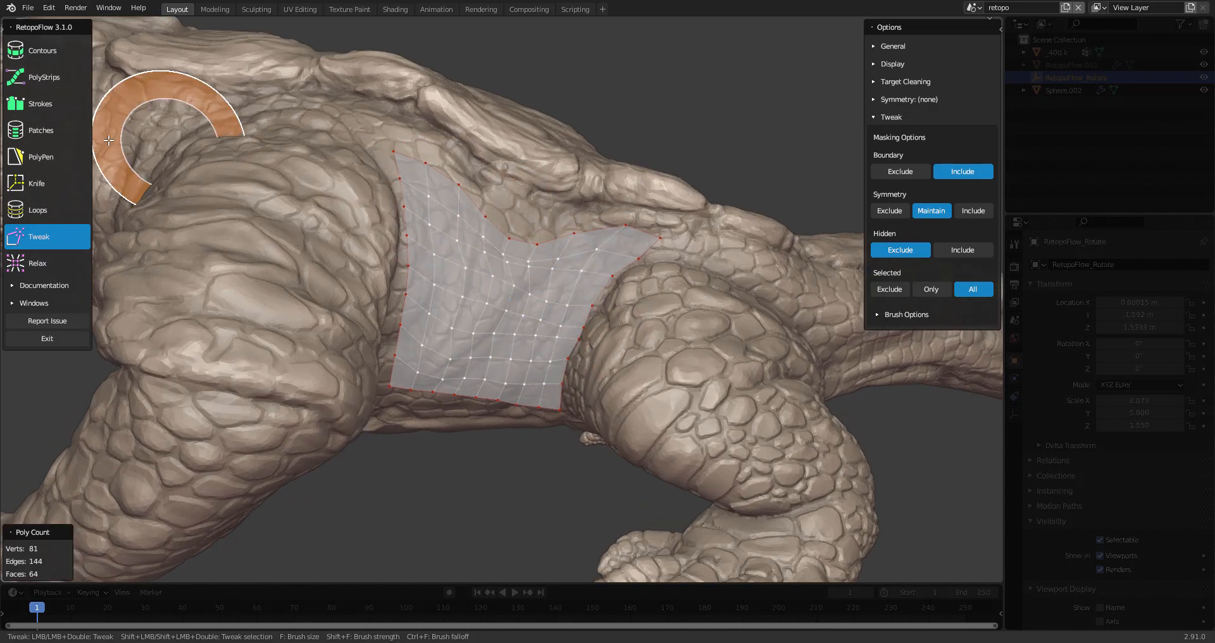
Step: Add two quads at the patch's top edge, smoothing with Tweak and Relax brushes
{"action": "left_click", "coordinate": [40, 157]}
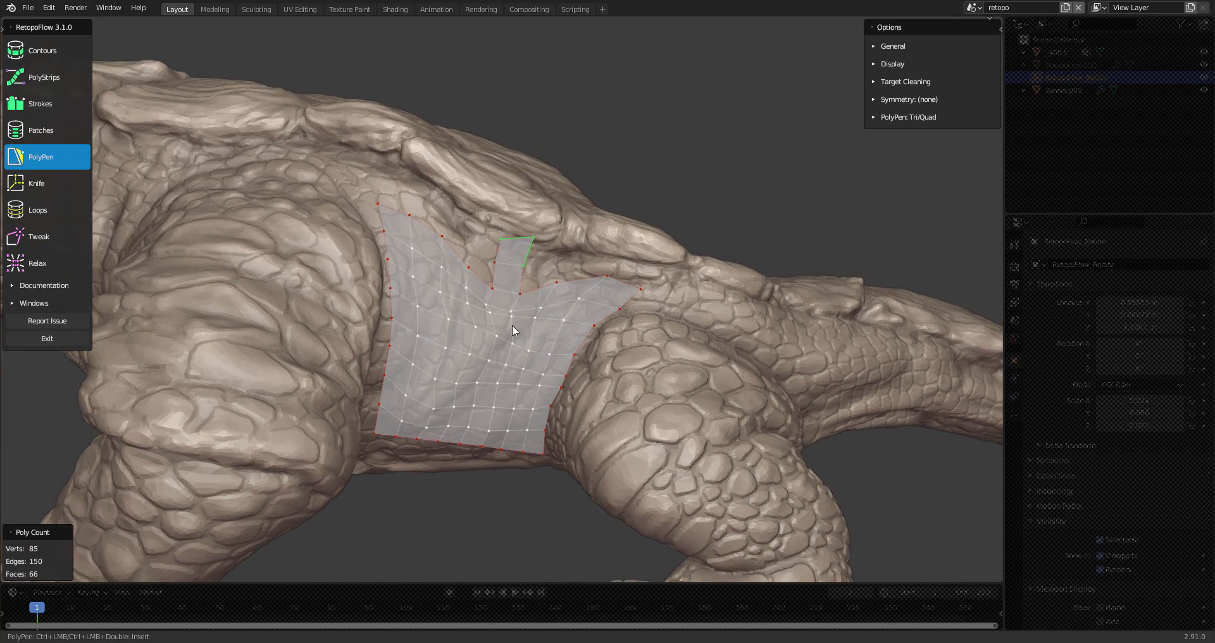
{"action": "mouse_move", "coordinate": [532, 334]}
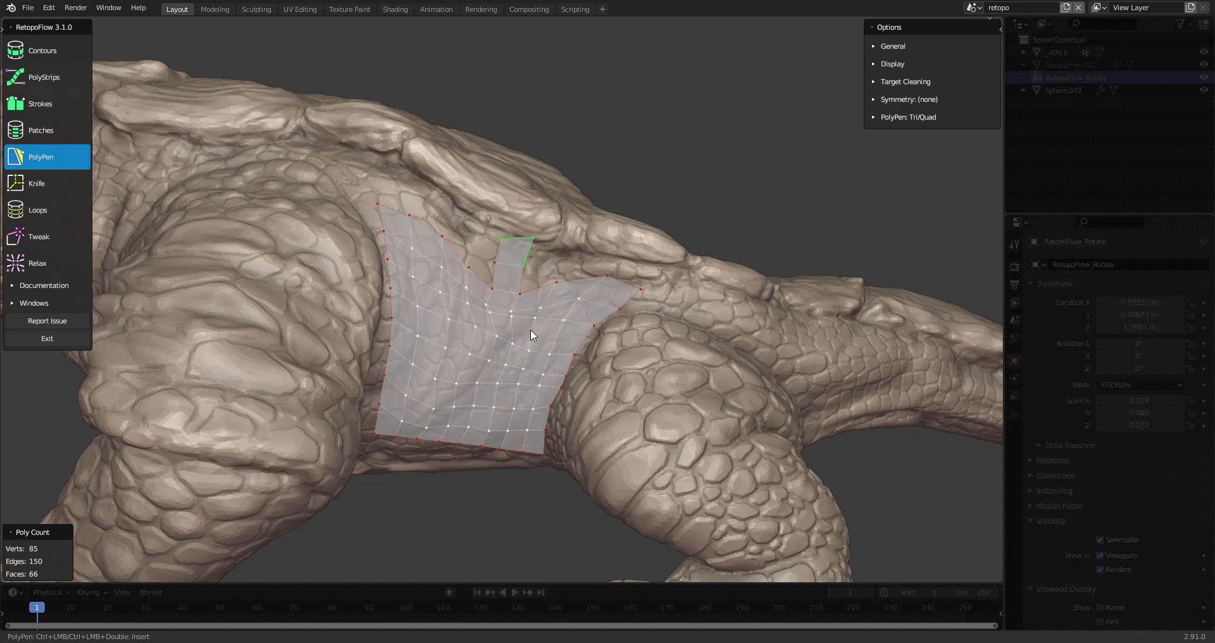
{"action": "left_click", "coordinate": [38, 236]}
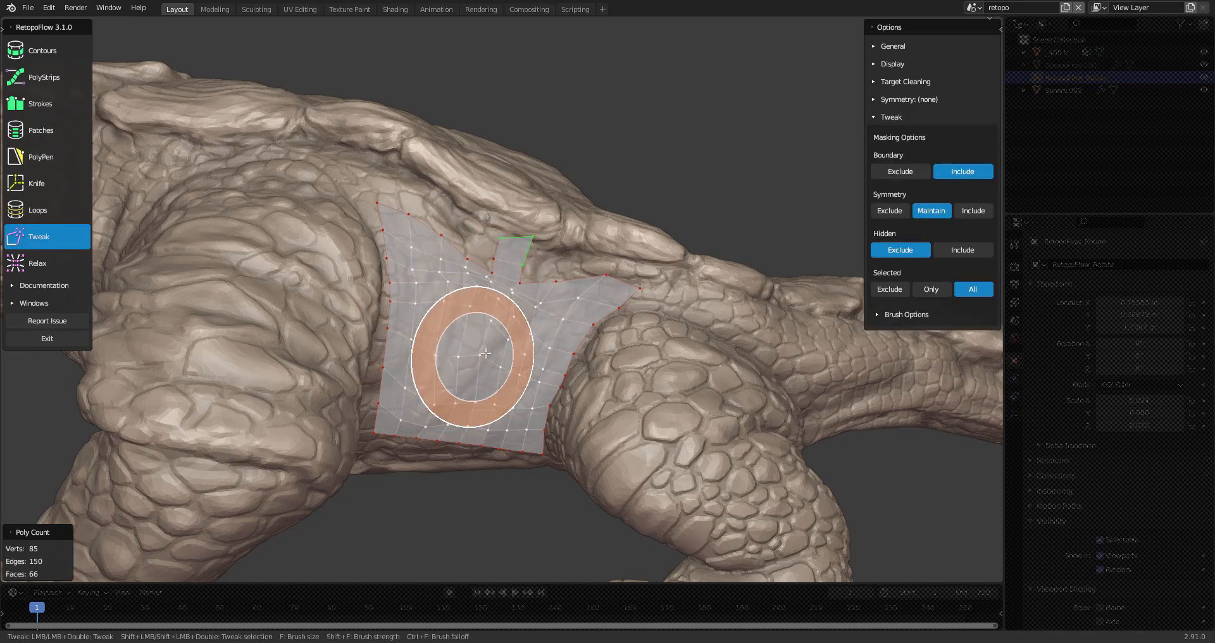
{"action": "left_click", "coordinate": [41, 157]}
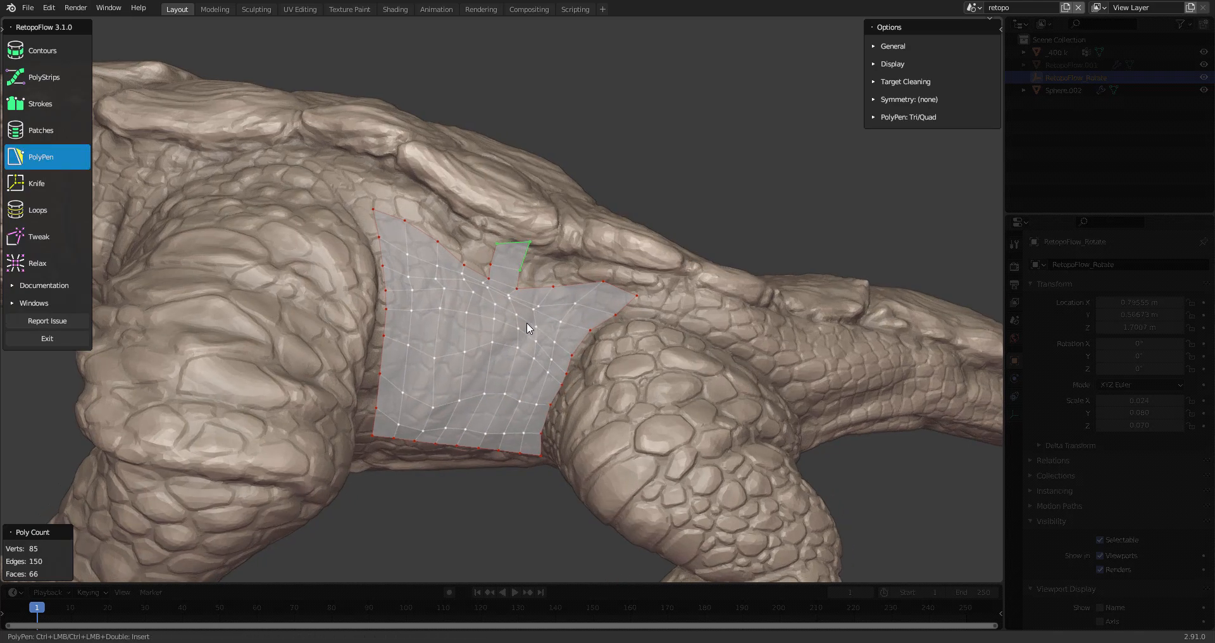
{"action": "left_click", "coordinate": [37, 262]}
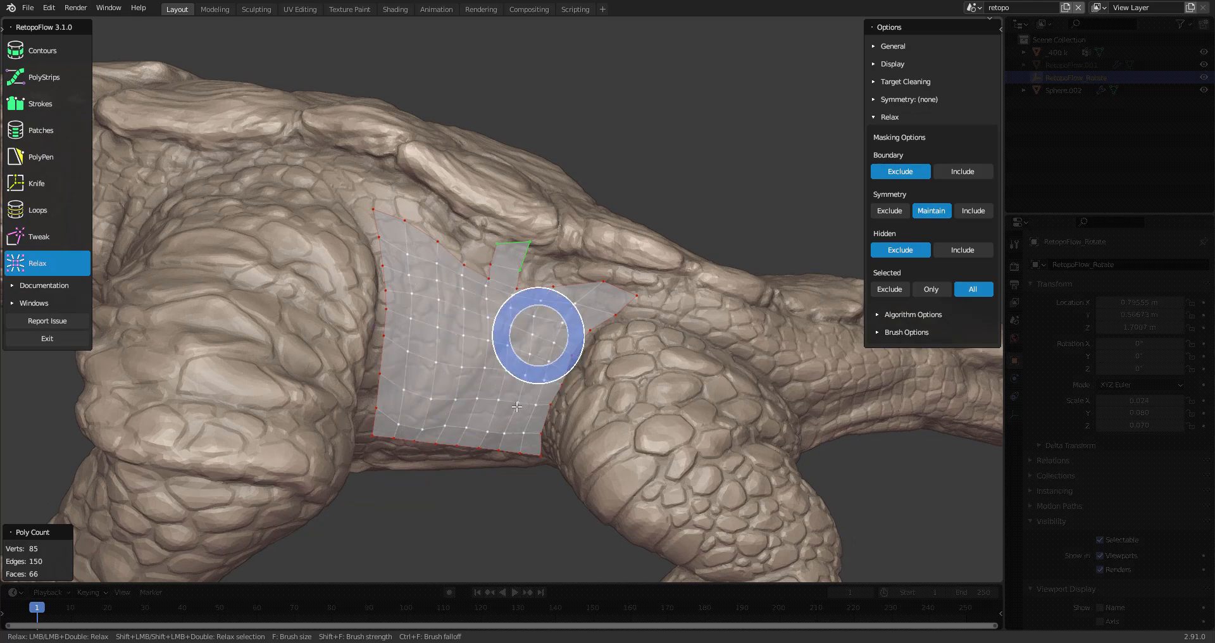
{"action": "left_click", "coordinate": [38, 236]}
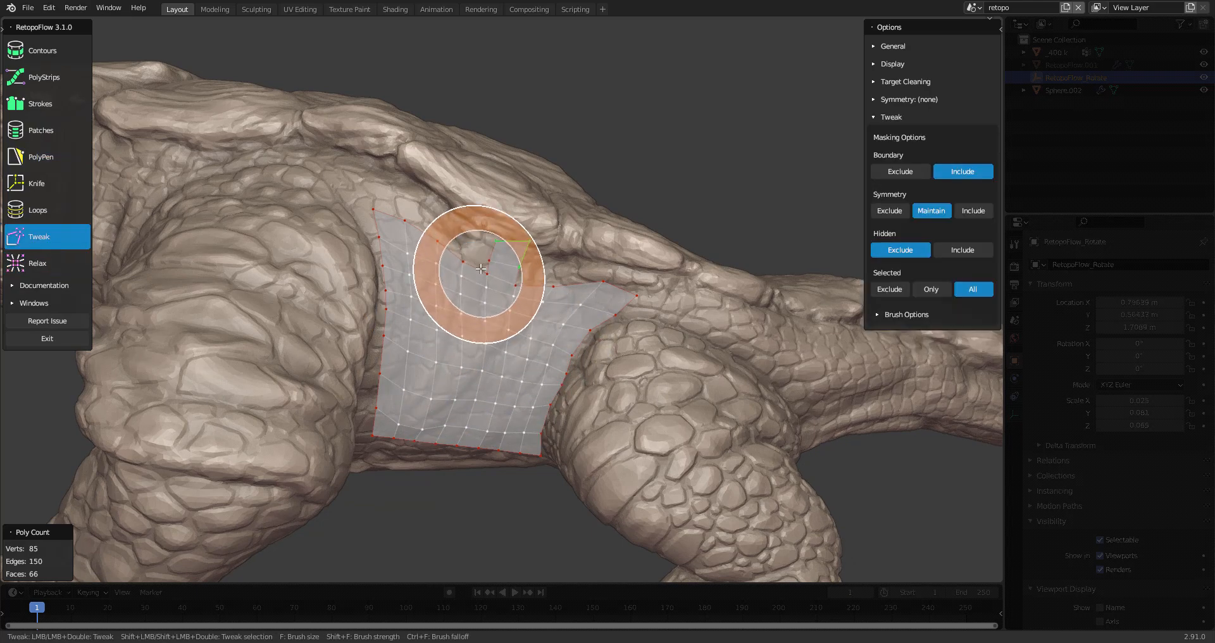
{"action": "left_click", "coordinate": [41, 156]}
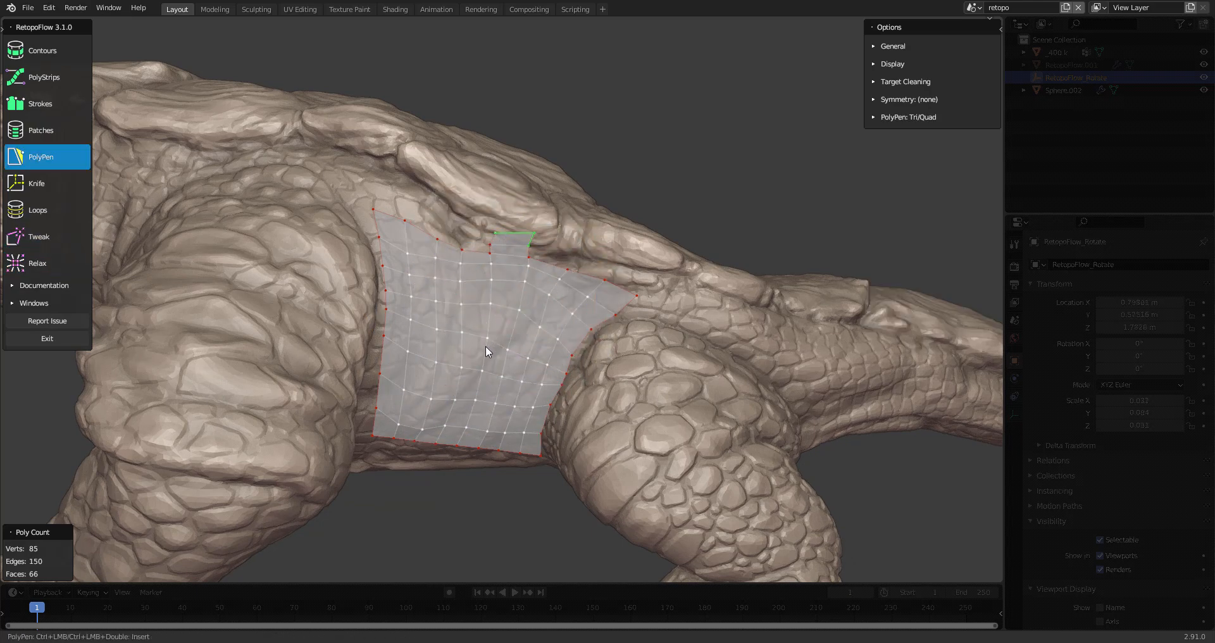
{"action": "left_click", "coordinate": [38, 262]}
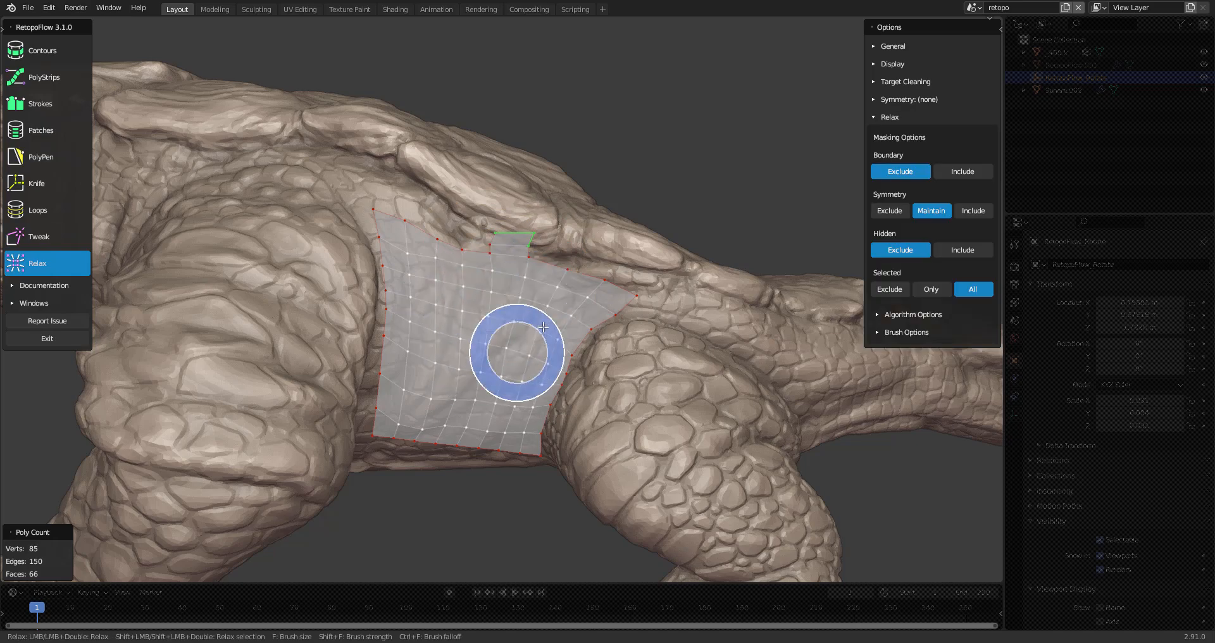
{"action": "left_click", "coordinate": [40, 156]}
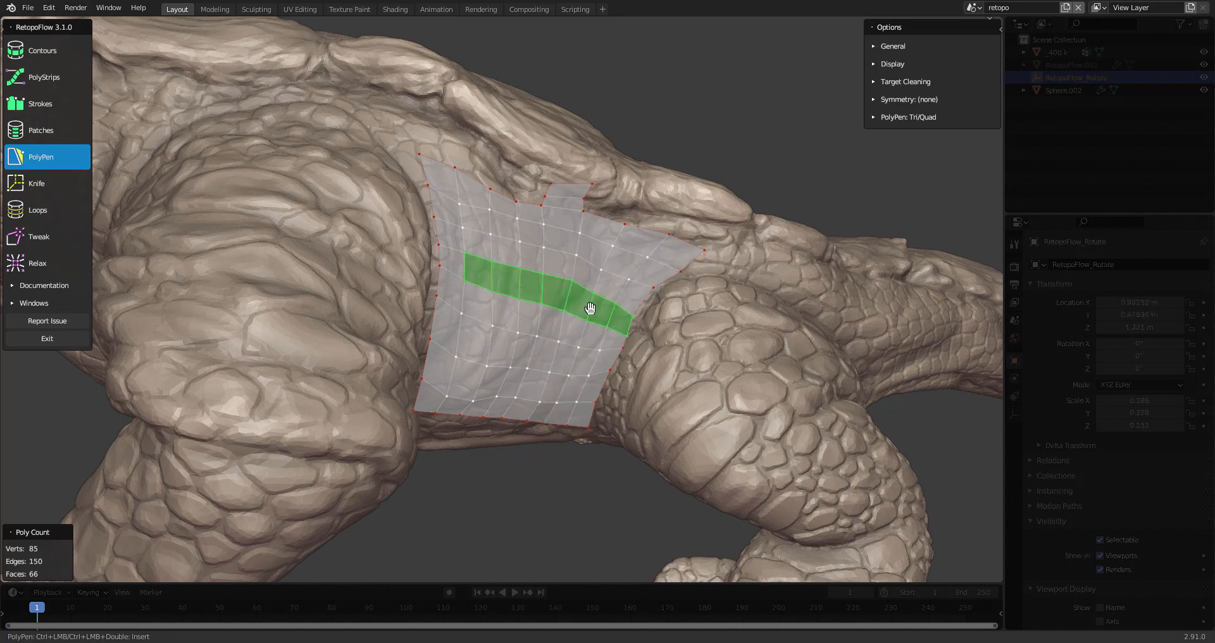
Step: Dissolve the selected vertical edge column, leaving 60 faces
{"action": "key", "text": "X"}
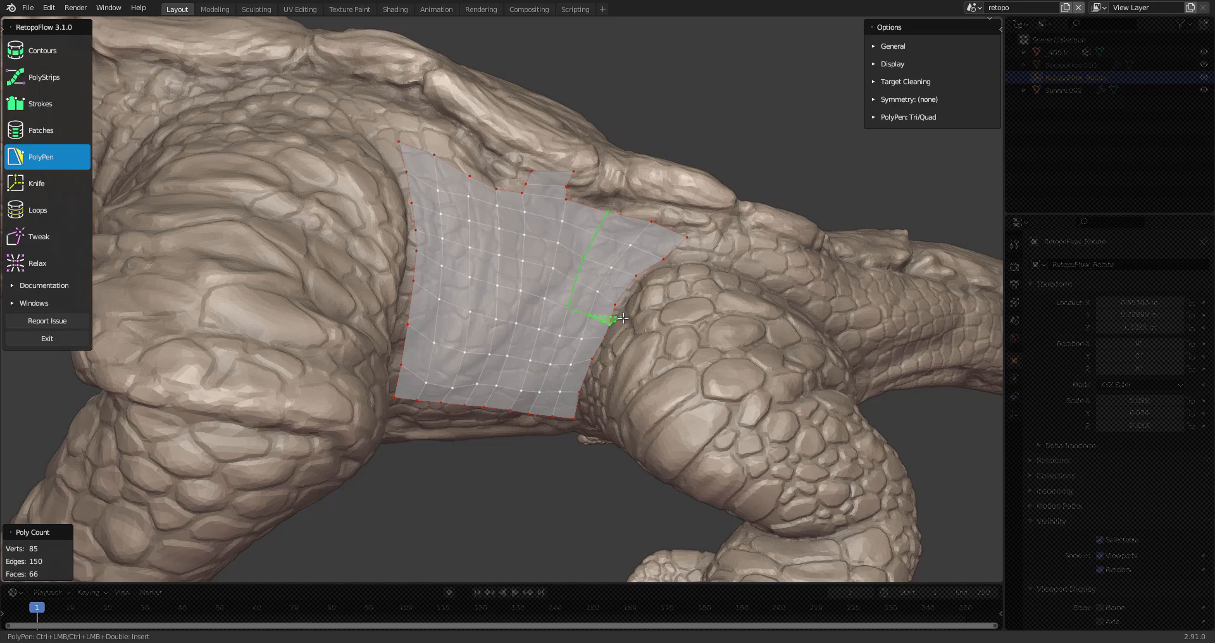
{"action": "key", "text": "x"}
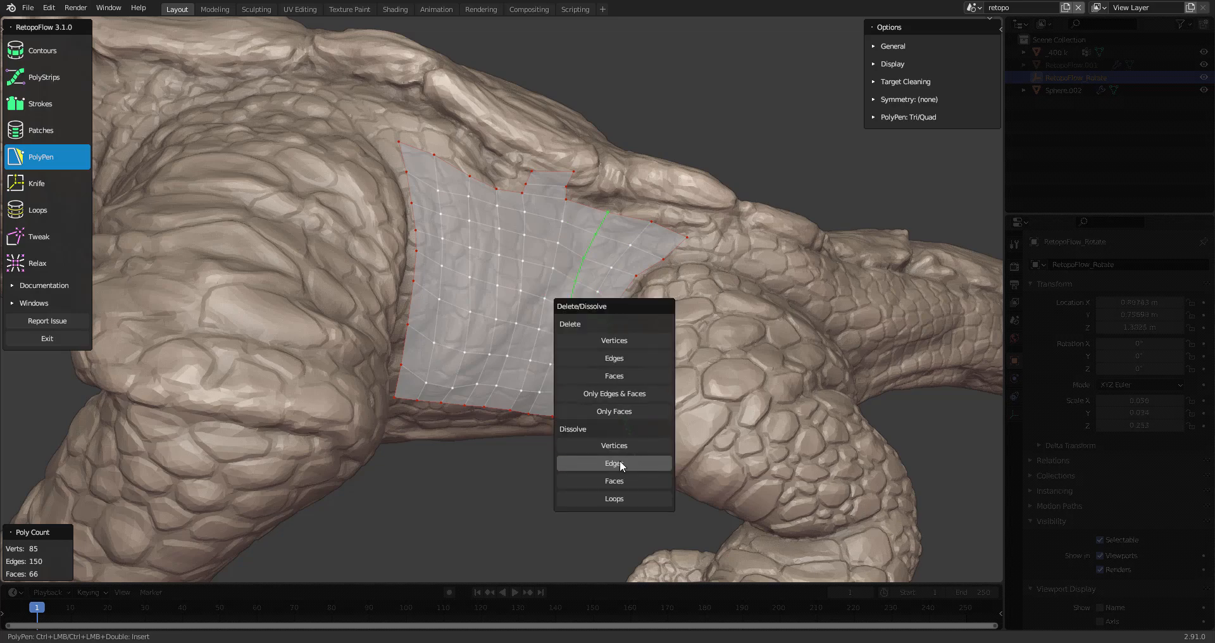
{"action": "mouse_move", "coordinate": [614, 463]}
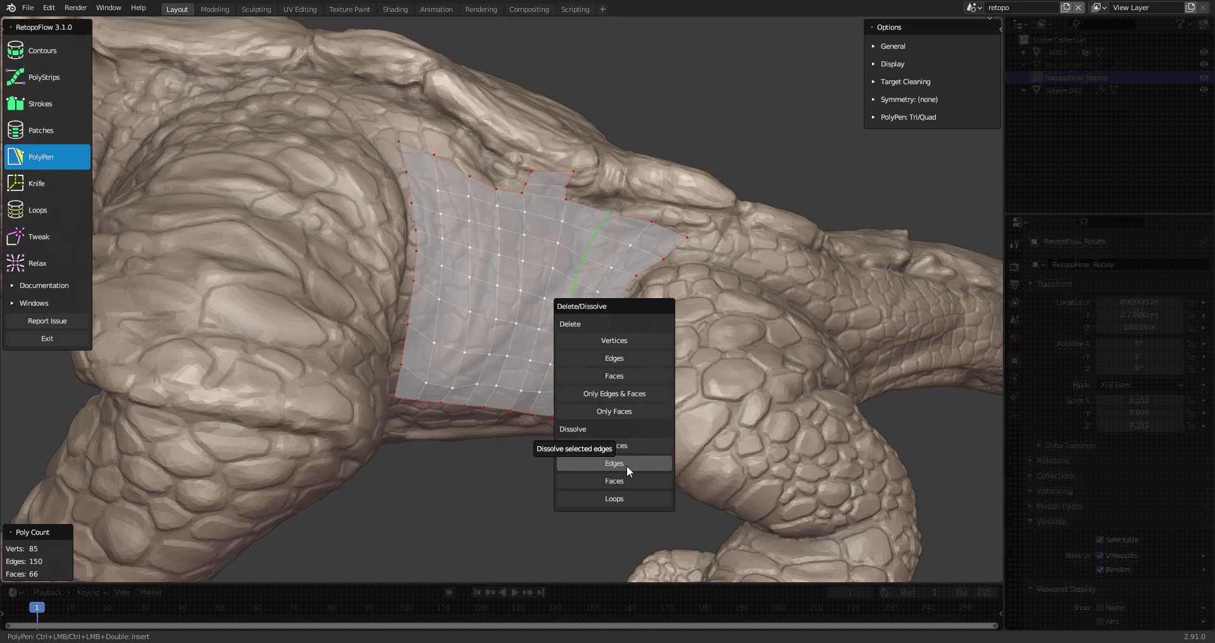
{"action": "left_click", "coordinate": [614, 464]}
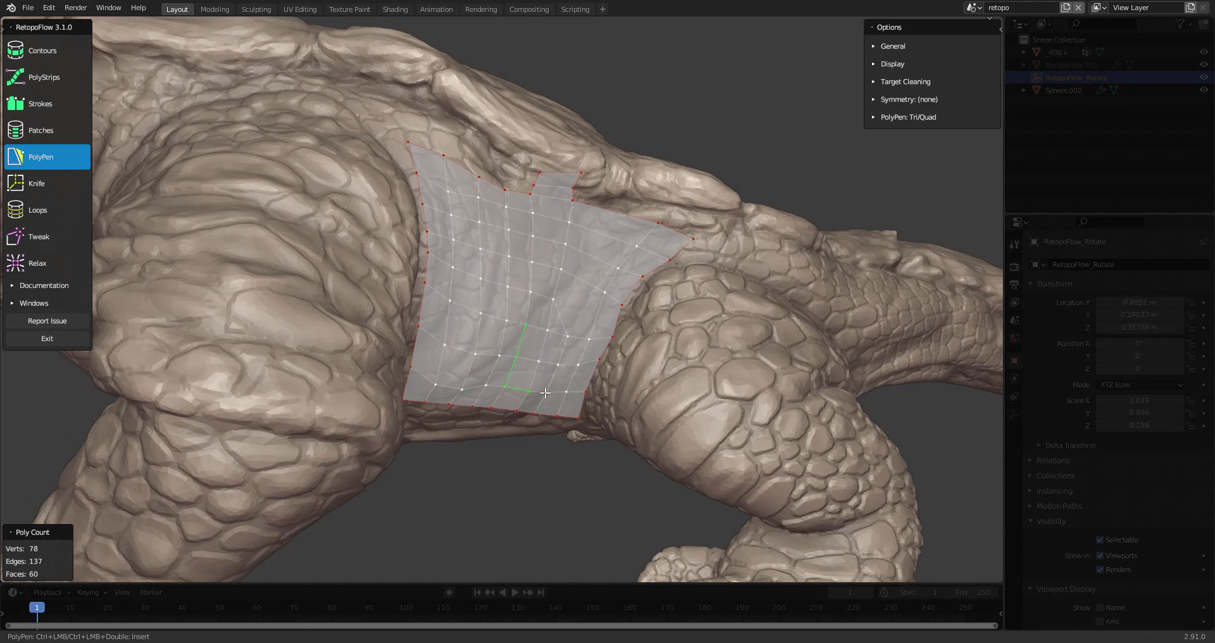
{"action": "left_click_drag", "start_coordinate": [545, 393], "coordinate": [598, 395]}
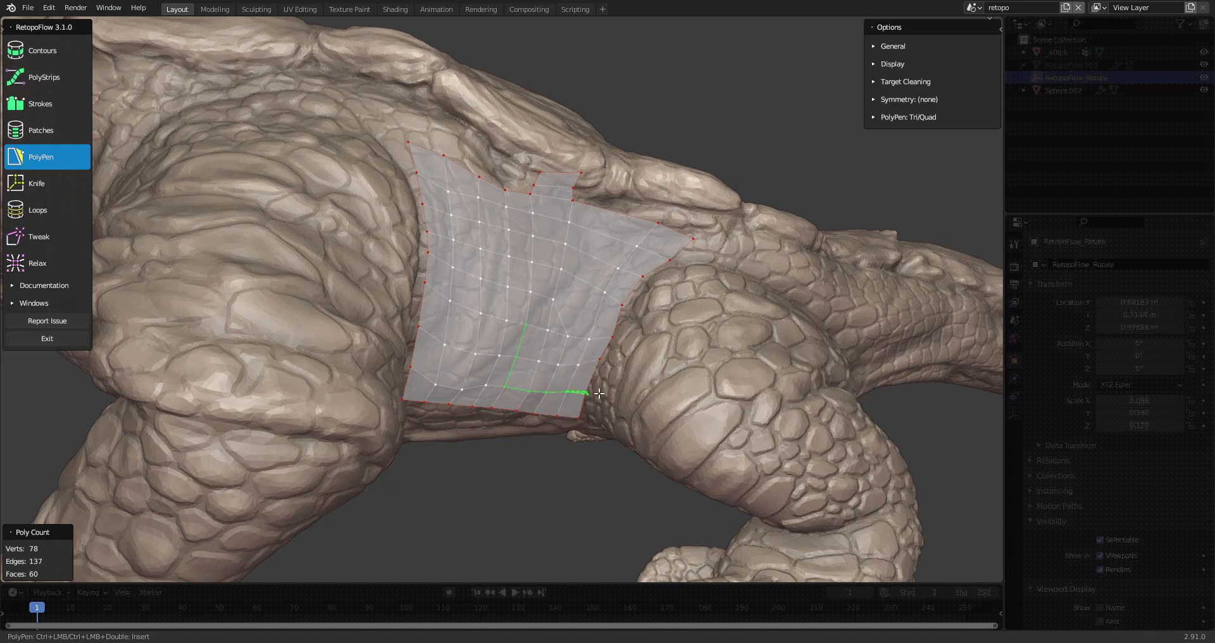
Step: Dissolve an edge loop with Dissolve Edges, then switch back to PolyPen
{"action": "key", "text": "x"}
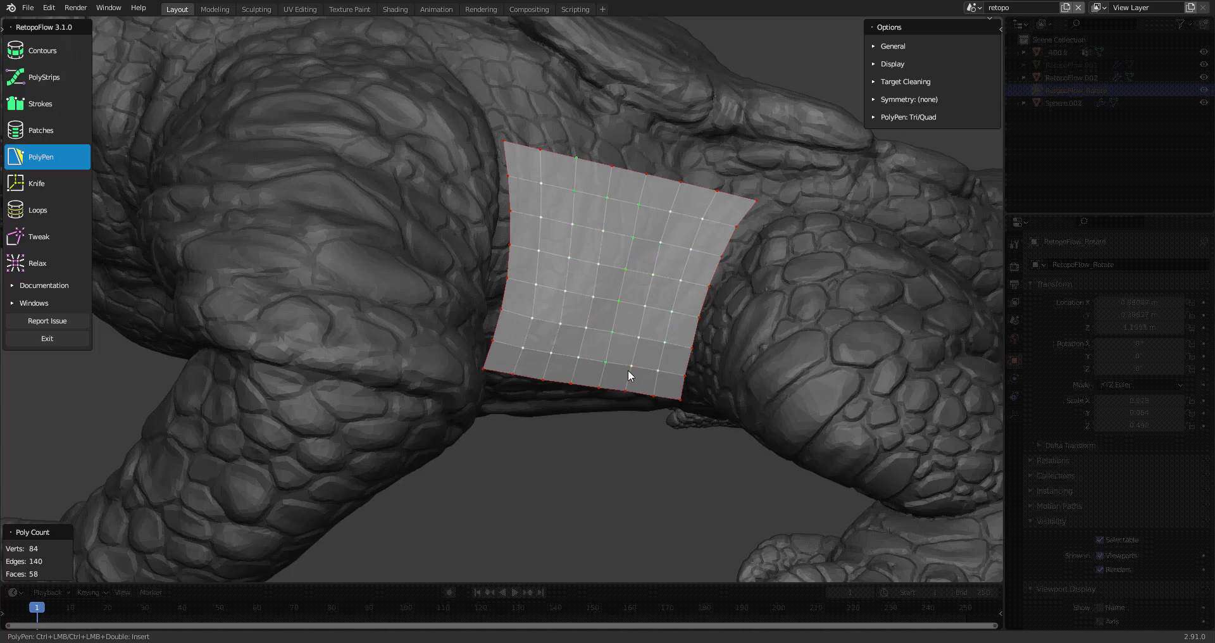
{"action": "left_click", "coordinate": [38, 210]}
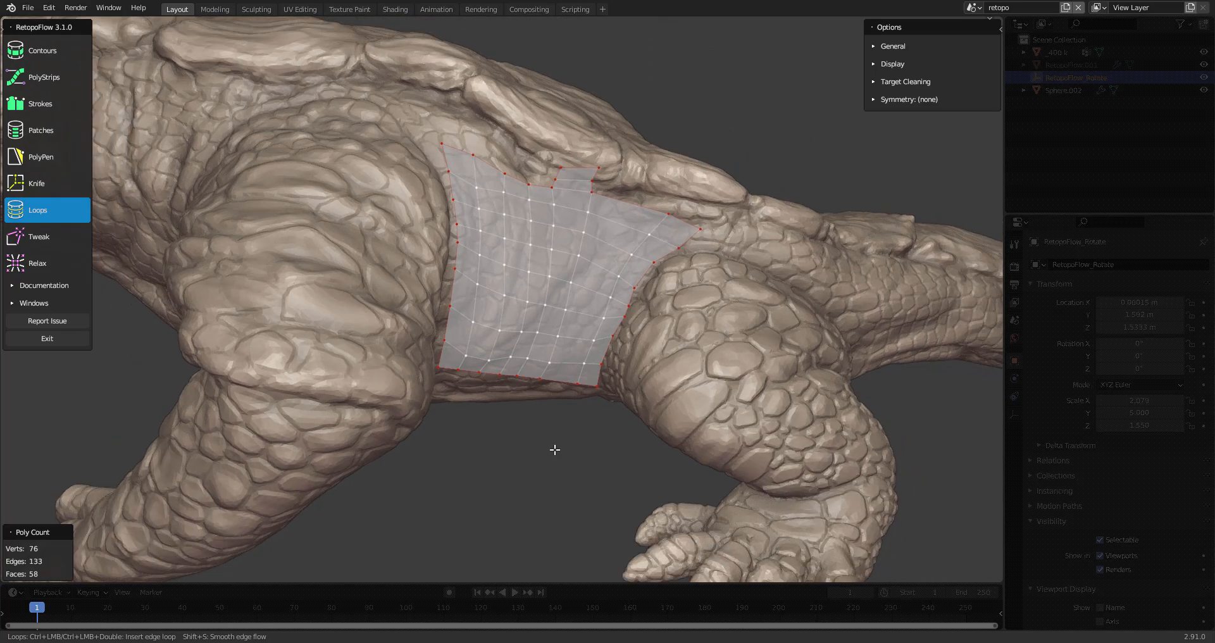
{"action": "mouse_move", "coordinate": [556, 462]}
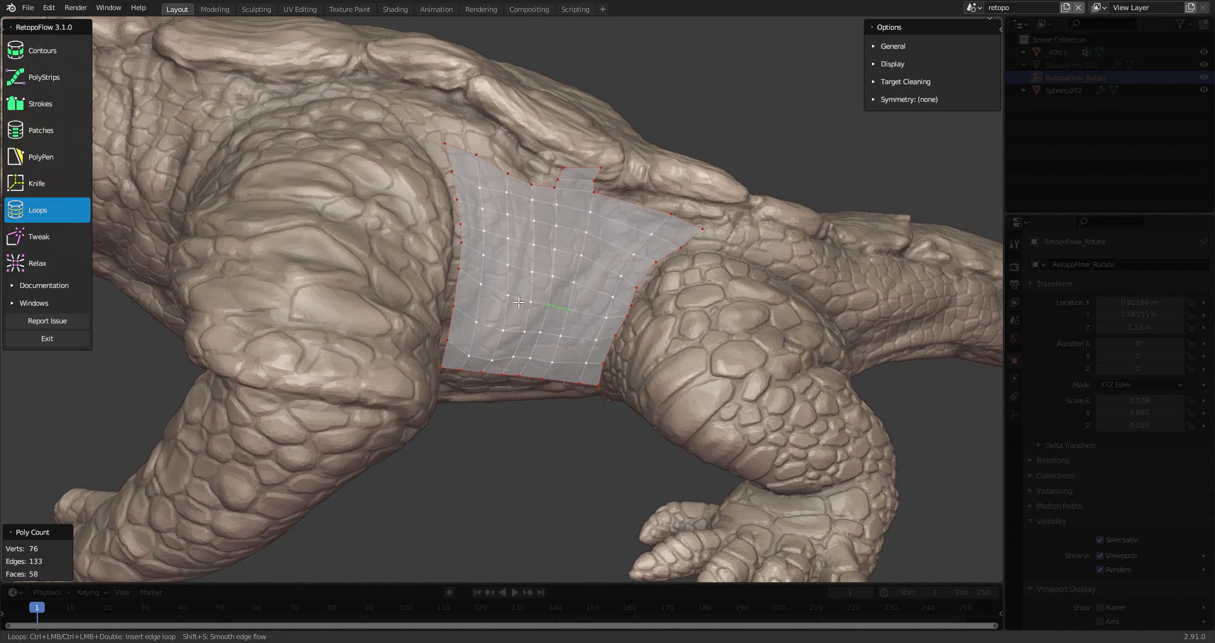
{"action": "mouse_move", "coordinate": [591, 313]}
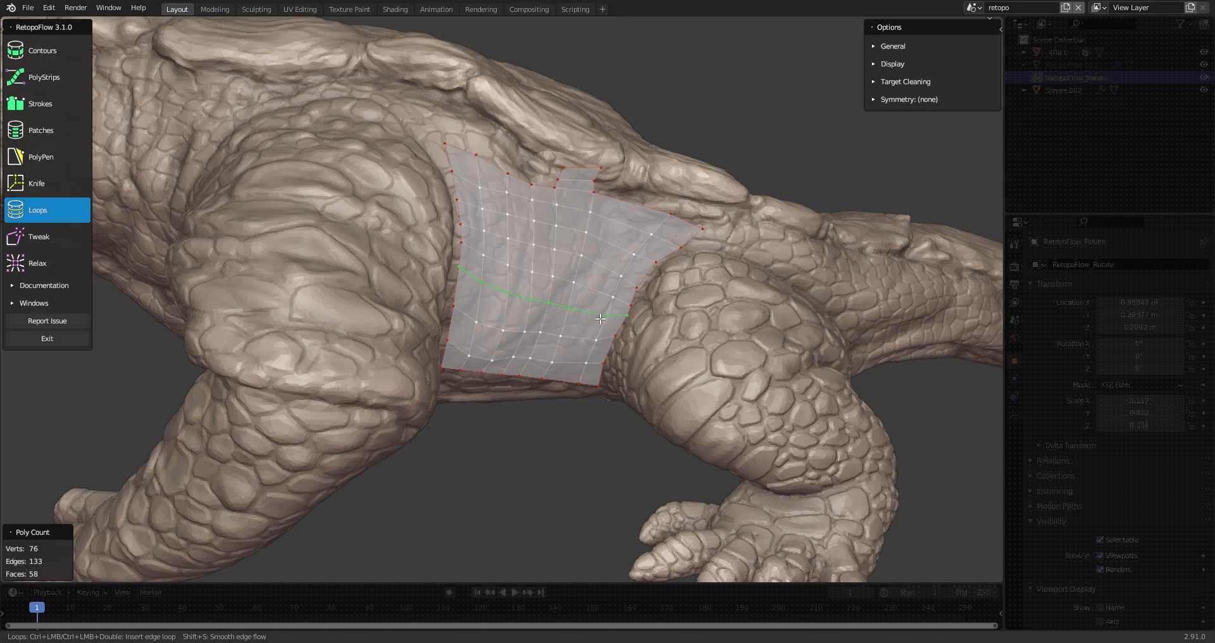
{"action": "mouse_move", "coordinate": [600, 316]}
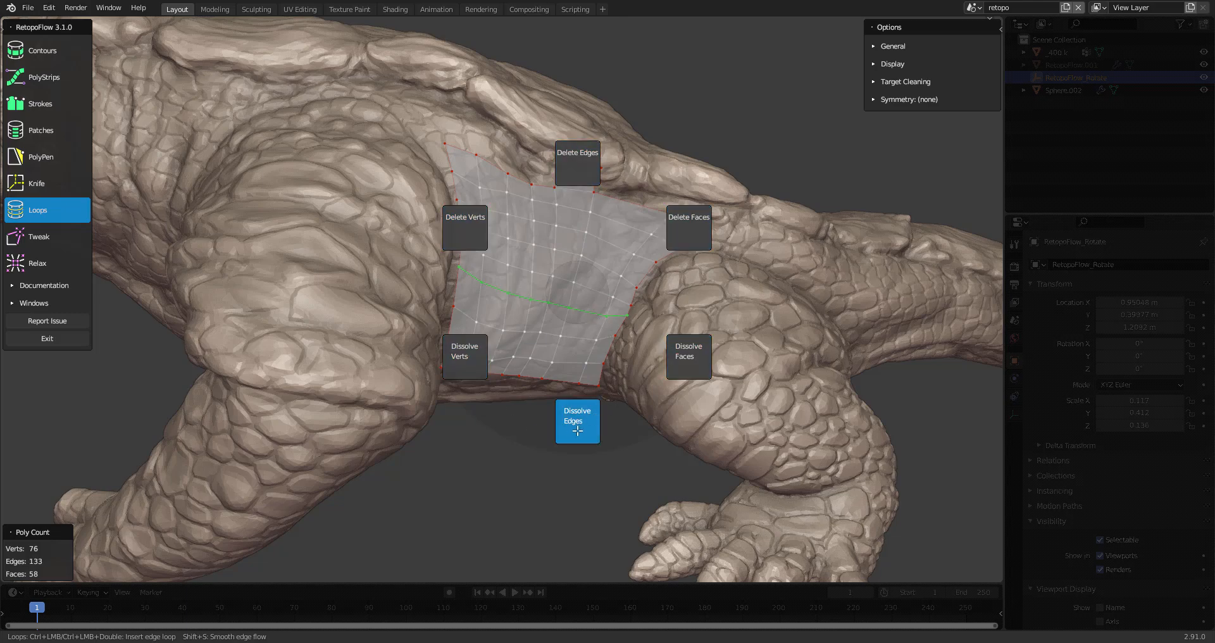
{"action": "left_click", "coordinate": [576, 421]}
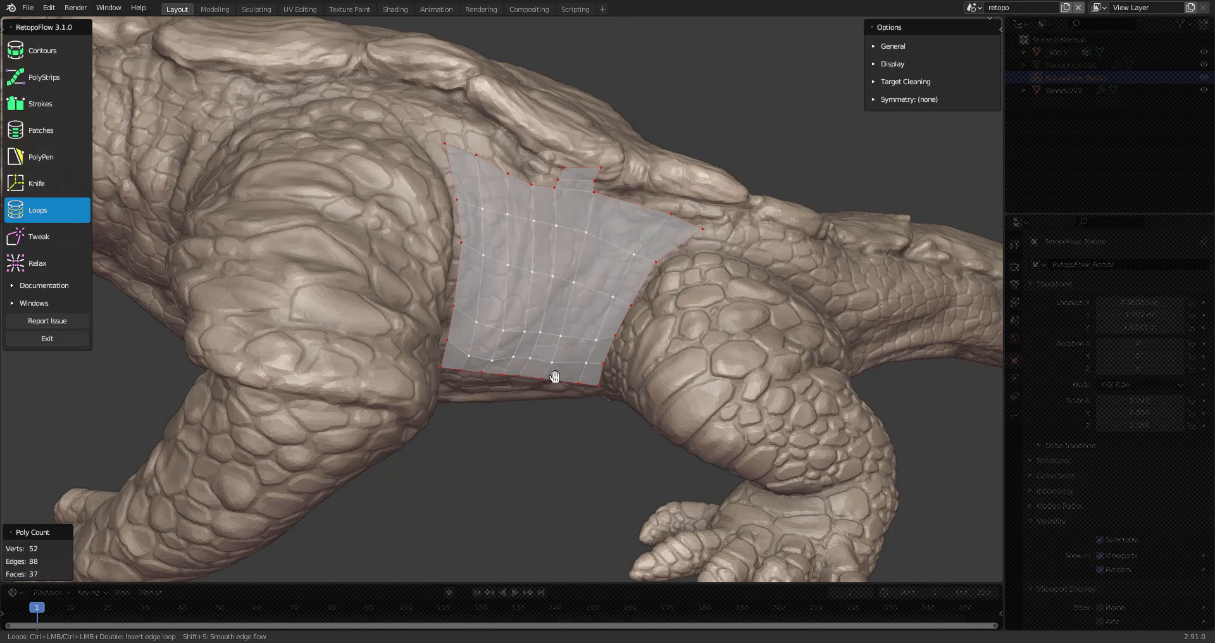
{"action": "key", "text": "x"}
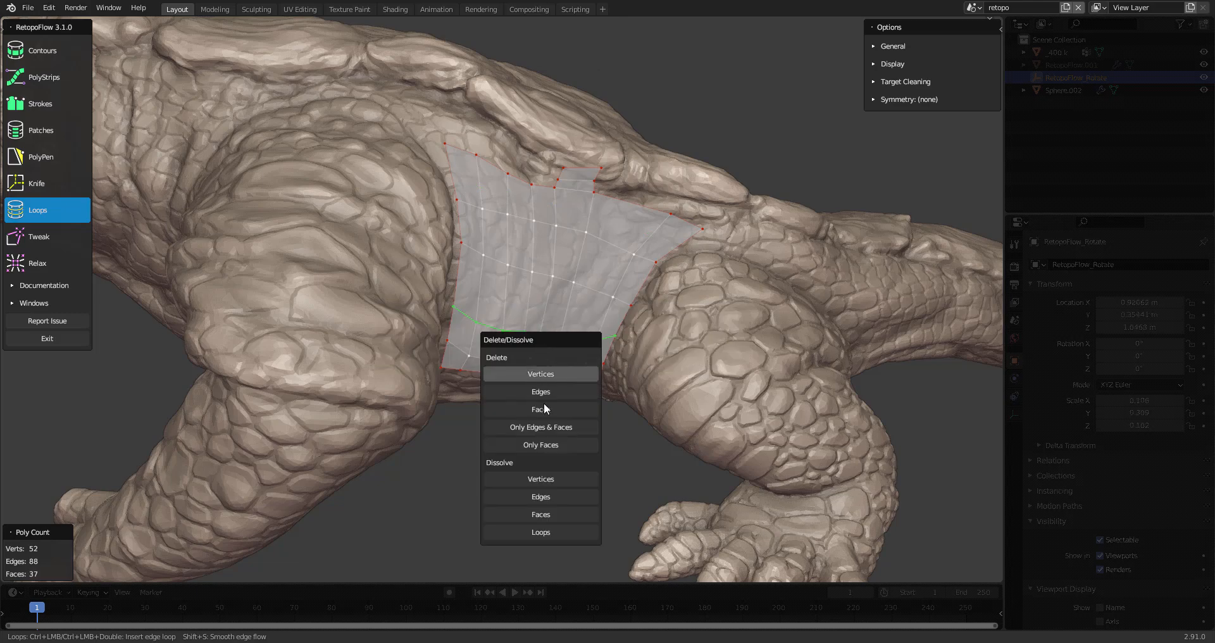
{"action": "left_click", "coordinate": [41, 156]}
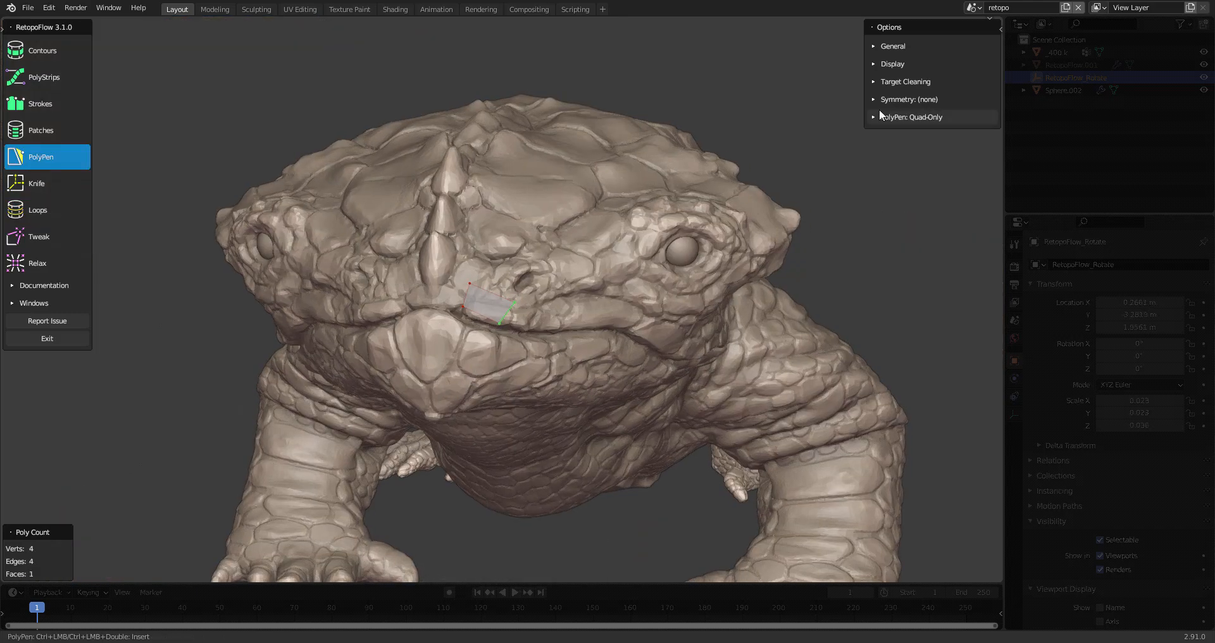
Step: Enable X symmetry and build a mirrored quad strip along the upper lip
{"action": "left_click", "coordinate": [908, 100]}
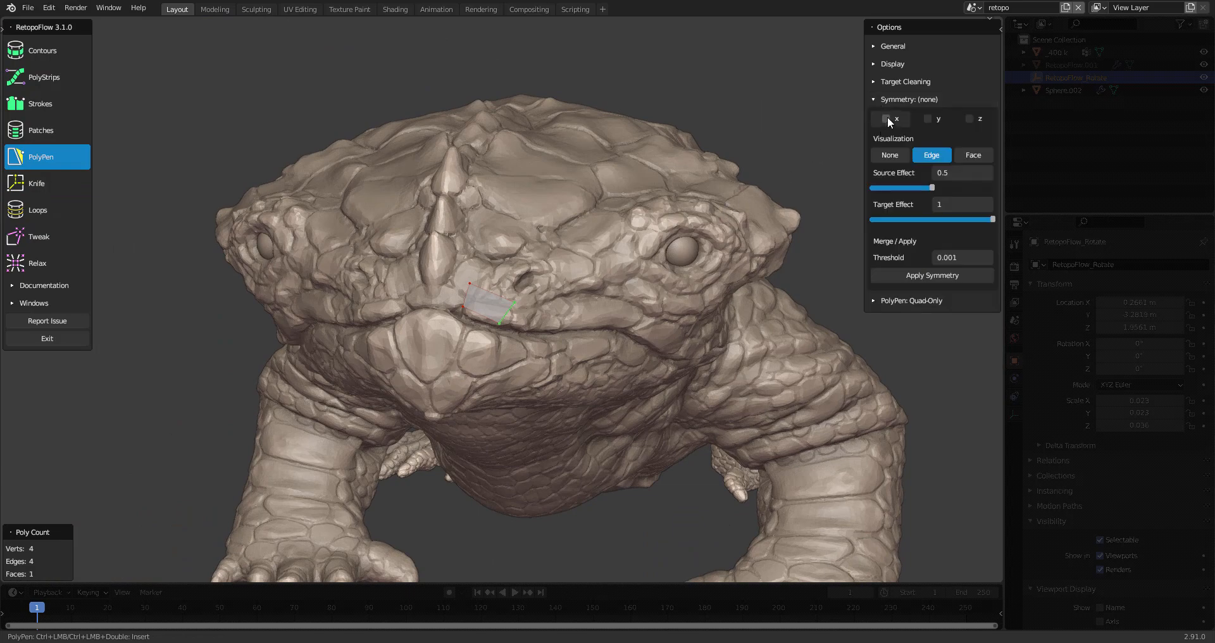
{"action": "left_click", "coordinate": [887, 119]}
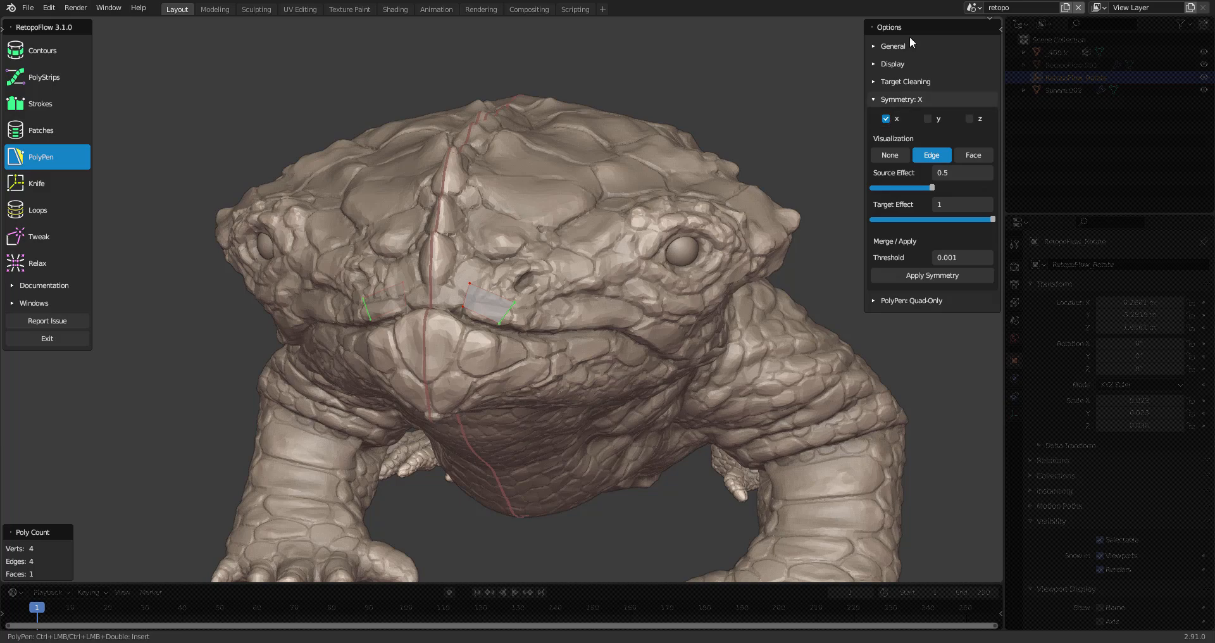
{"action": "left_click", "coordinate": [573, 314]}
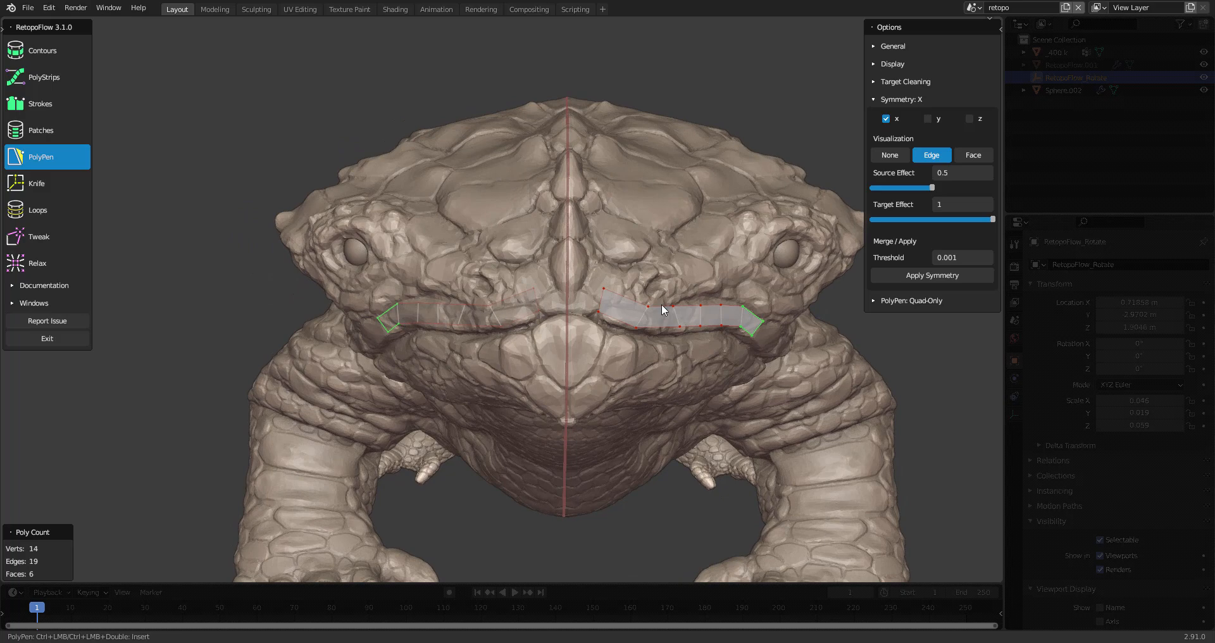
{"action": "left_click", "coordinate": [683, 232]}
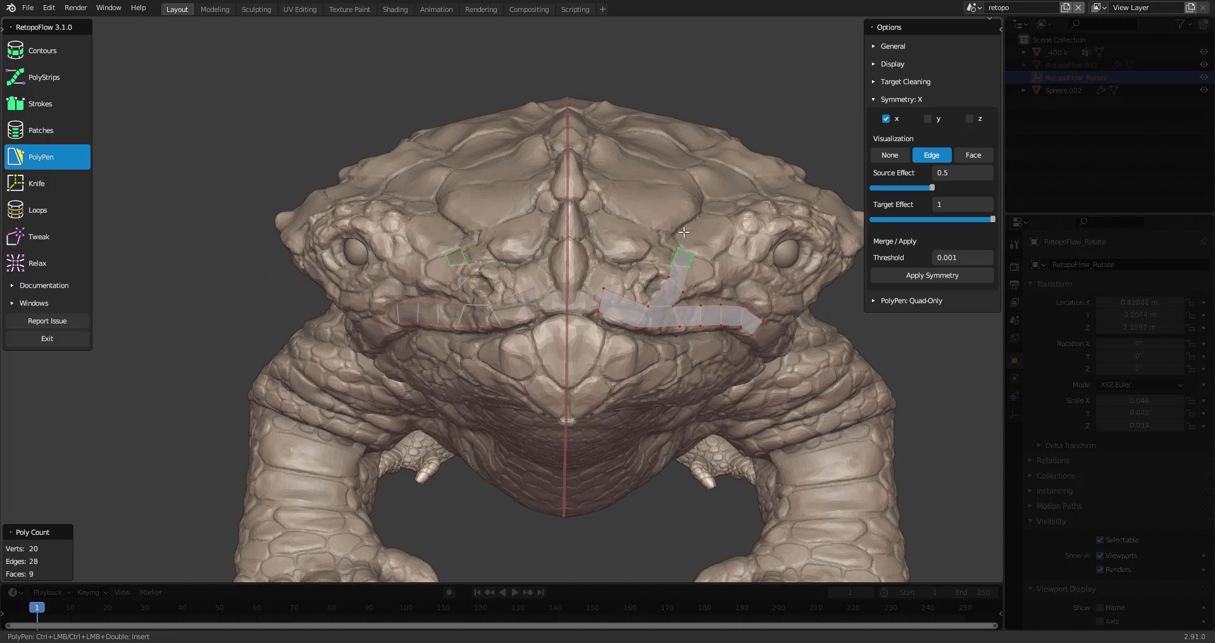
{"action": "left_click", "coordinate": [653, 232]}
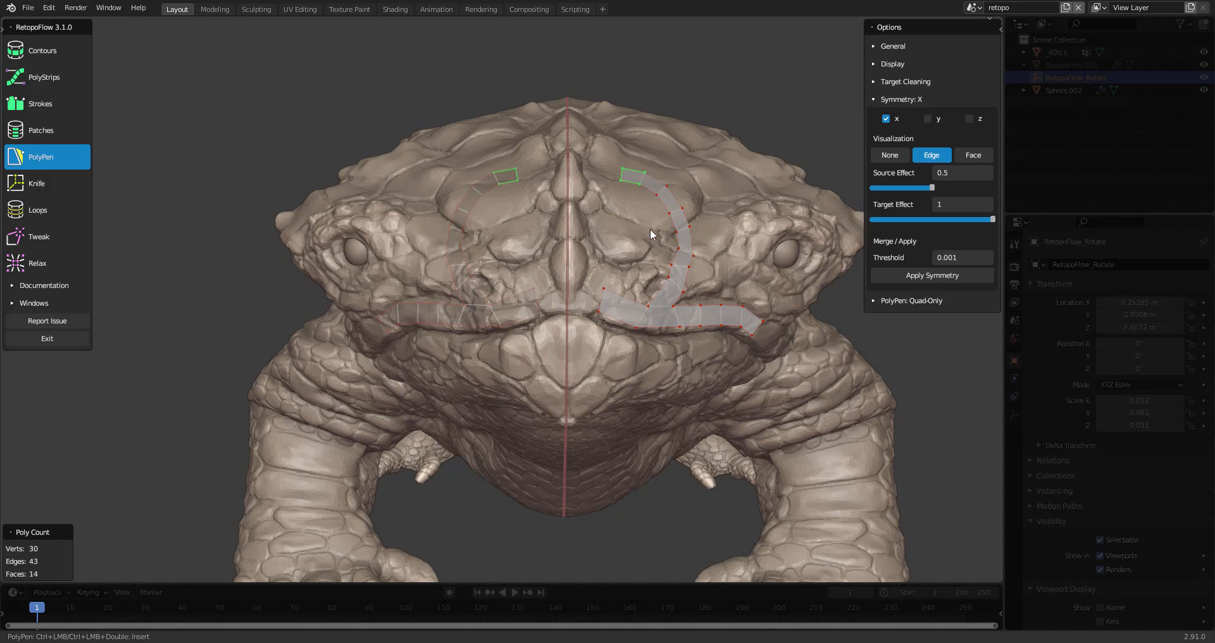
{"action": "left_click_drag", "start_coordinate": [651, 232], "coordinate": [597, 248]}
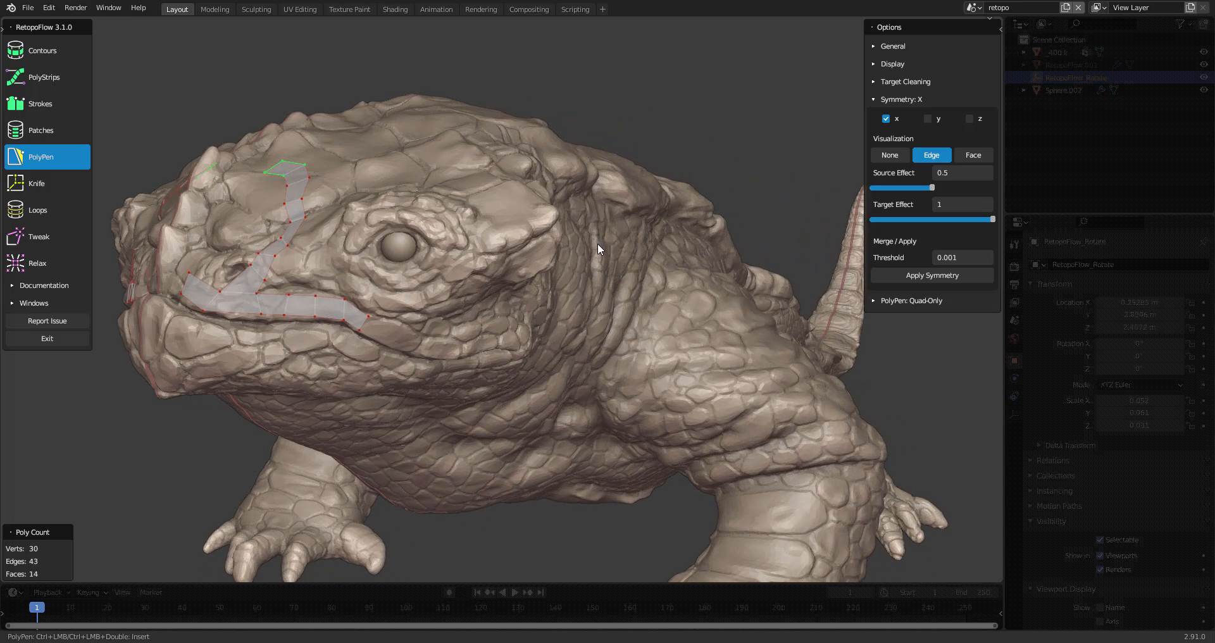
{"action": "left_click", "coordinate": [42, 76]}
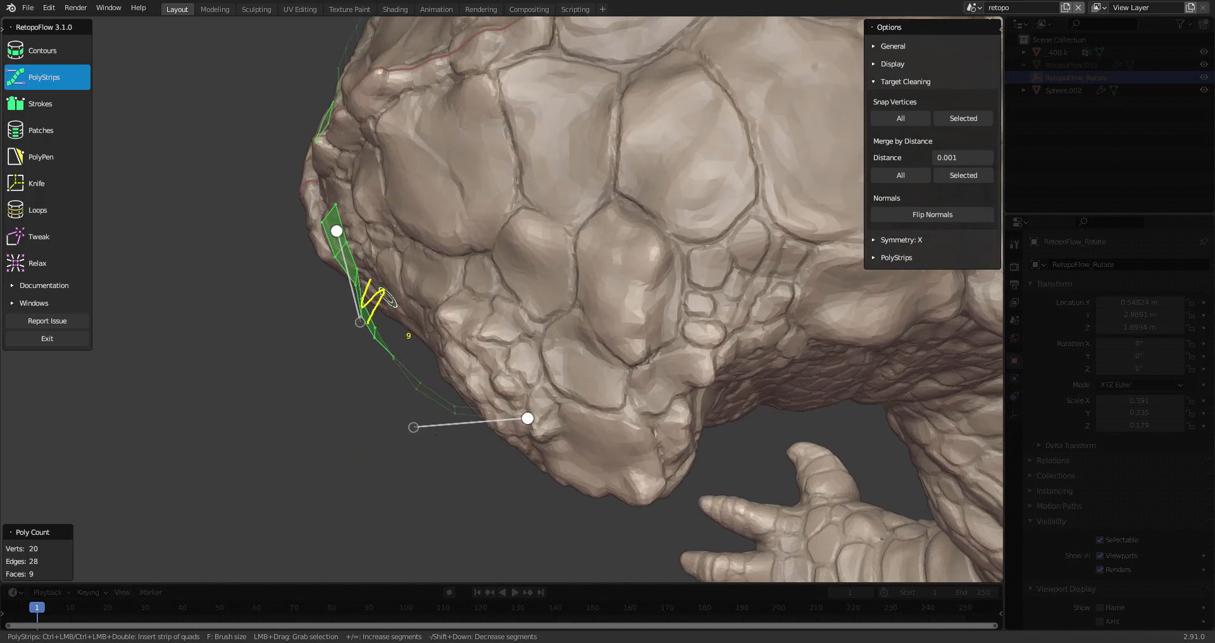
{"action": "mouse_move", "coordinate": [451, 403]}
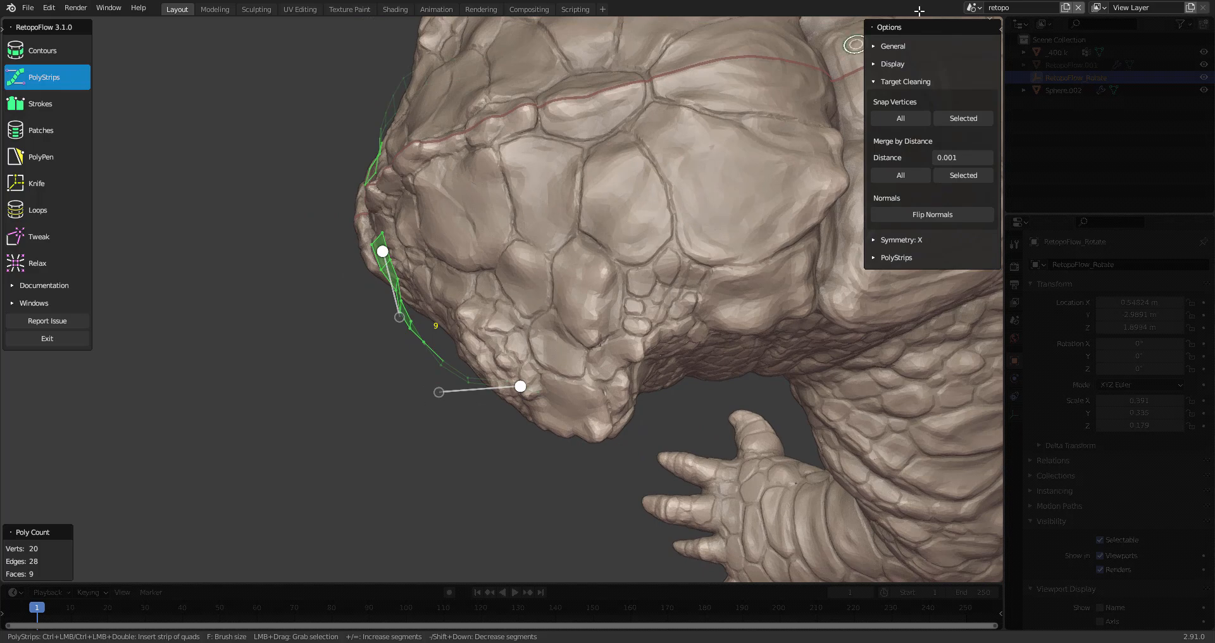
{"action": "mouse_move", "coordinate": [939, 93]}
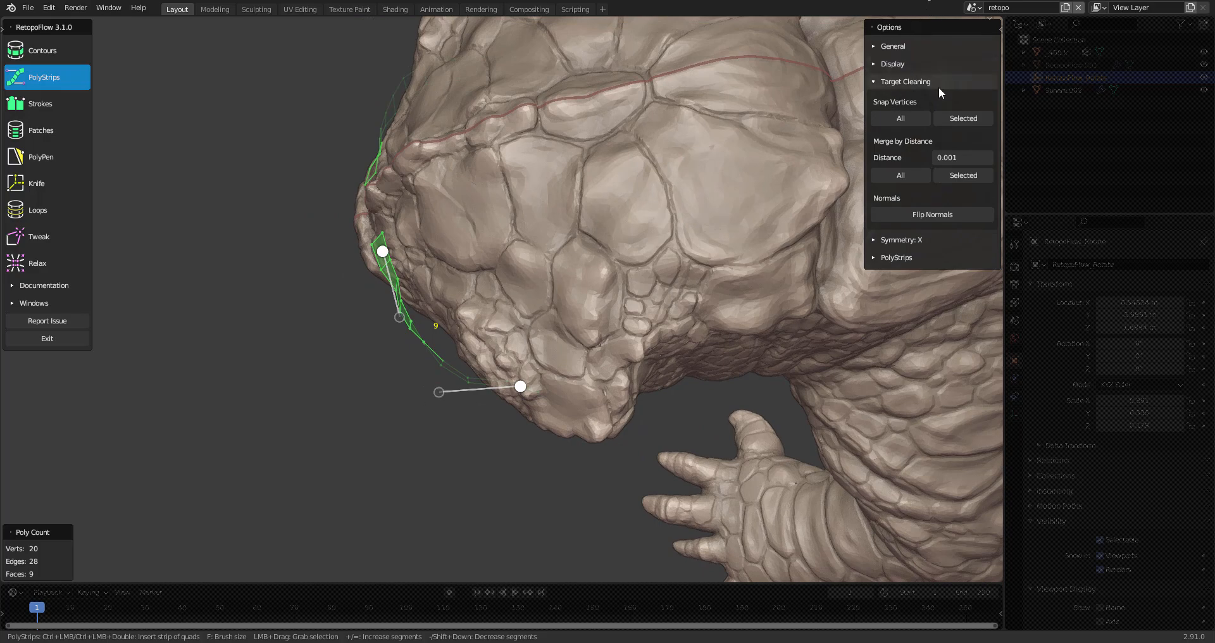
{"action": "mouse_move", "coordinate": [900, 117]}
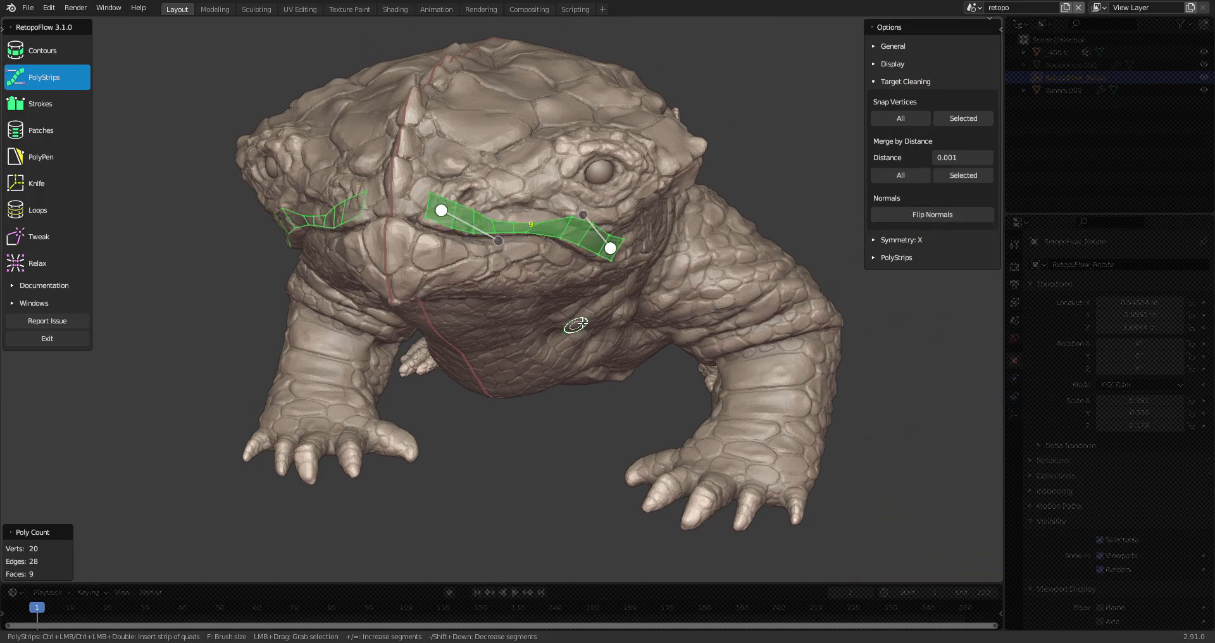
Step: Exit RetopoFlow and return RetopoFlow.001 to Object Mode over the sculpt
{"action": "left_click", "coordinate": [38, 236]}
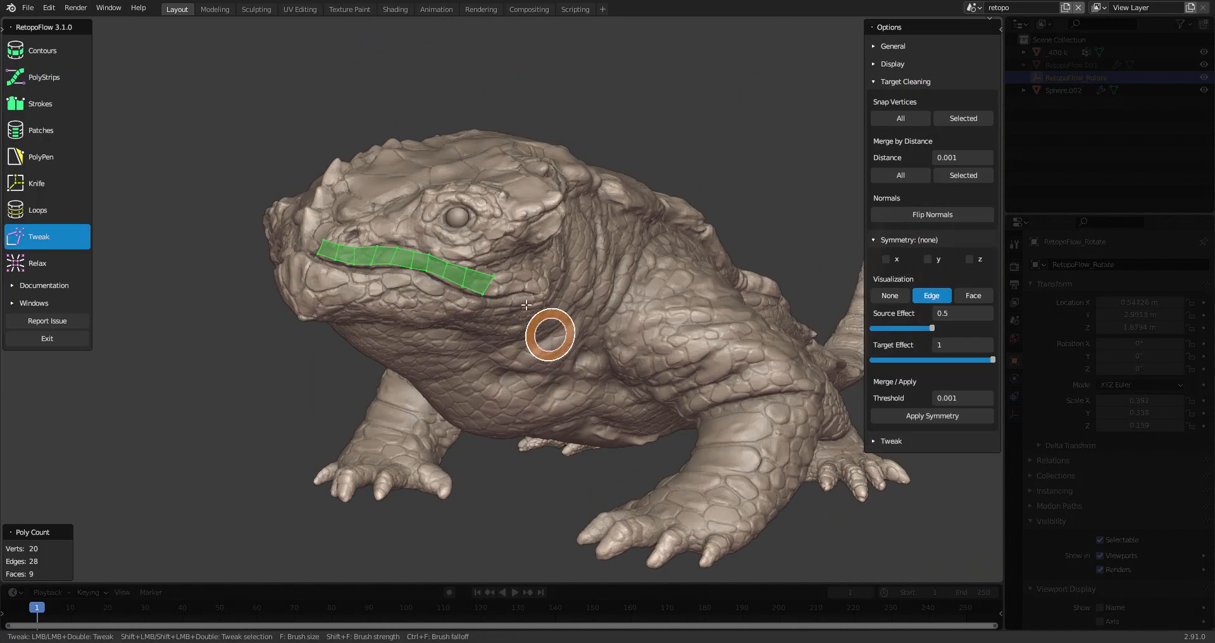
{"action": "mouse_move", "coordinate": [46, 349]}
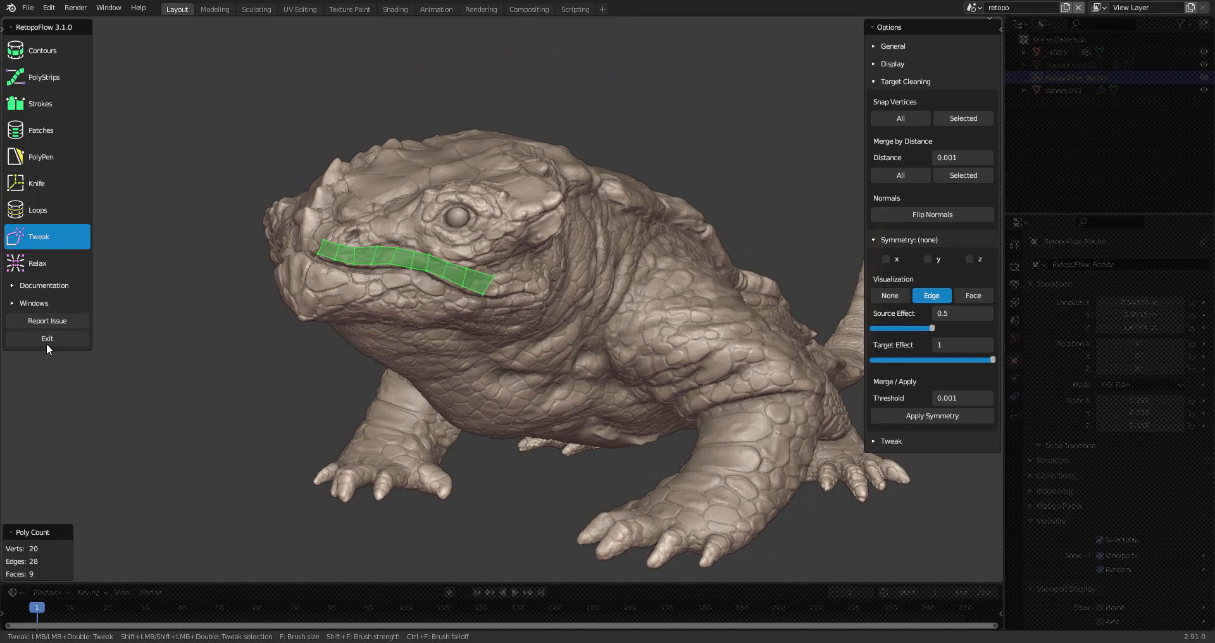
{"action": "mouse_move", "coordinate": [427, 305]}
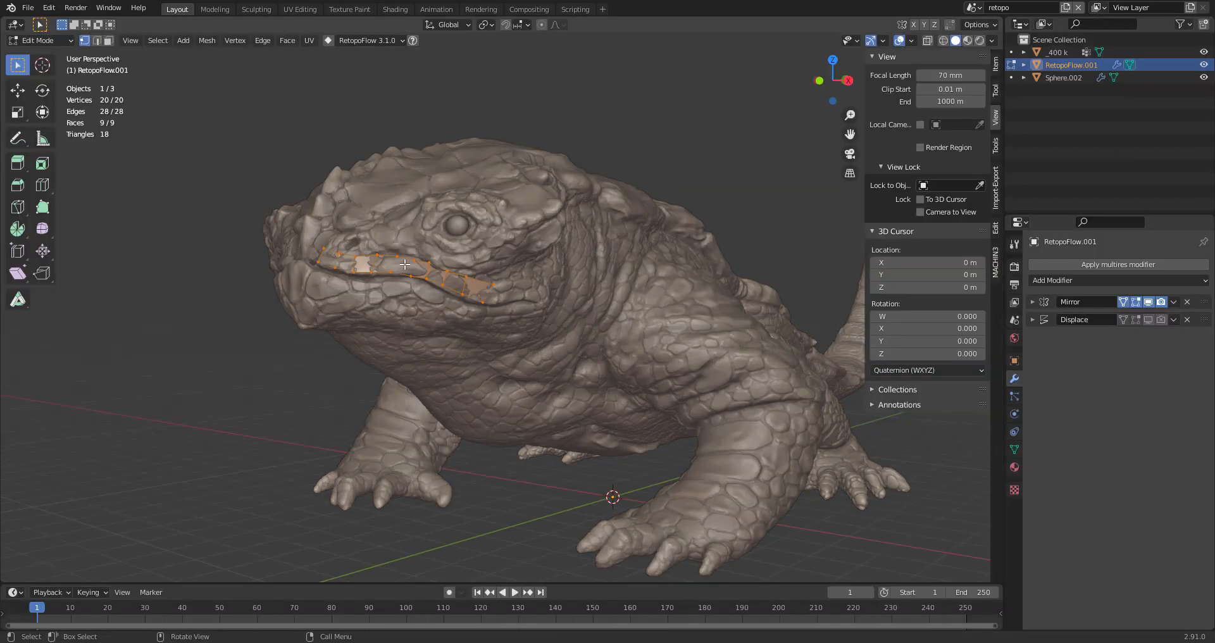
{"action": "key", "text": "Tab"}
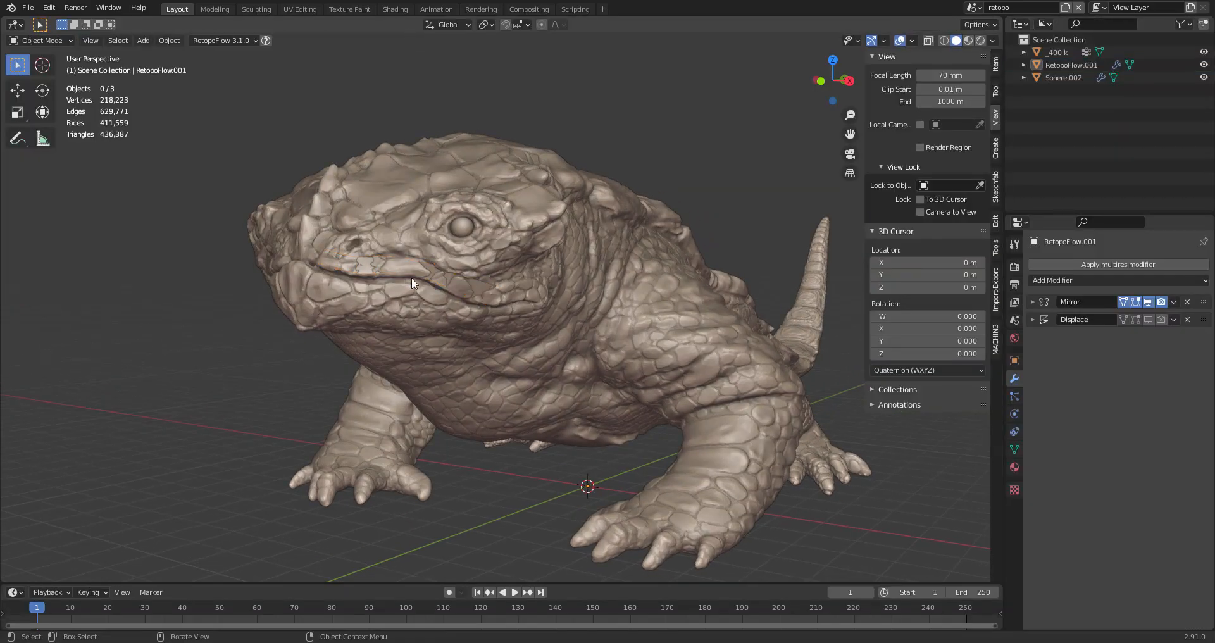
{"action": "left_click", "coordinate": [430, 293]}
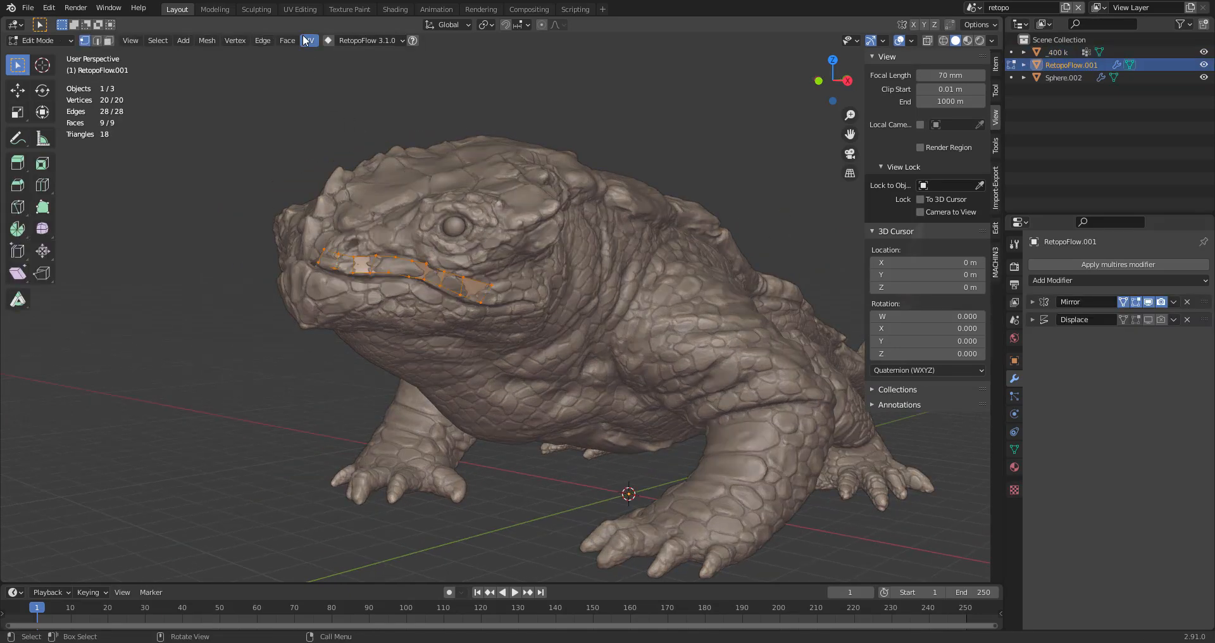
{"action": "left_click", "coordinate": [368, 41]}
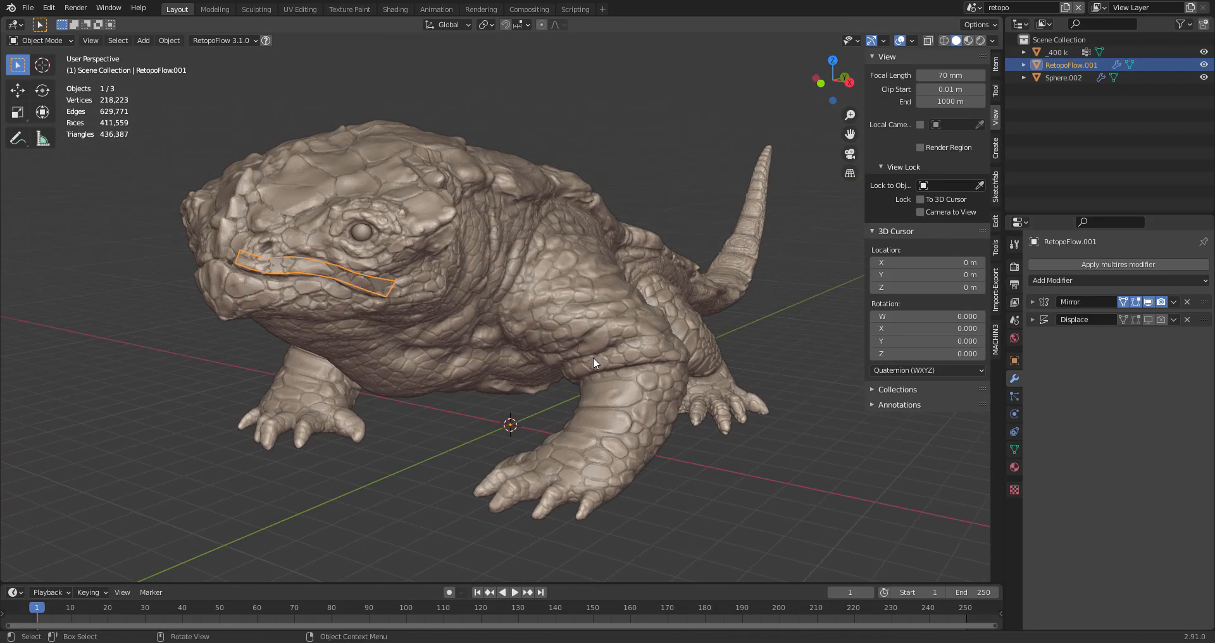
Step: From the 400k sculpt, add RetopoFlow target RetopoFlow.002 at the cursor, then exit RetopoFlow
{"action": "left_click", "coordinate": [1056, 52]}
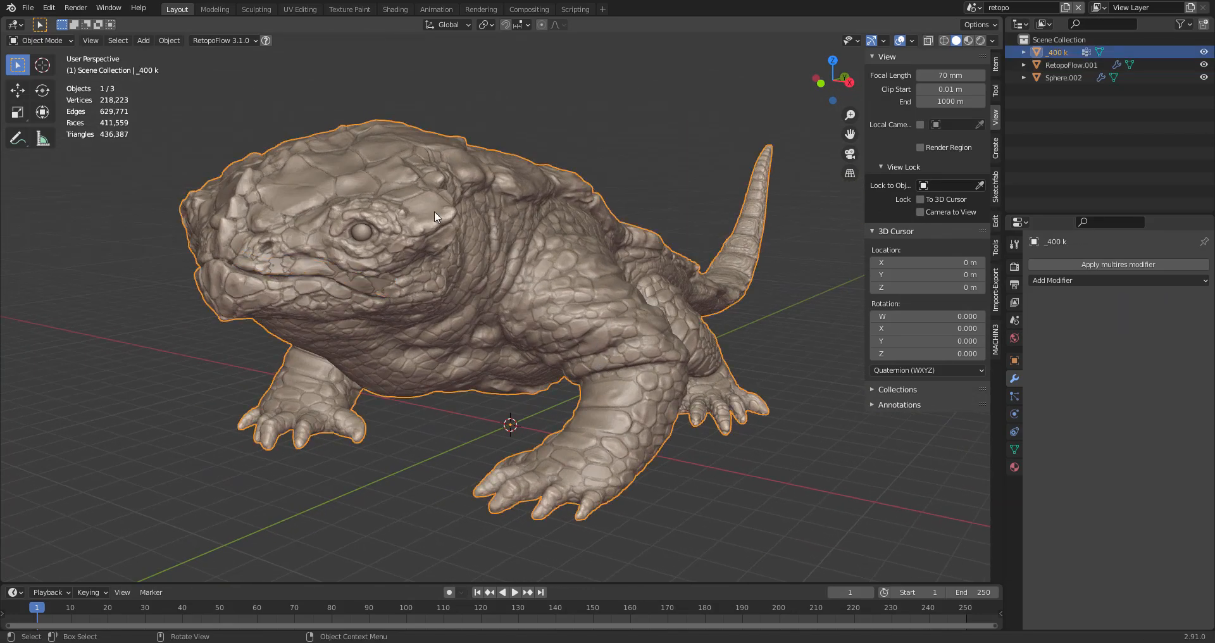
{"action": "left_click", "coordinate": [222, 41]}
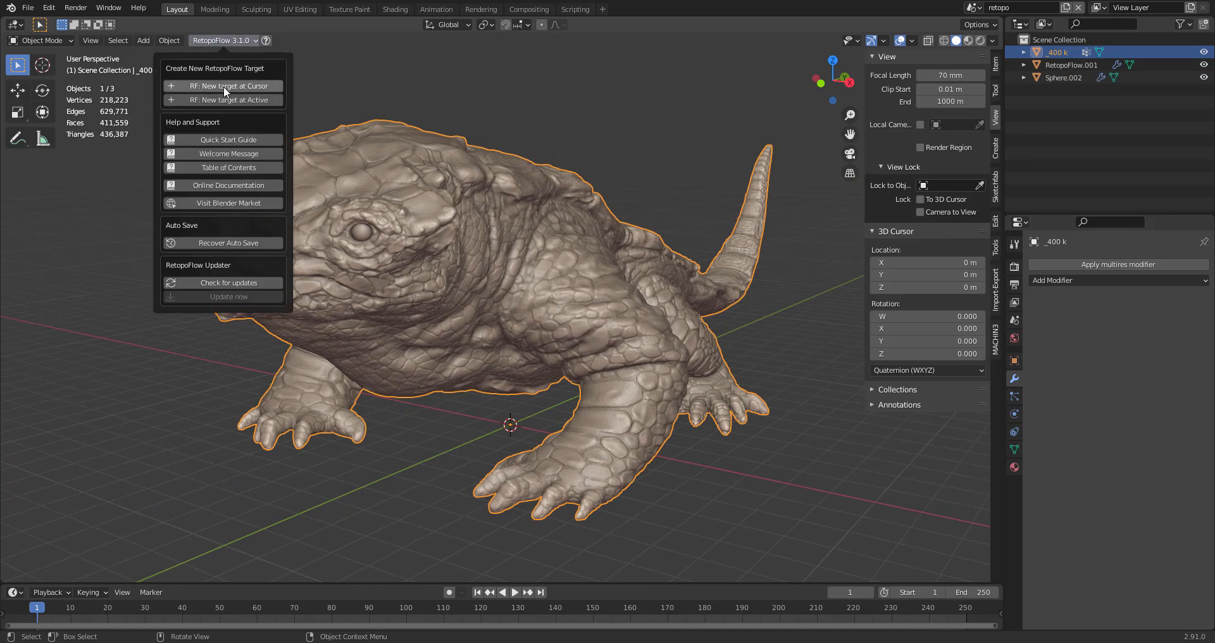
{"action": "left_click", "coordinate": [227, 99]}
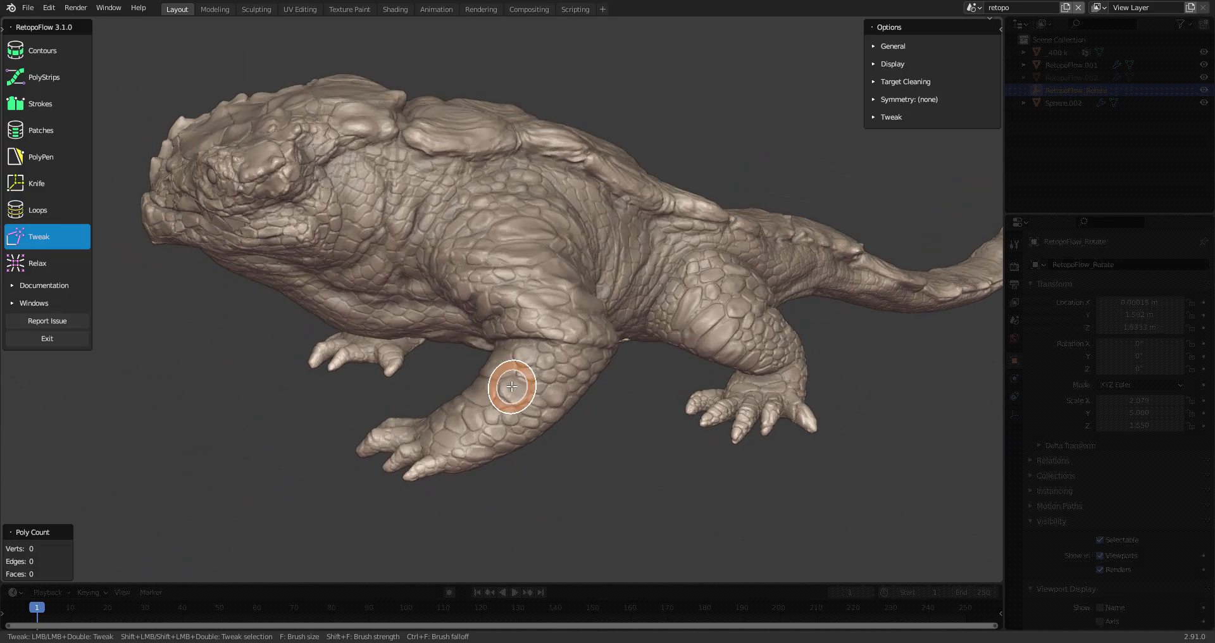
{"action": "left_click", "coordinate": [42, 49]}
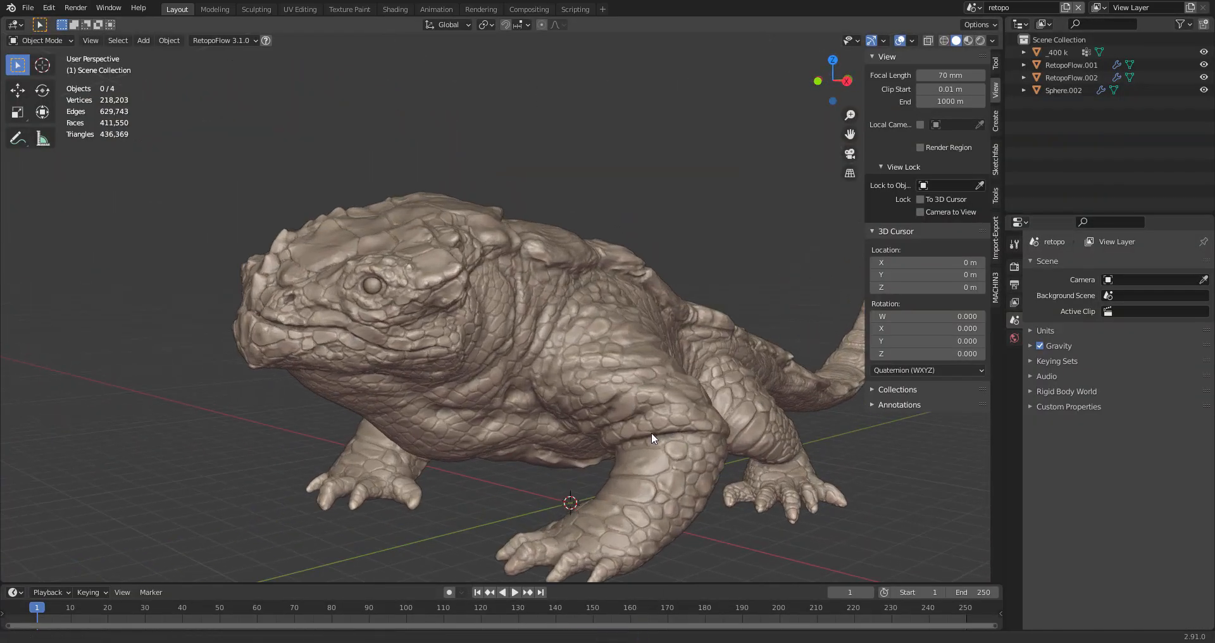
{"action": "left_click_drag", "start_coordinate": [651, 438], "coordinate": [430, 395]}
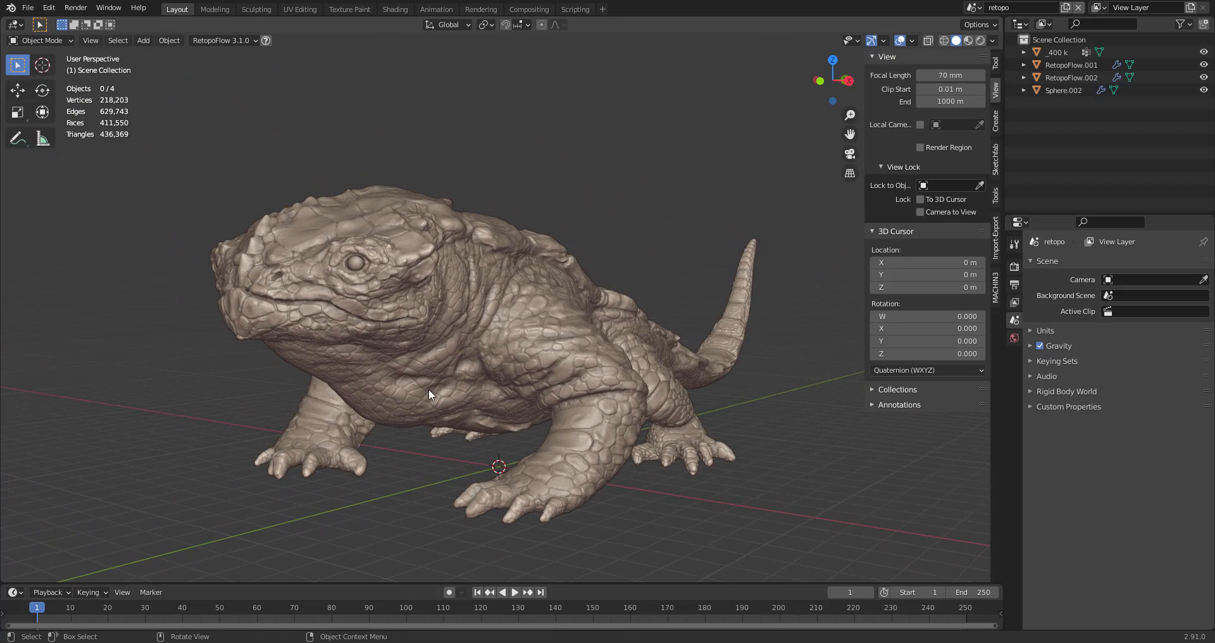
{"action": "left_click_drag", "start_coordinate": [431, 395], "coordinate": [515, 379]}
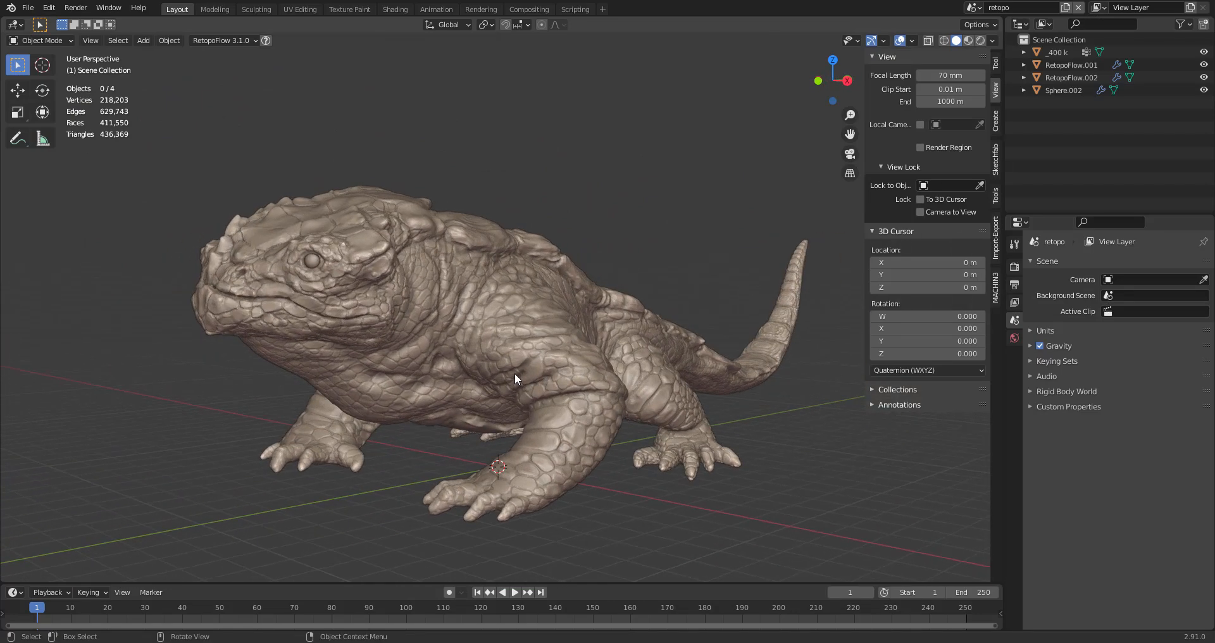
{"action": "mouse_move", "coordinate": [504, 345]}
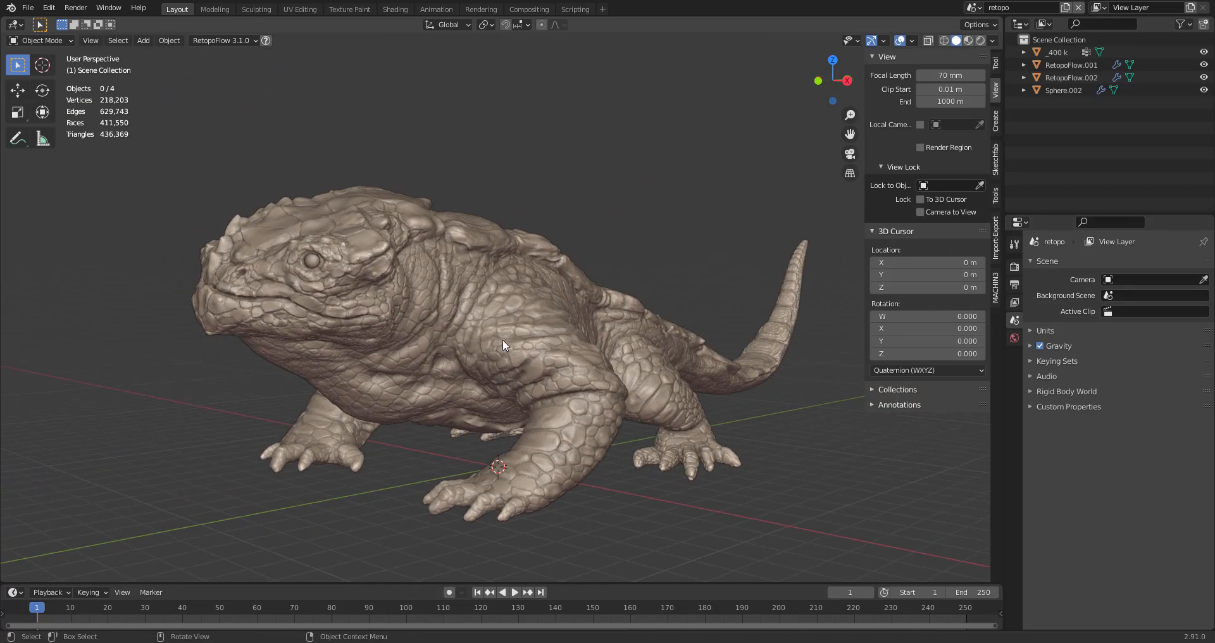
{"action": "left_click_drag", "start_coordinate": [504, 345], "coordinate": [502, 364]}
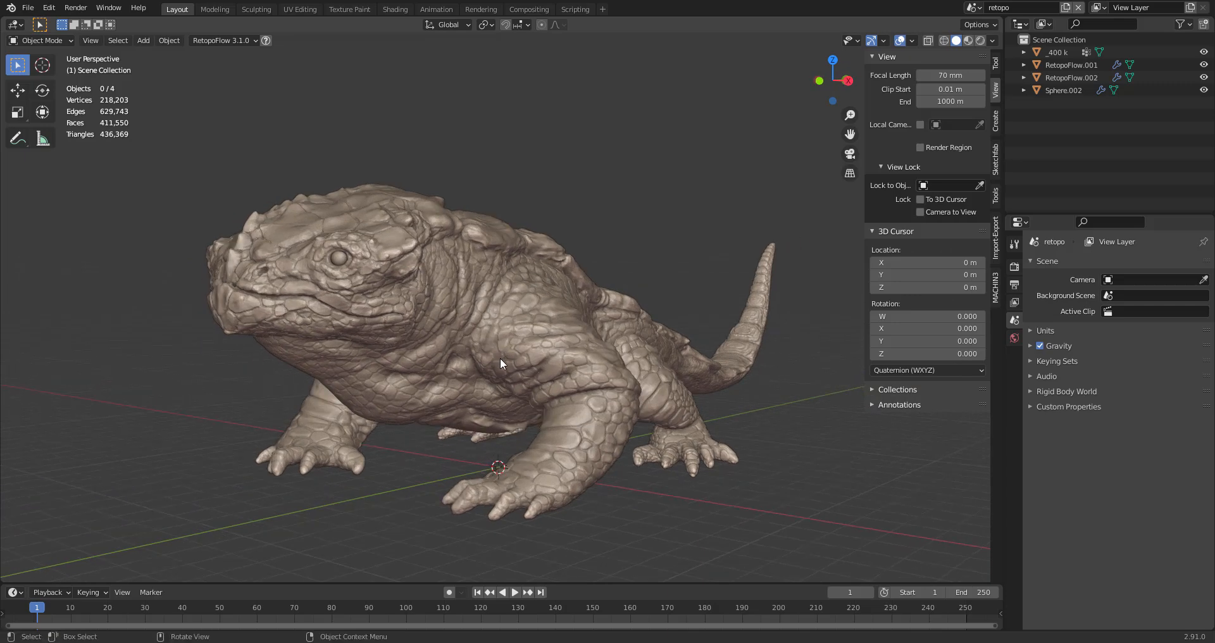
{"action": "left_click_drag", "start_coordinate": [500, 364], "coordinate": [531, 349]}
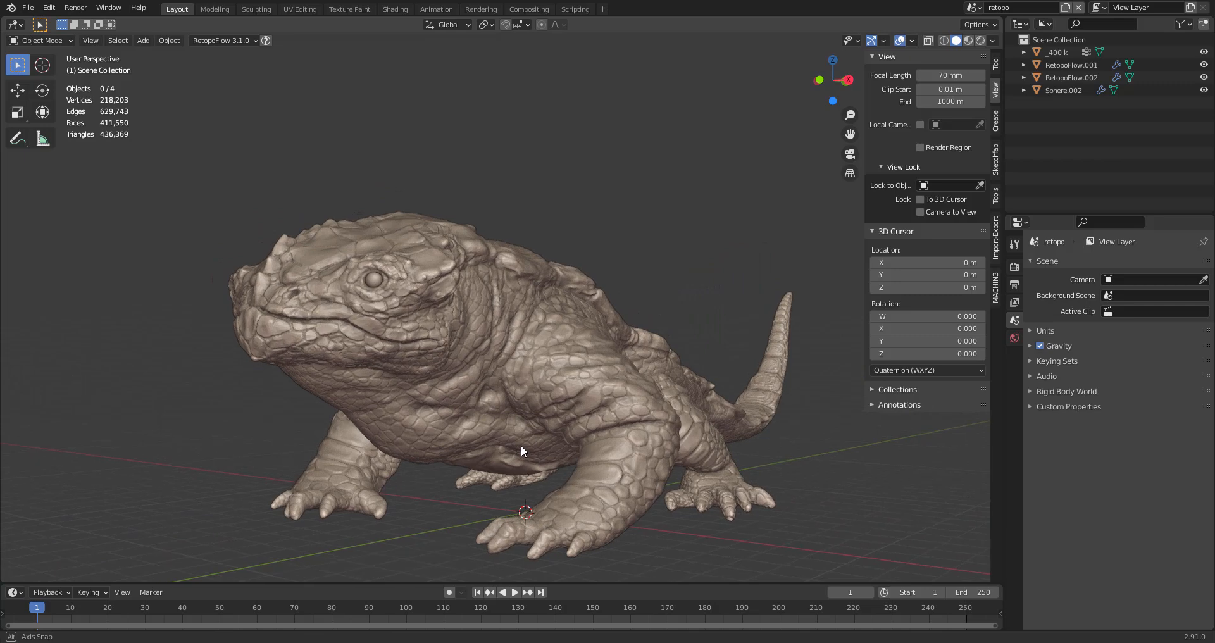
{"action": "left_click_drag", "start_coordinate": [522, 452], "coordinate": [482, 449]}
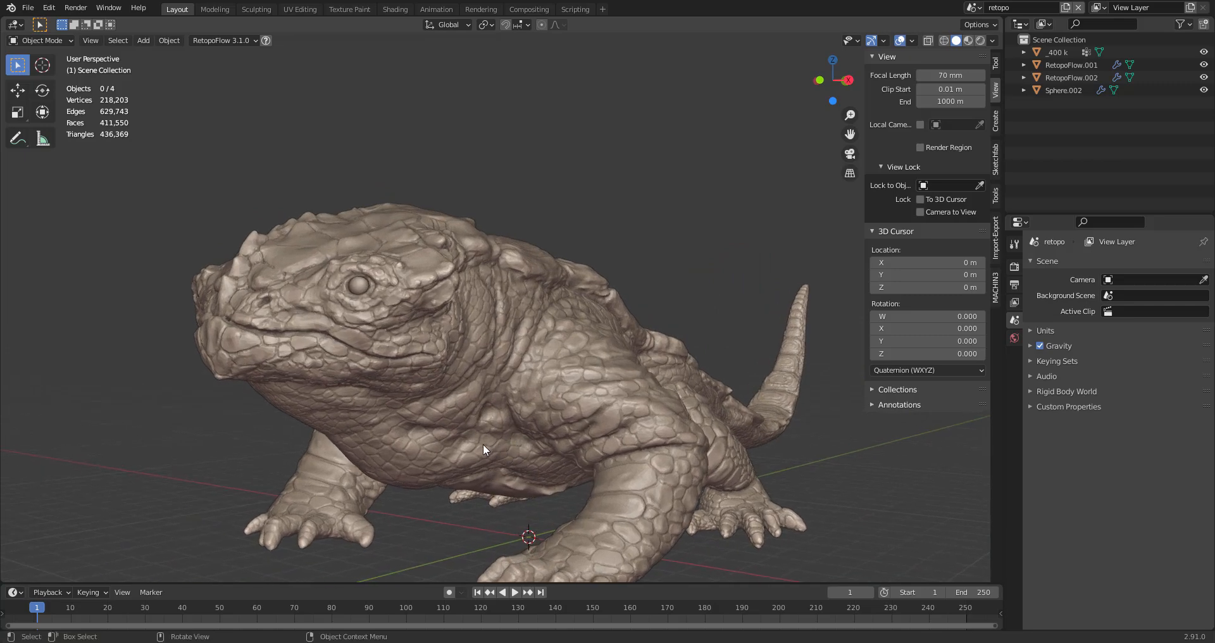
{"action": "left_click_drag", "start_coordinate": [482, 449], "coordinate": [261, 205]}
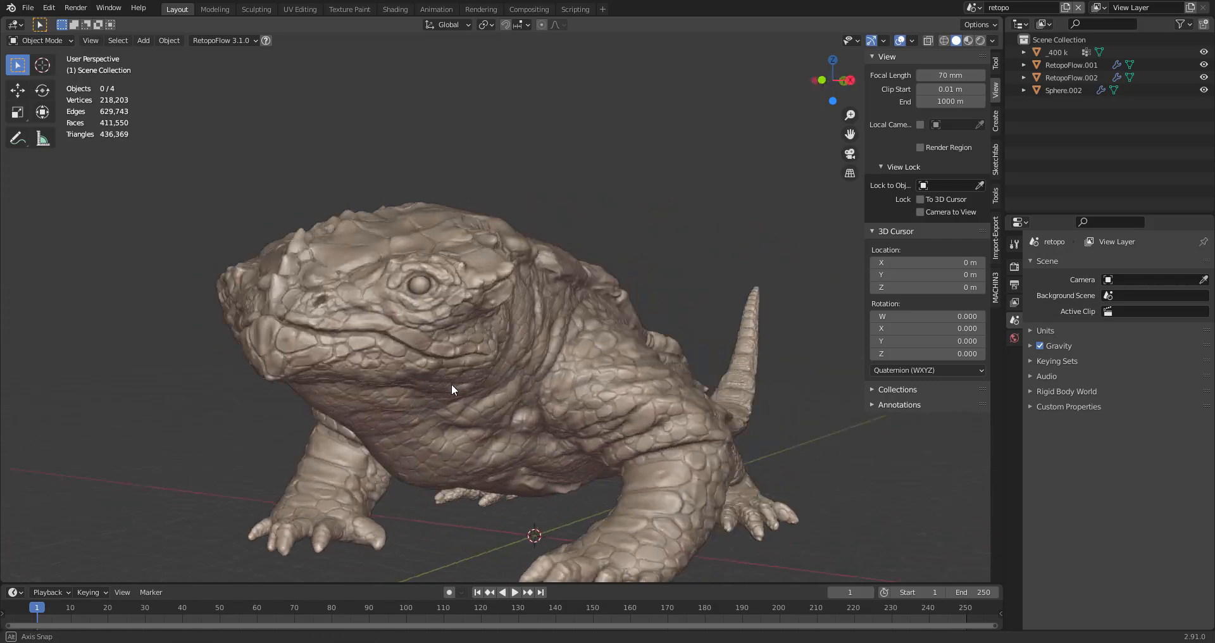
{"action": "left_click_drag", "start_coordinate": [454, 390], "coordinate": [438, 371]}
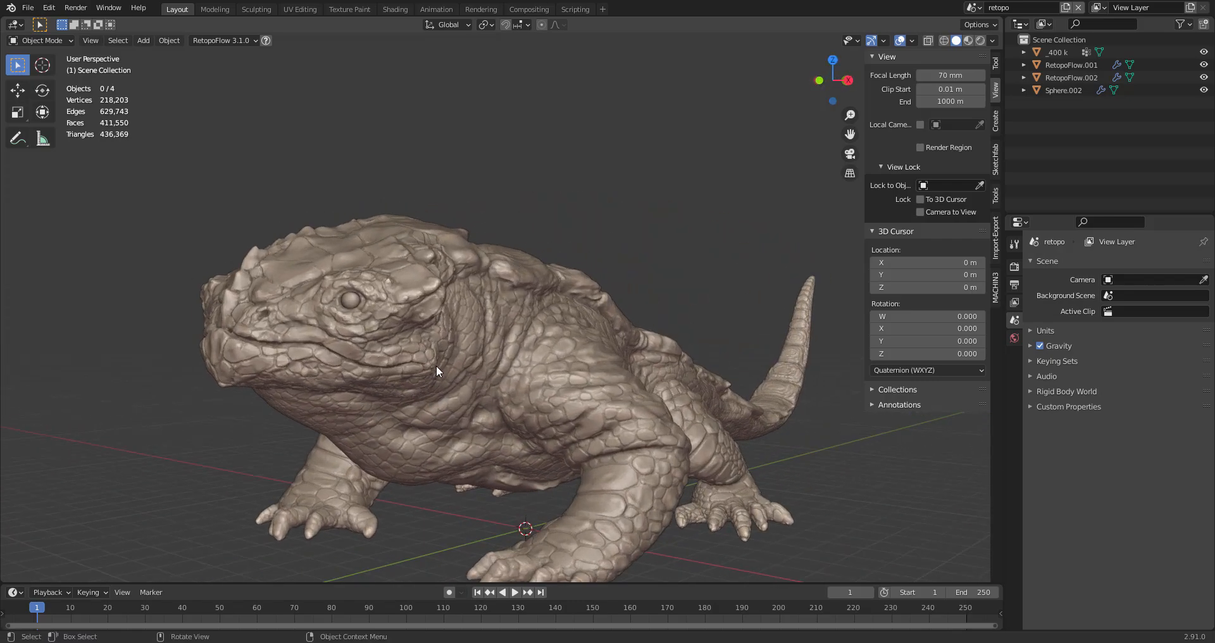
{"action": "mouse_move", "coordinate": [496, 431]}
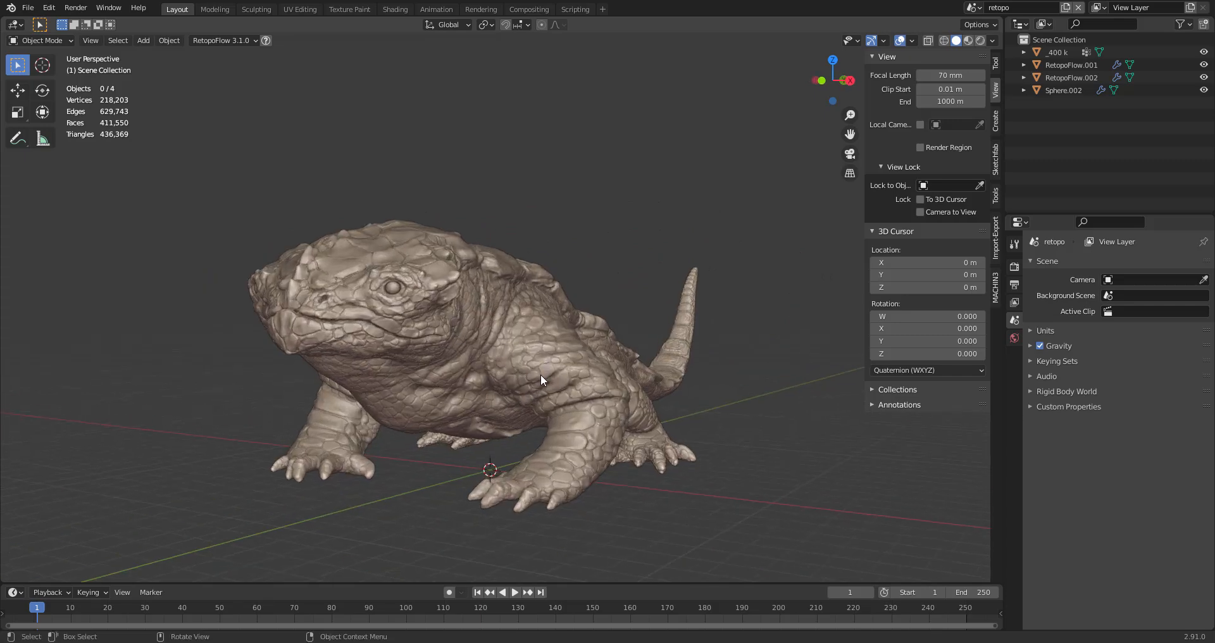
Step: Add a Decimate modifier at ratio 0.5 to the sculpt copy, reaching about 212k faces
{"action": "left_click", "coordinate": [1055, 52]}
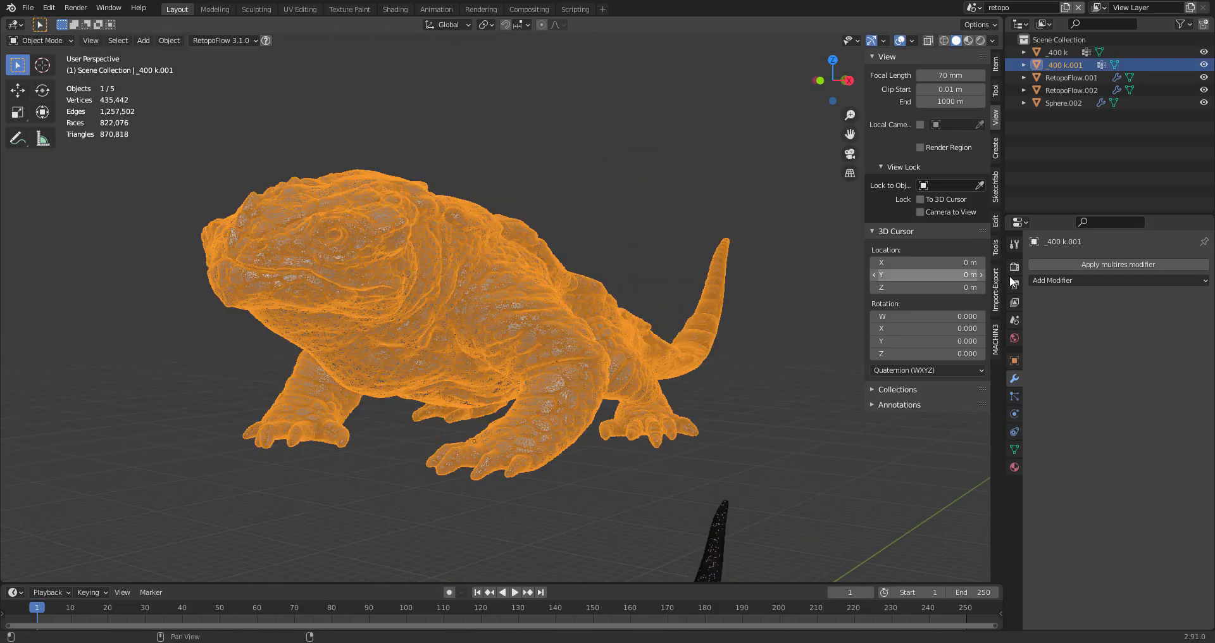
{"action": "left_click", "coordinate": [1085, 279]}
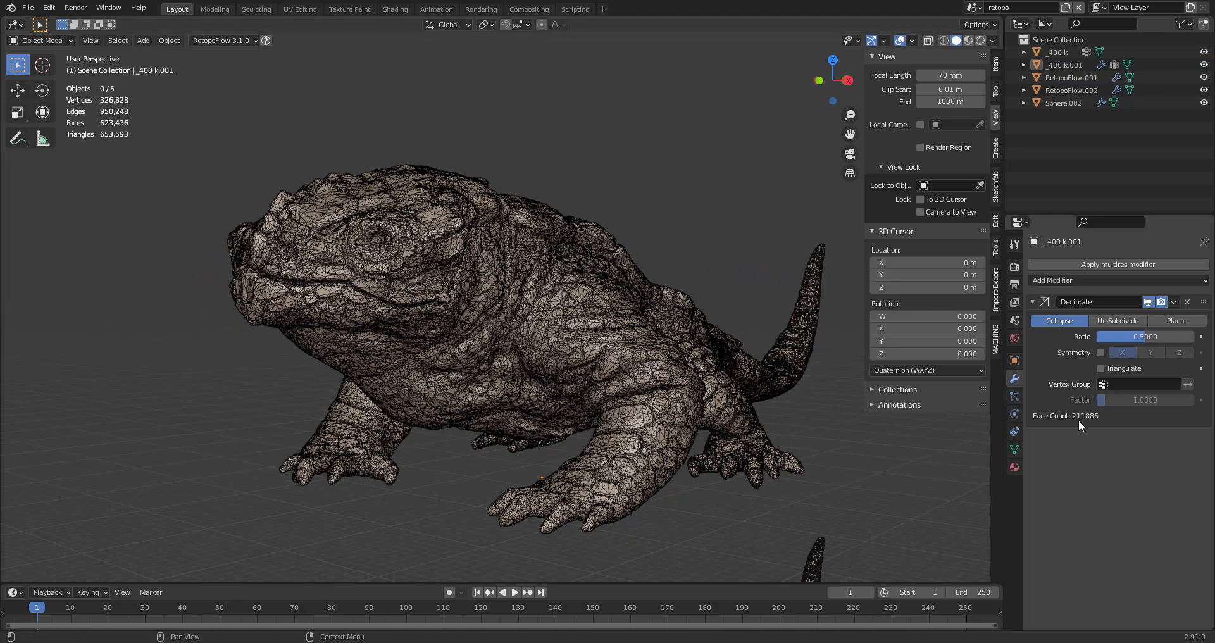
{"action": "mouse_move", "coordinate": [1100, 424]}
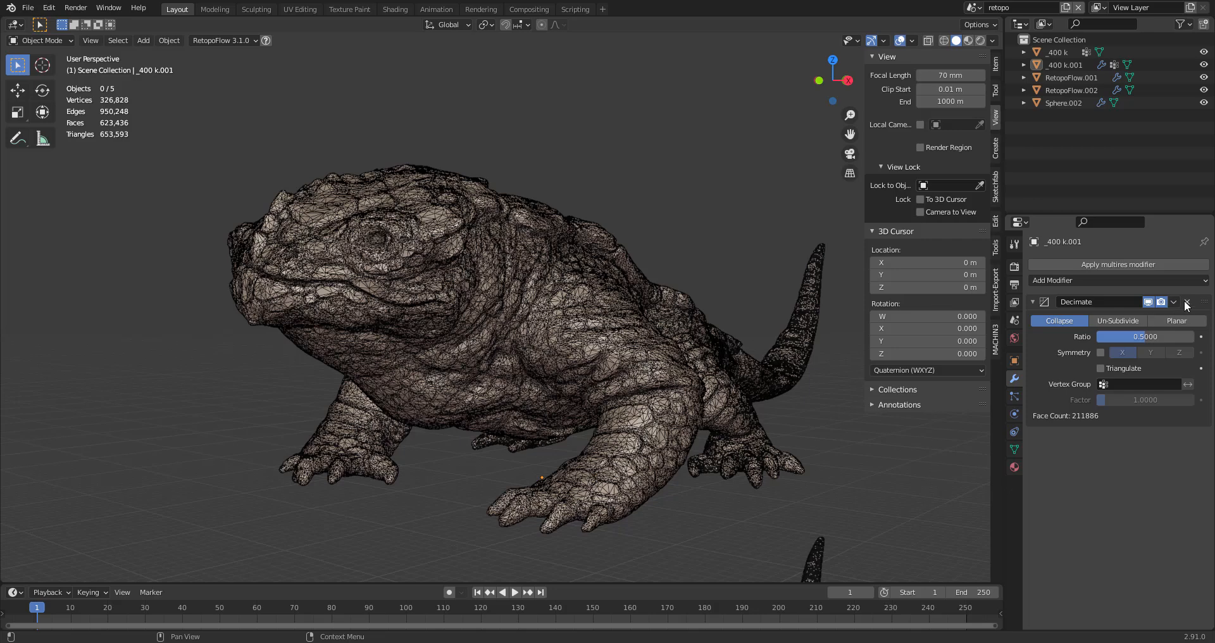
{"action": "left_click", "coordinate": [1173, 301]}
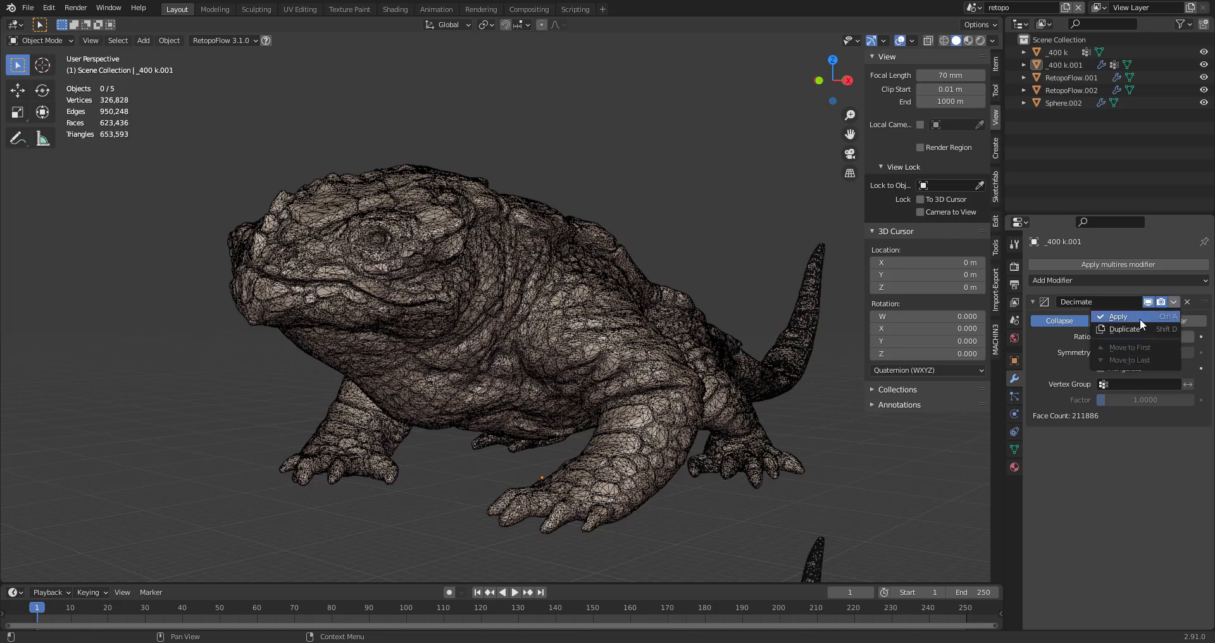